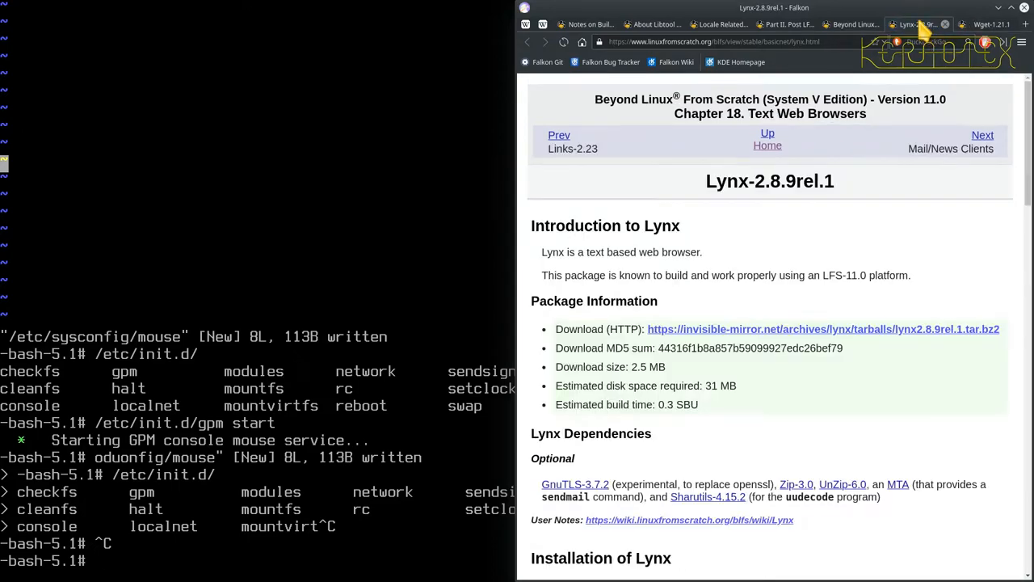
mouse_move(864, 197)
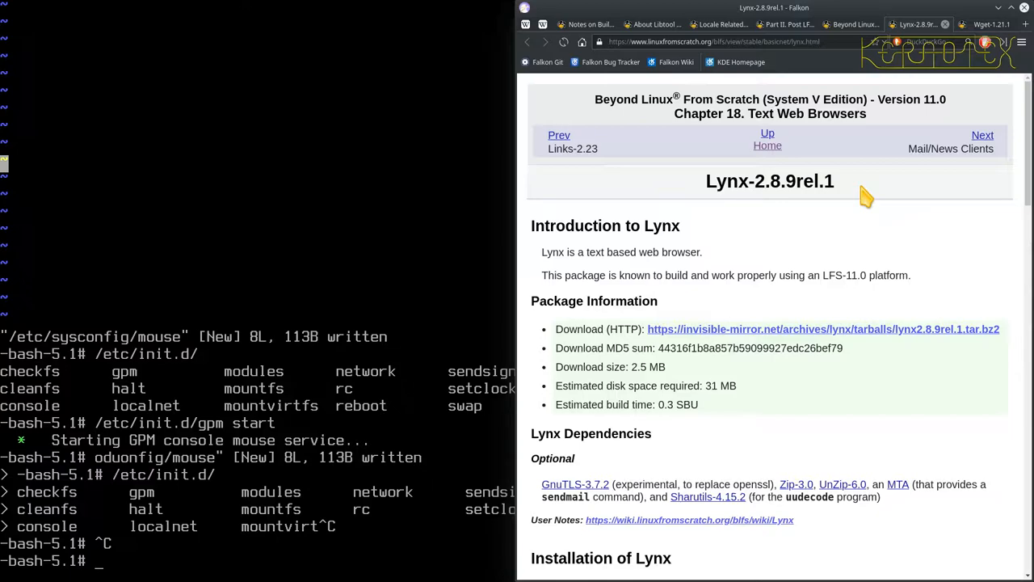
mouse_move(809, 481)
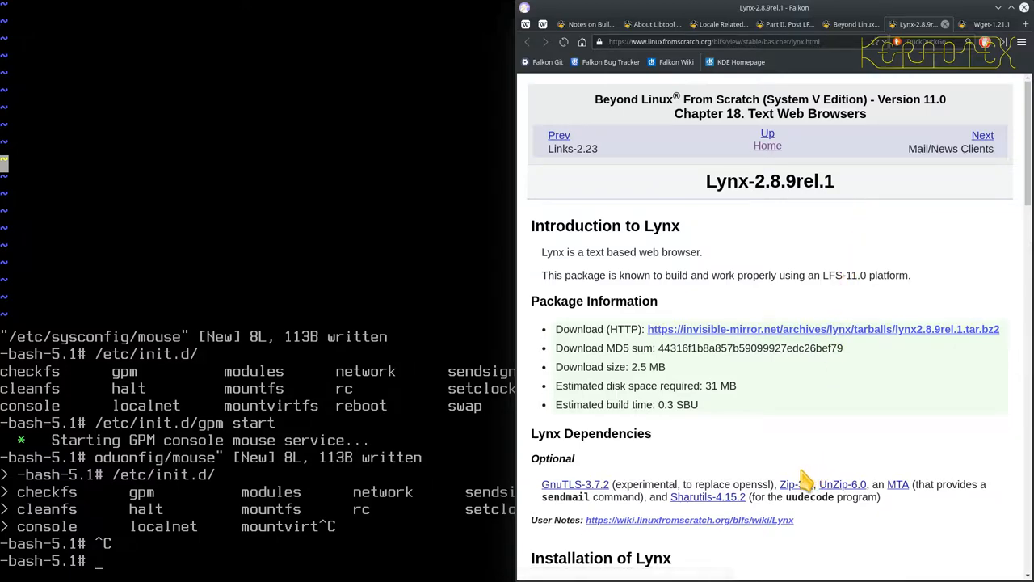
mouse_move(797, 484)
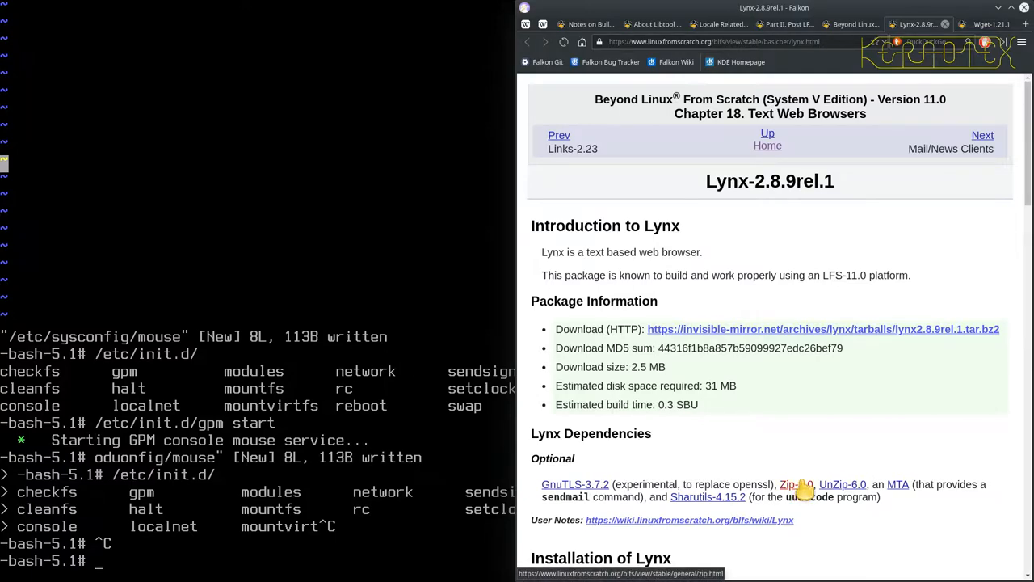
- Move up to /sources and delete the gpm-1.20.7 source directory with rm -Rf
scroll("down", 3)
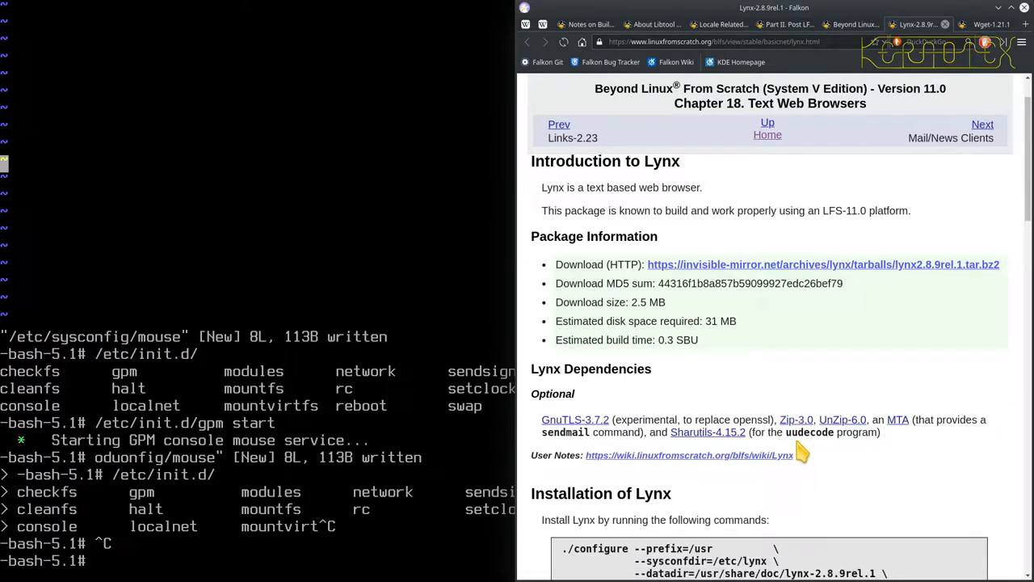
mouse_move(797, 419)
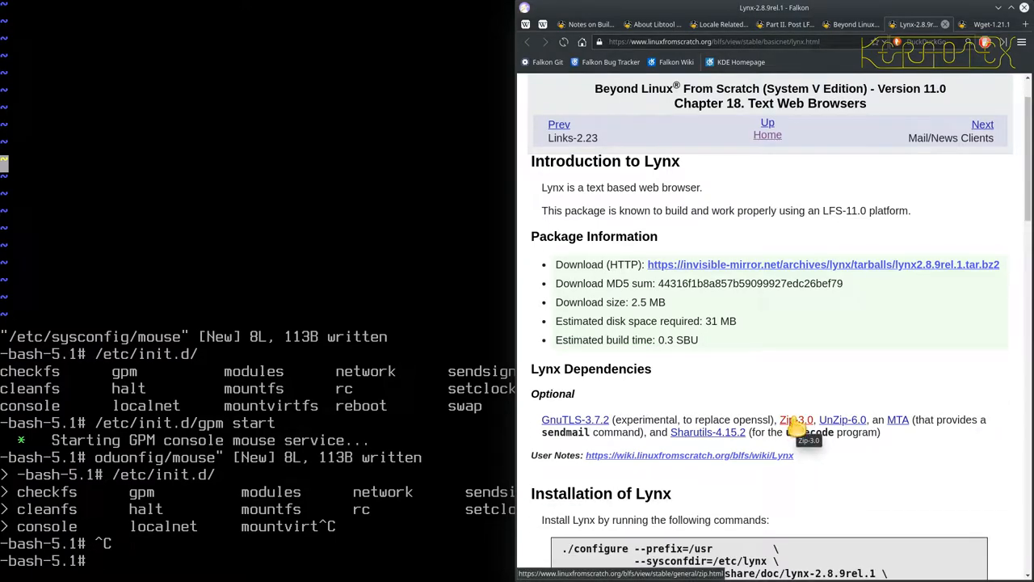
mouse_move(843, 419)
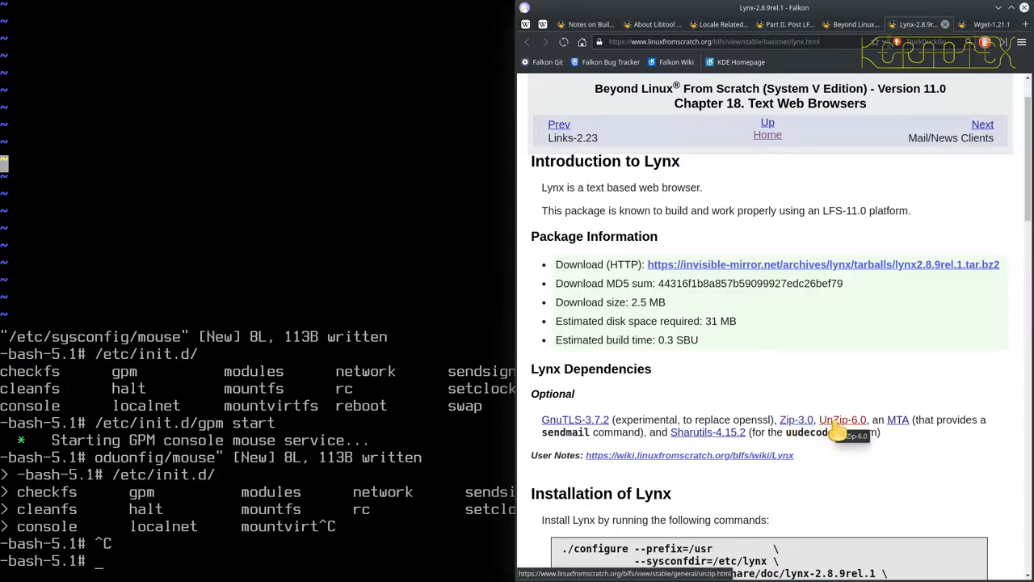
mouse_move(707, 431)
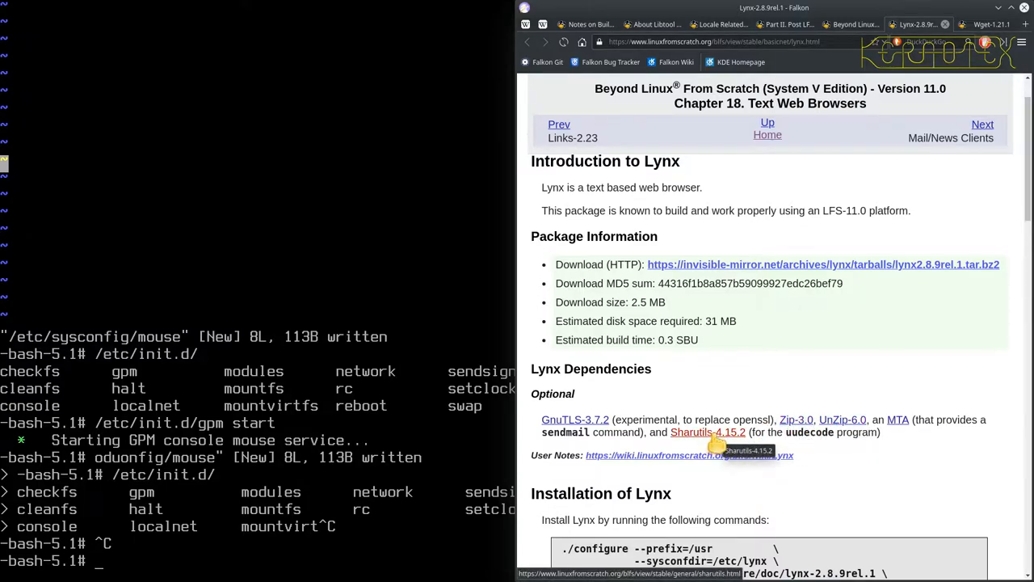
mouse_move(785, 419)
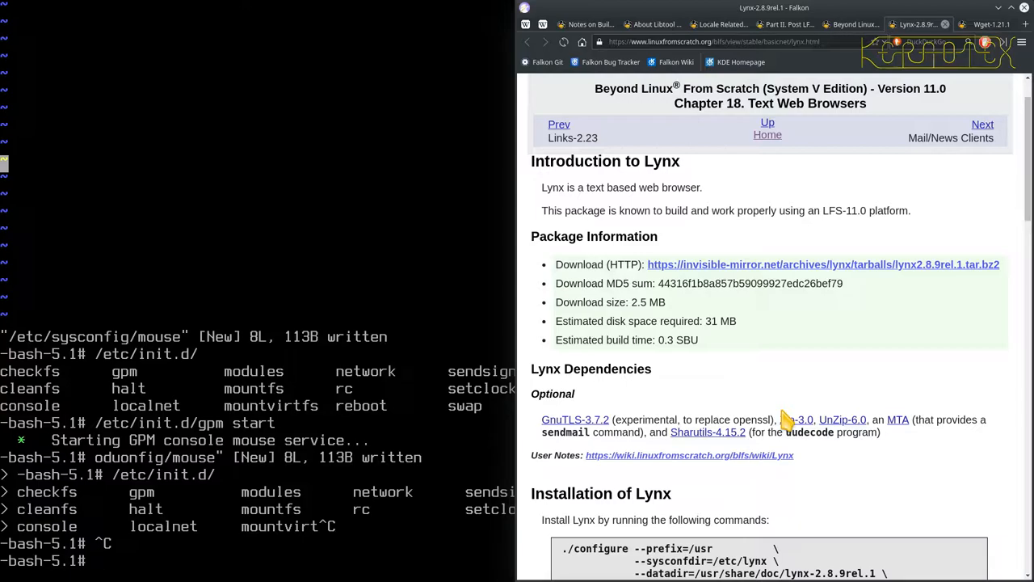
mouse_move(843, 419)
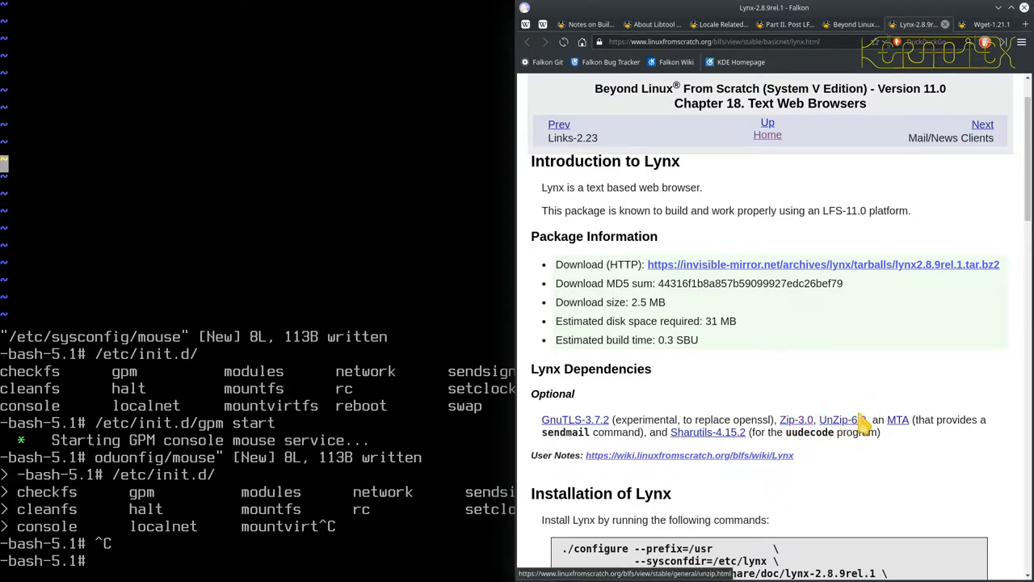
mouse_move(766, 180)
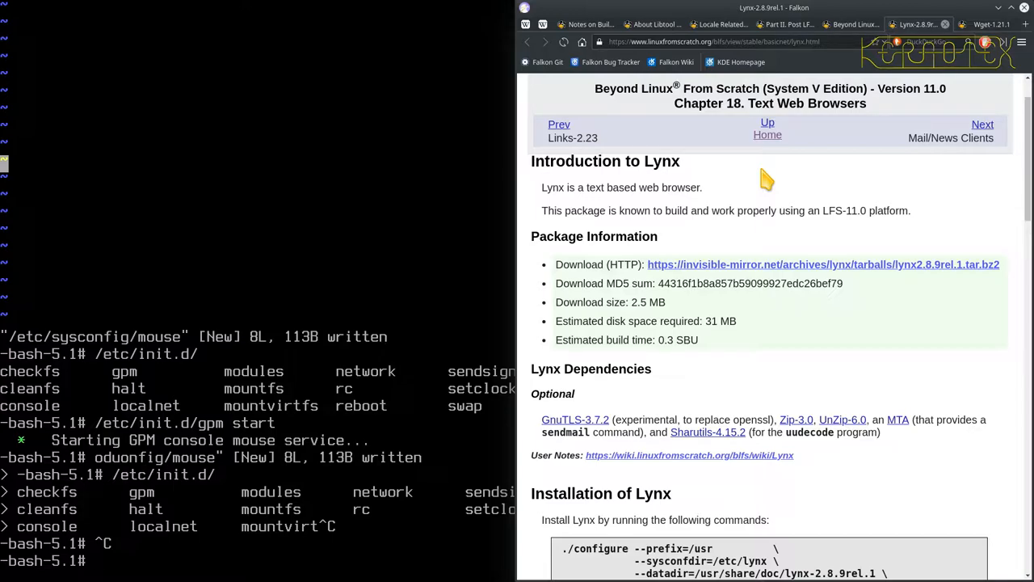
mouse_move(763, 283)
type("pwd")
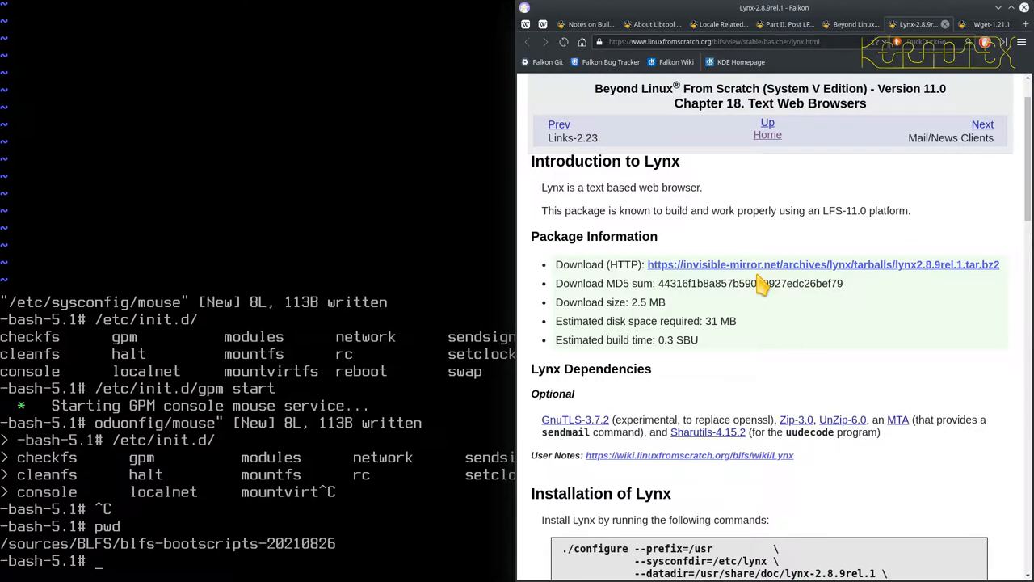
type("cd ..")
type("ls -")
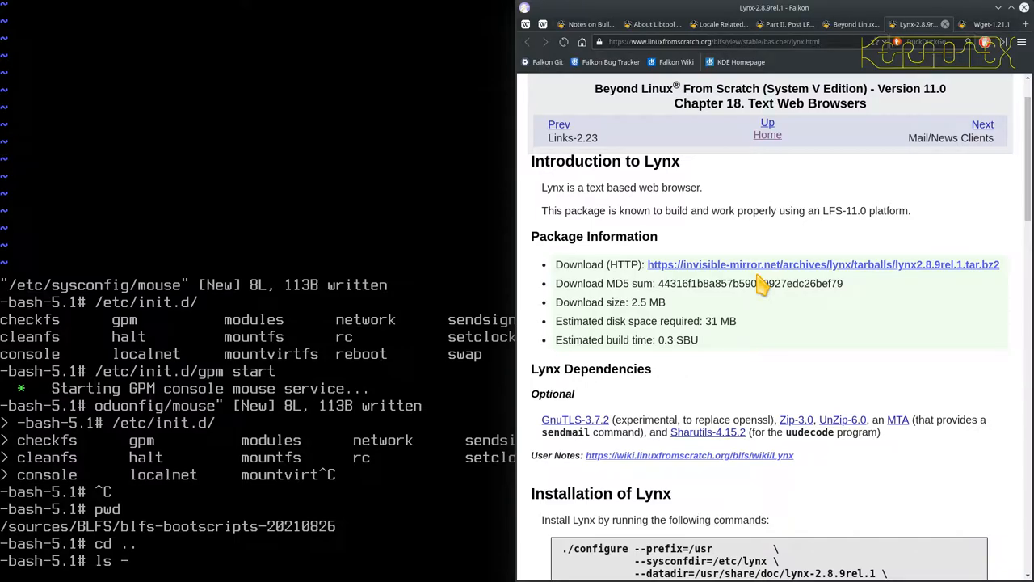
key("Return")
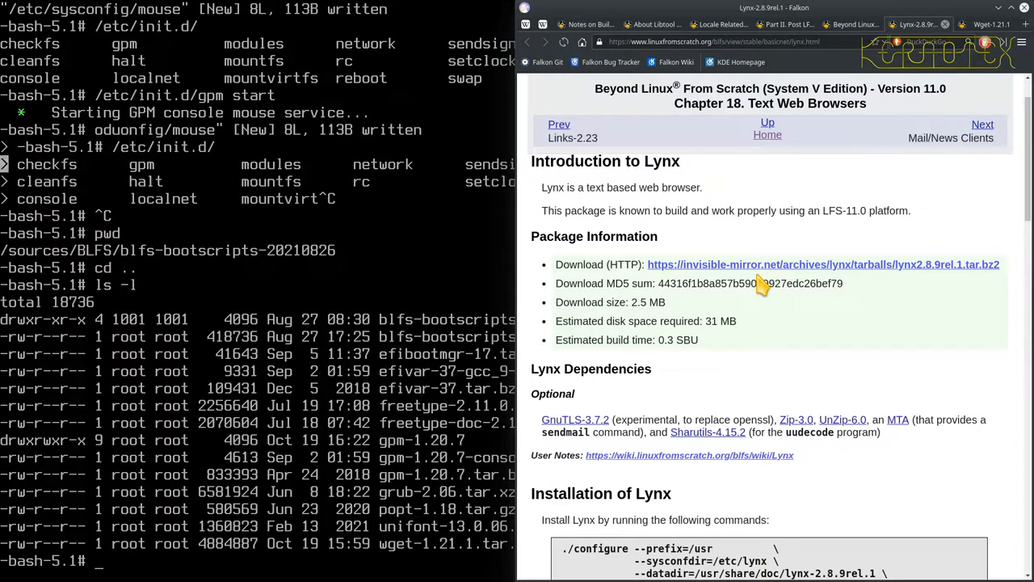
type("rm")
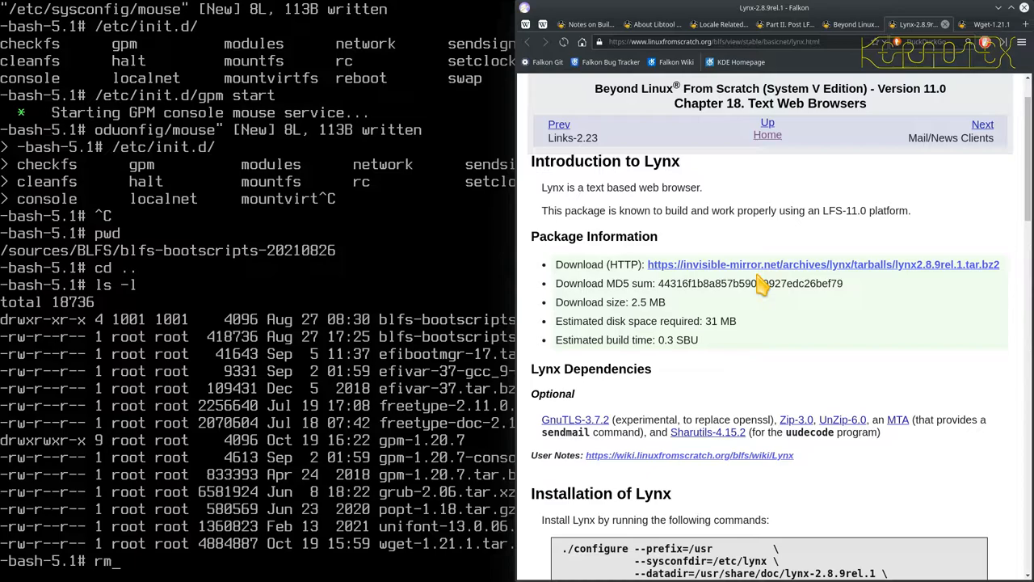
type("-Rf")
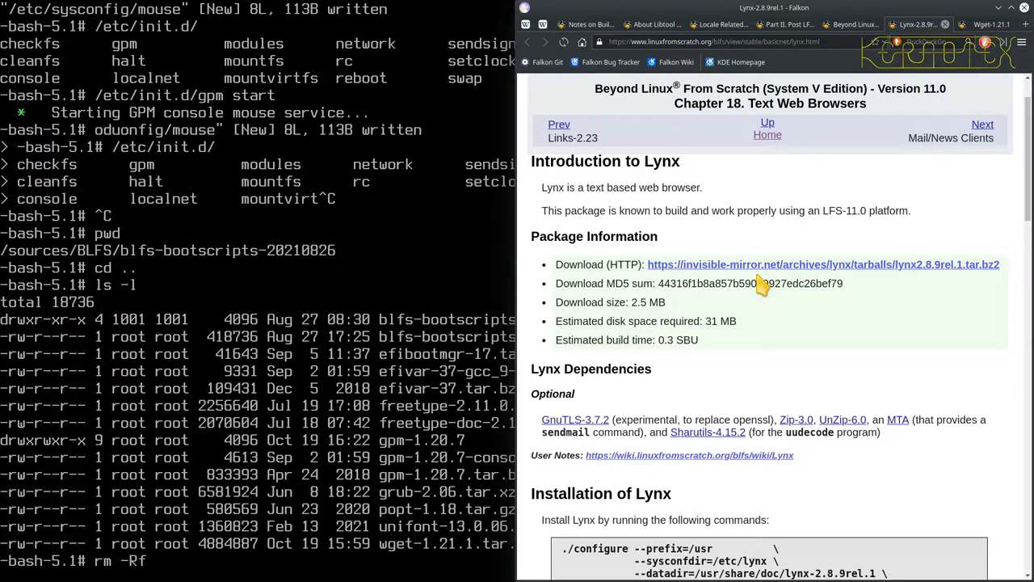
type("gpm-1.20.7")
type("ls -l")
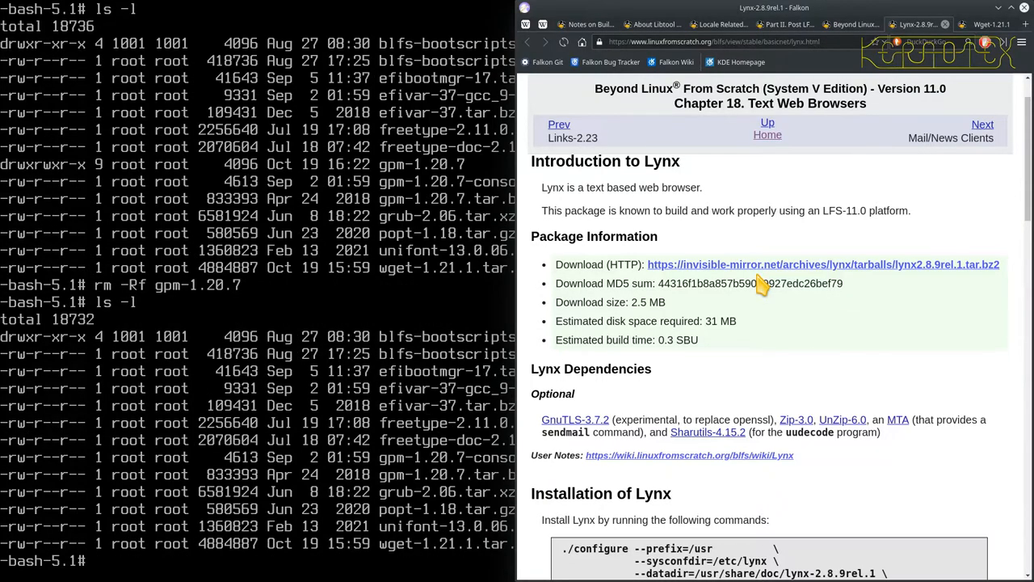
mouse_move(867, 214)
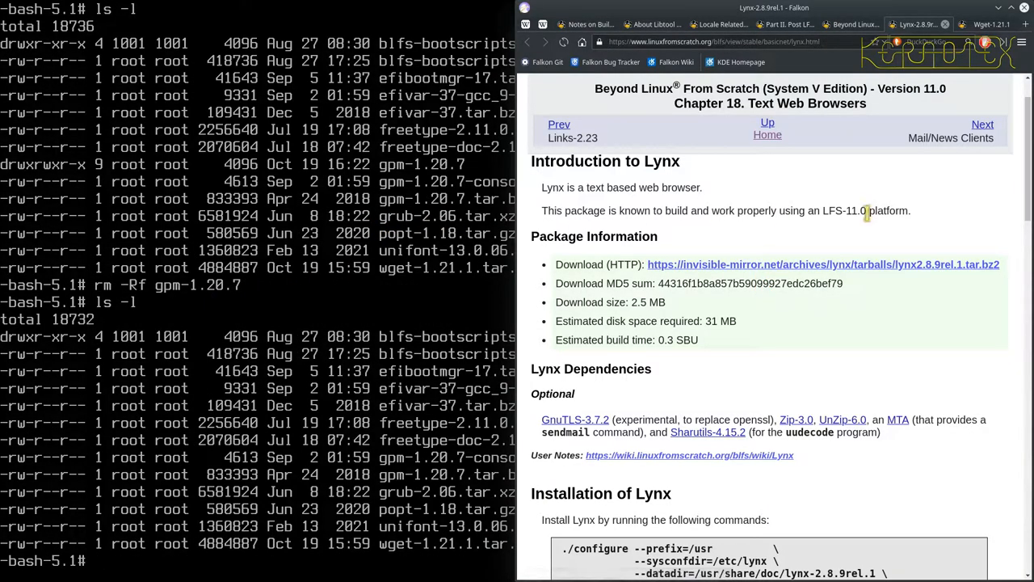
mouse_move(800, 242)
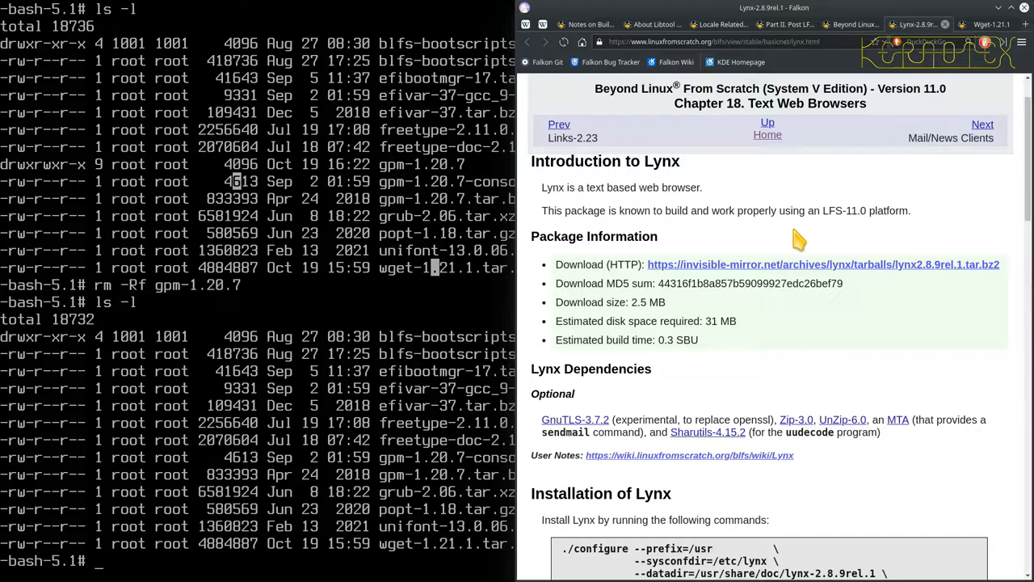
type("wget")
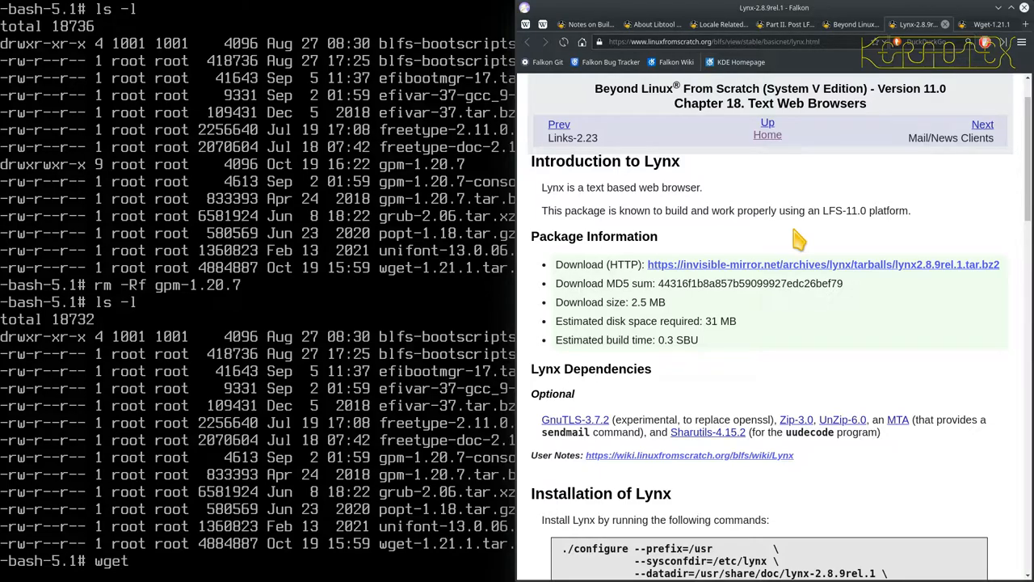
- Run wget on the Lynx 2.8.9rel.1 tarball URL at invisible-mirror.net/archives
type("invi")
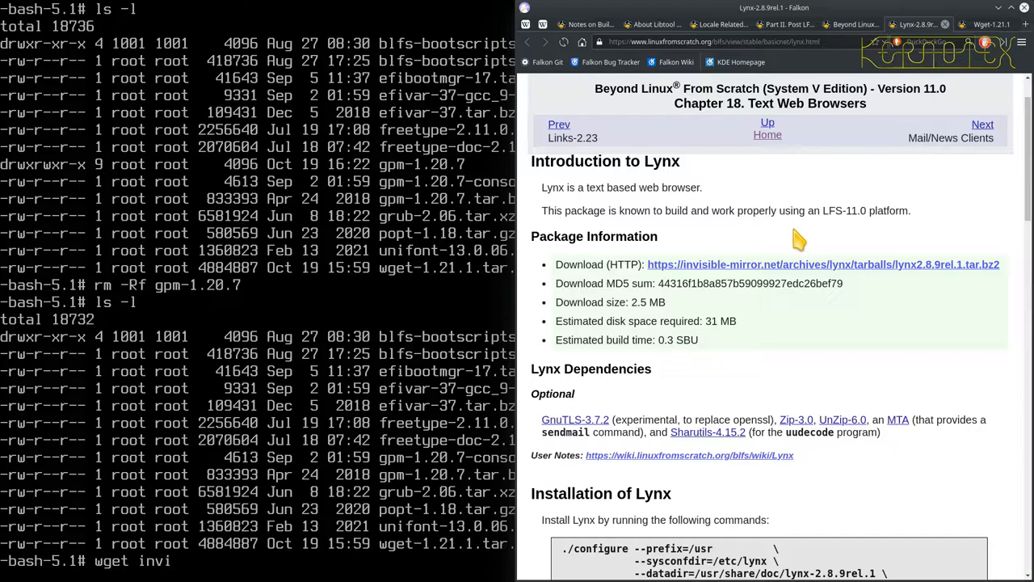
mouse_move(740, 234)
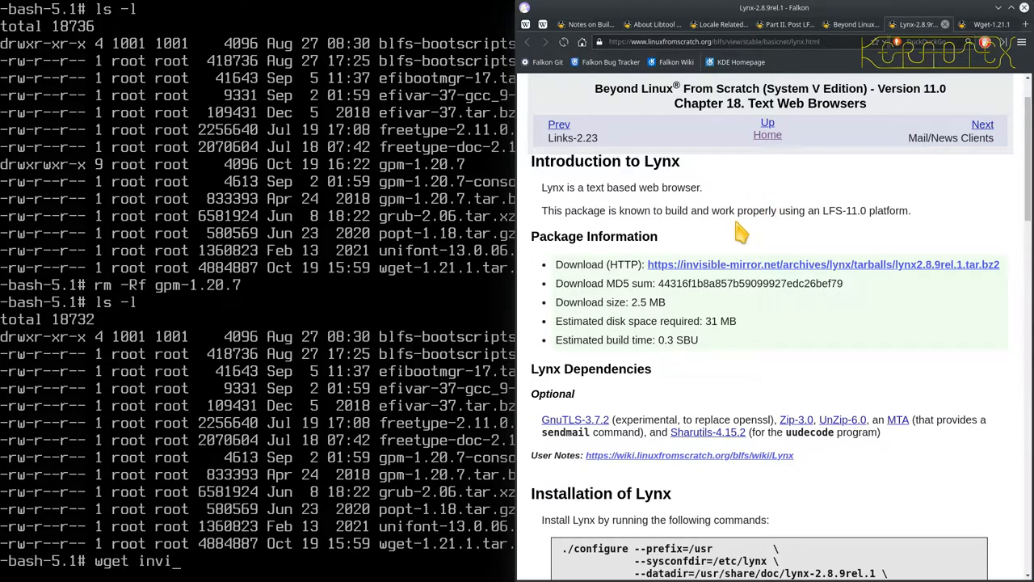
mouse_move(685, 232)
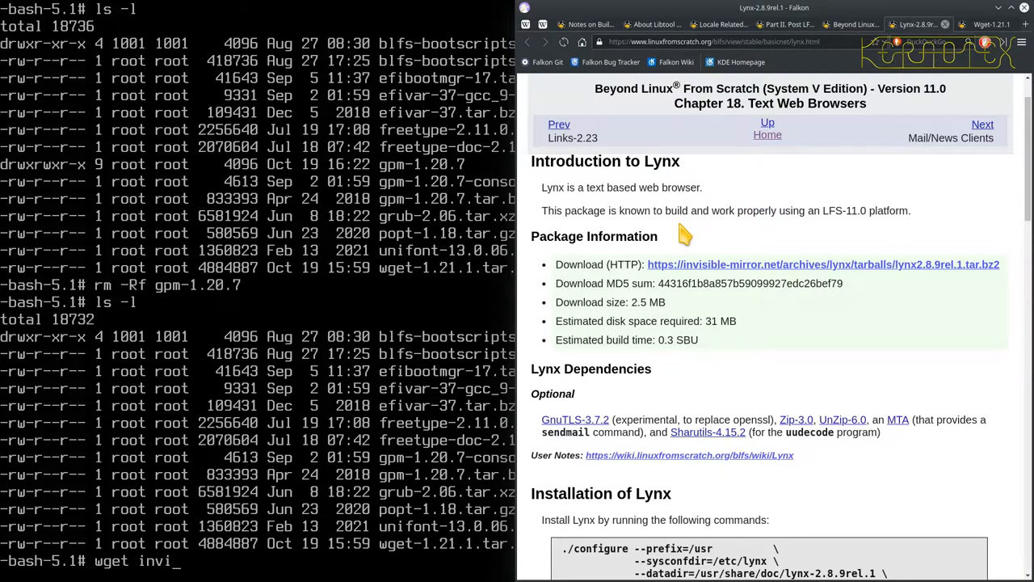
mouse_move(489, 275)
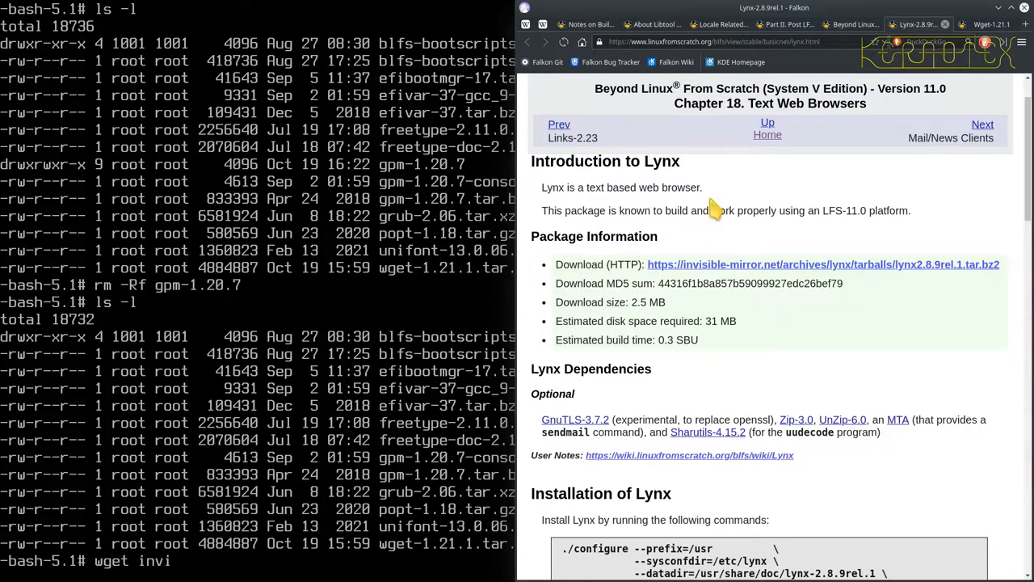
mouse_move(752, 204)
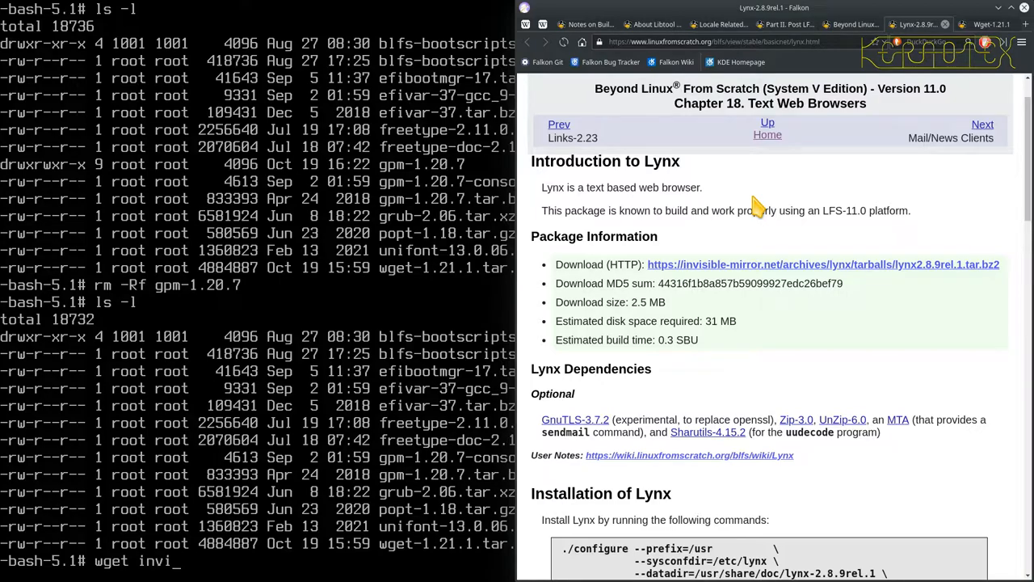
type("si")
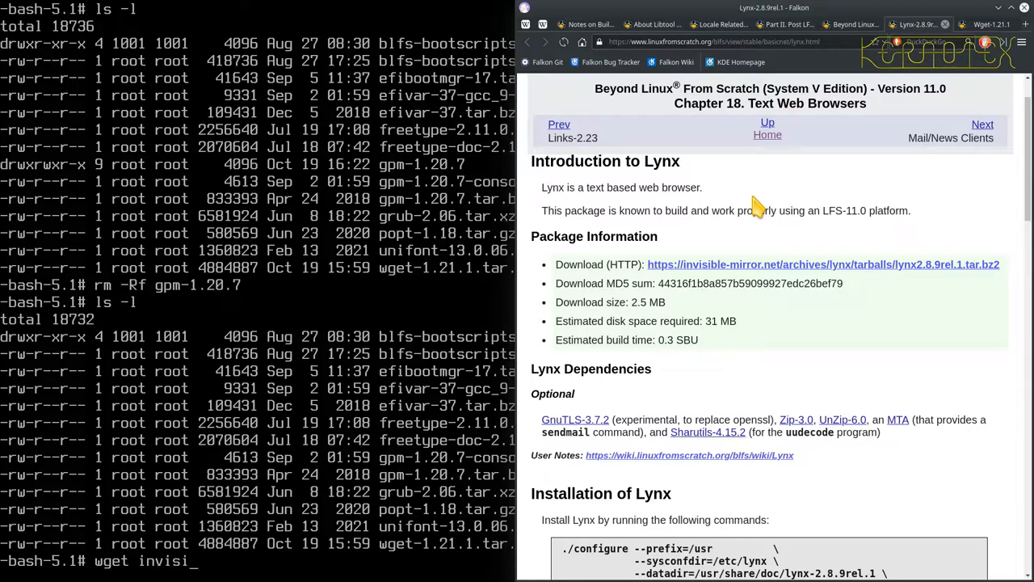
type("ble-mirror")
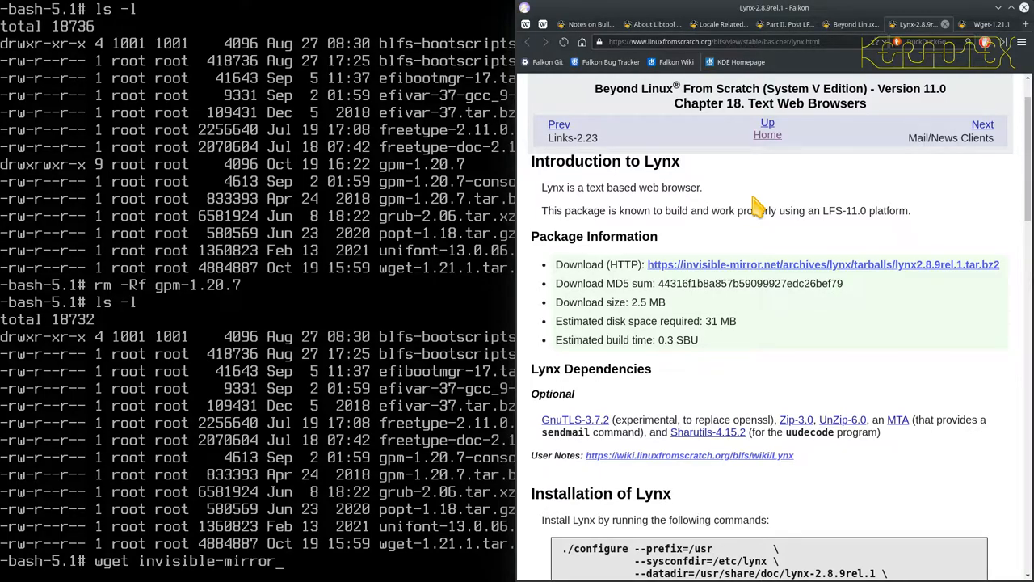
type("net")
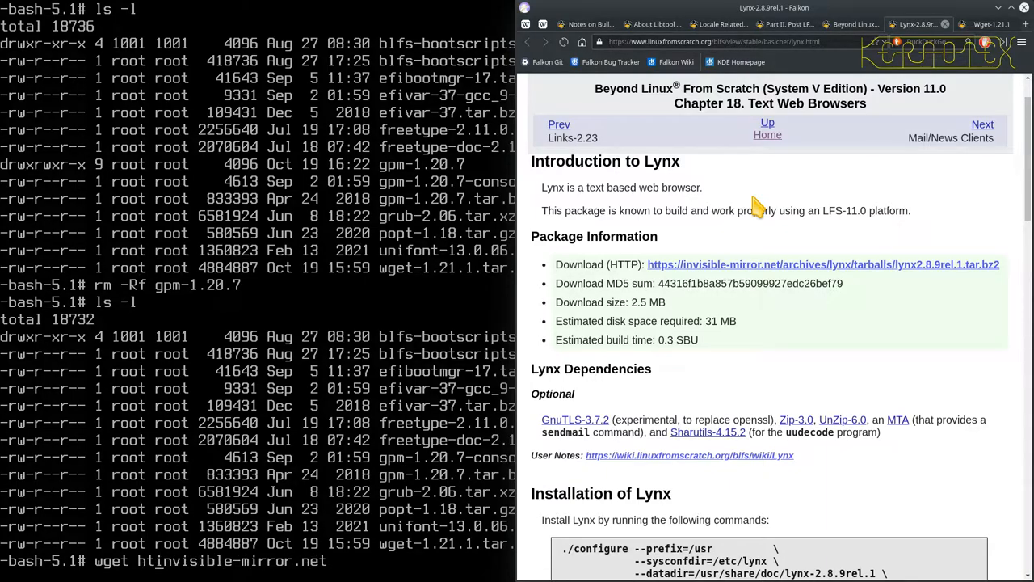
type("https://invisible-mirror.net")
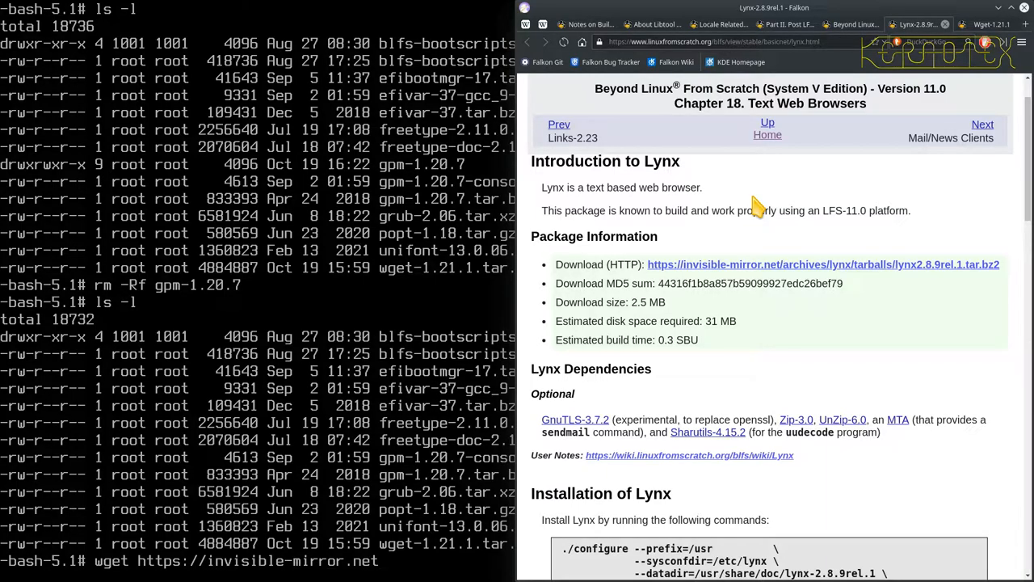
type("/archives/lynx/tarballs/lynx2.8.9rel.1.tar.bz2")
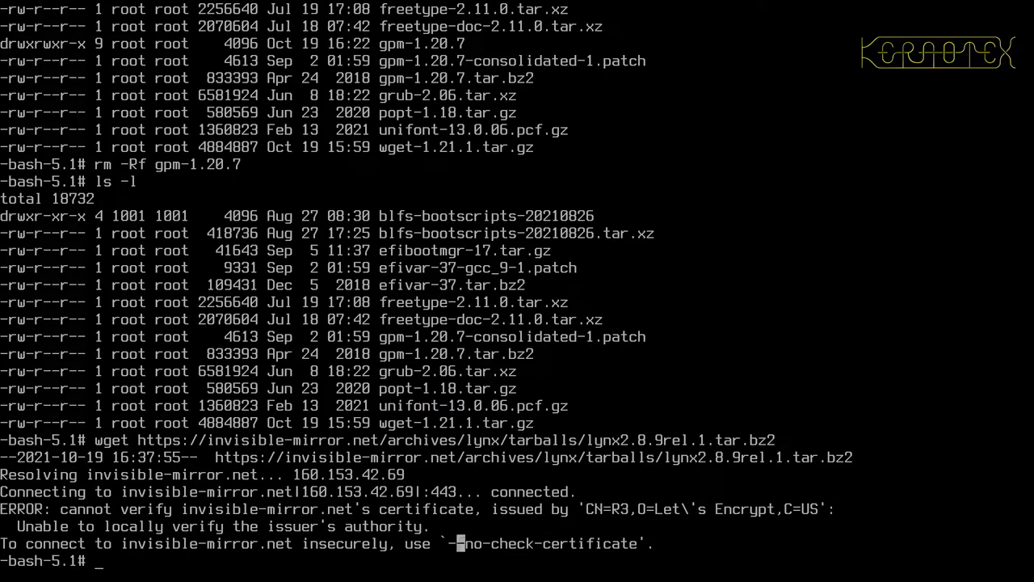
- Download lynx2.8.9rel.1.tar.bz2 using --no-check-certificate, then extract it with tar -xf
type("wget https://invisible-mirror.net/archives/lynx/tarballs/lynx2.8.9rel.1.tar.bz2")
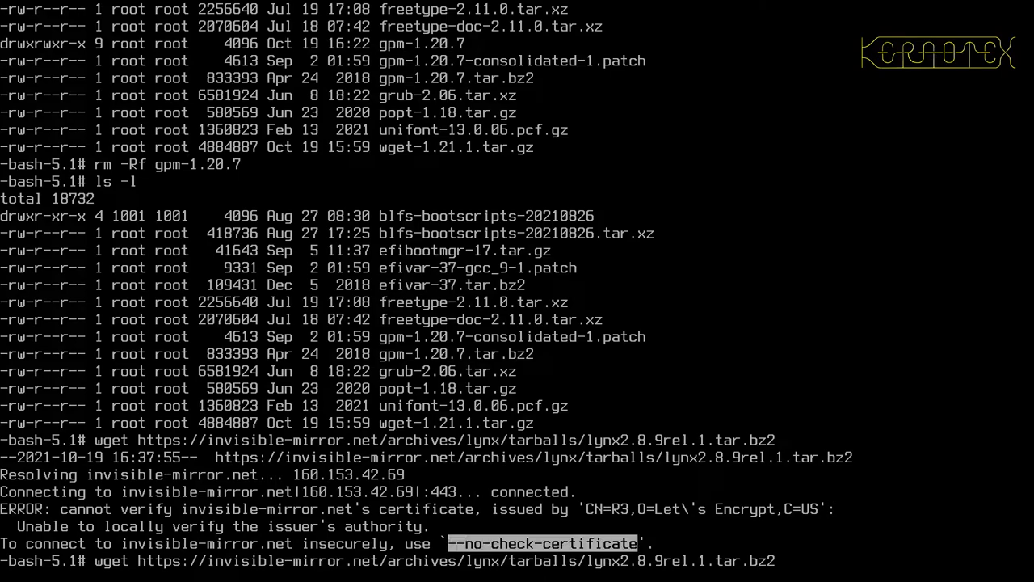
type("--no-check-certificate")
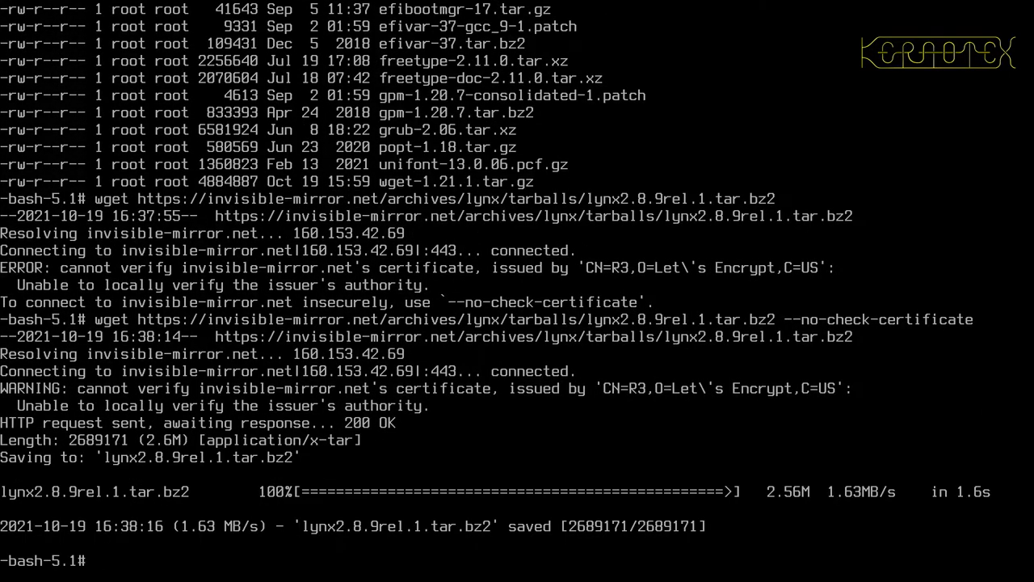
type("tar -x")
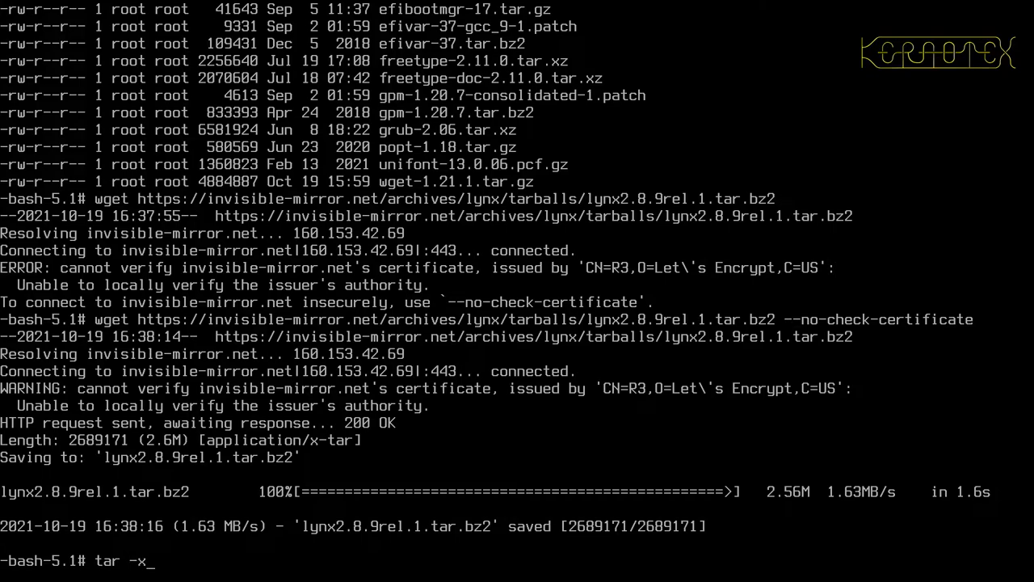
type("f")
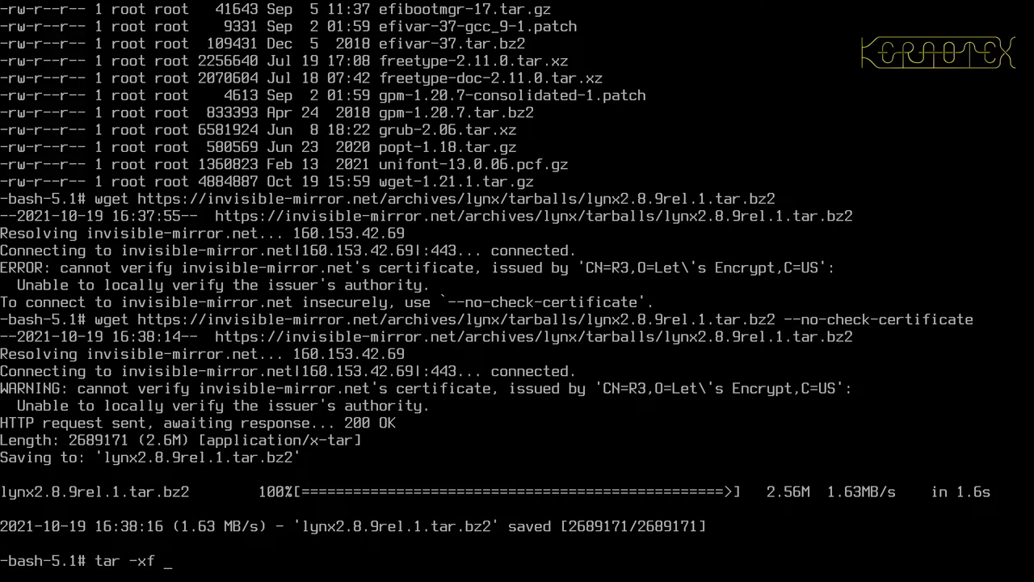
type("lynx2.8.9rel.1.tar.bz2")
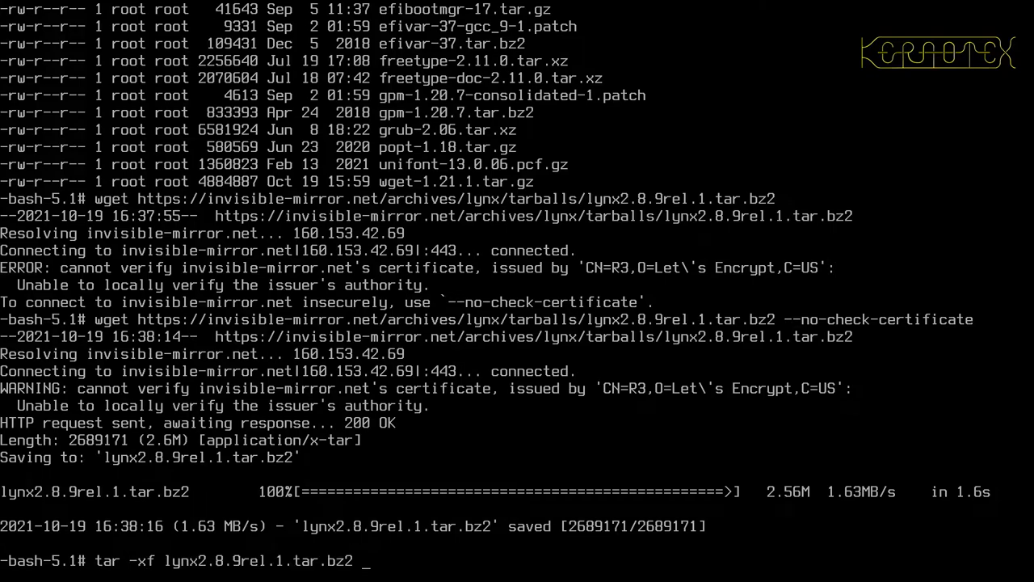
key("Return")
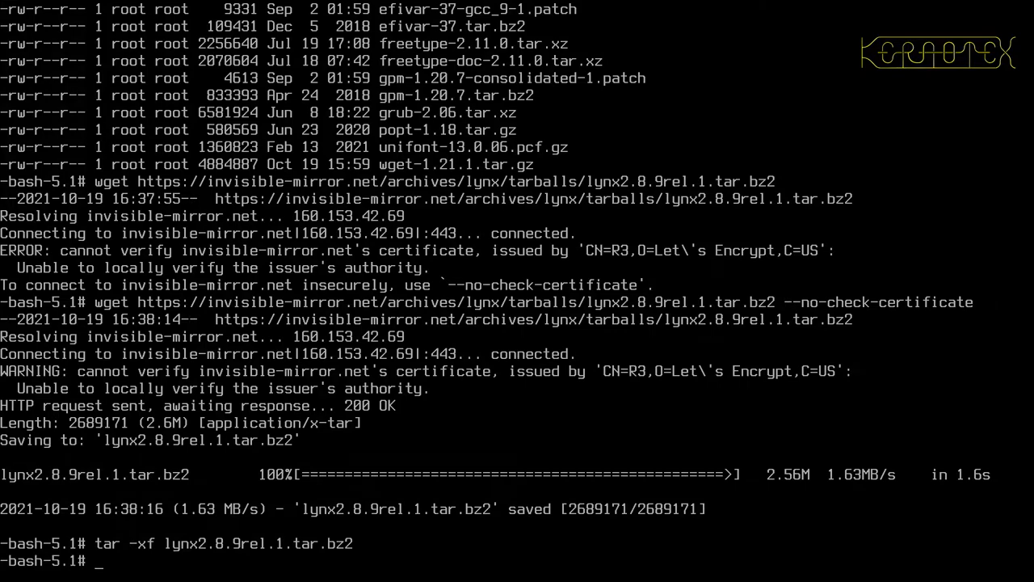
mouse_move(900, 438)
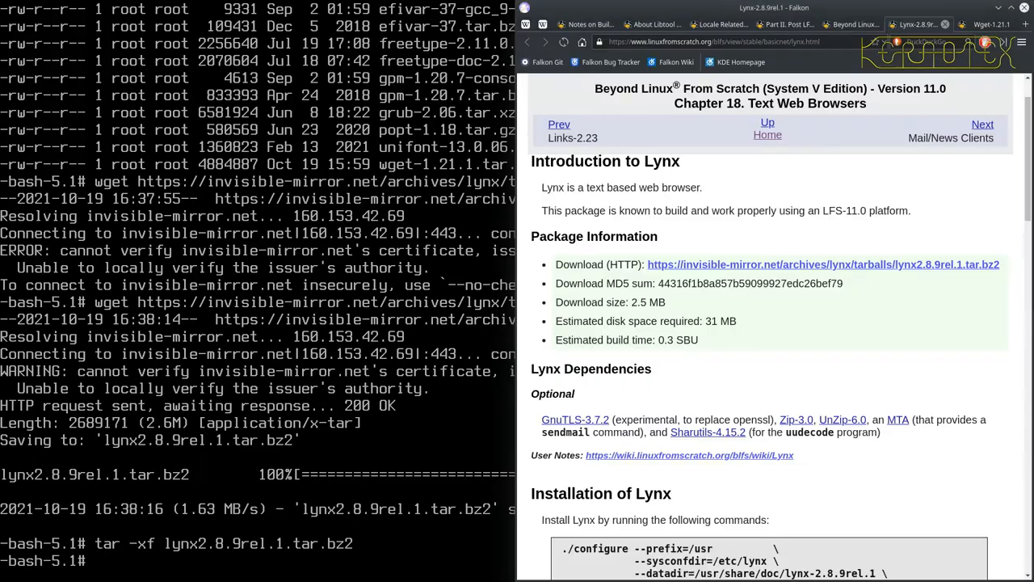
- Enter the lynx2.8.9rel.1 directory and begin ./configure with the --prefix option
scroll("down", 3)
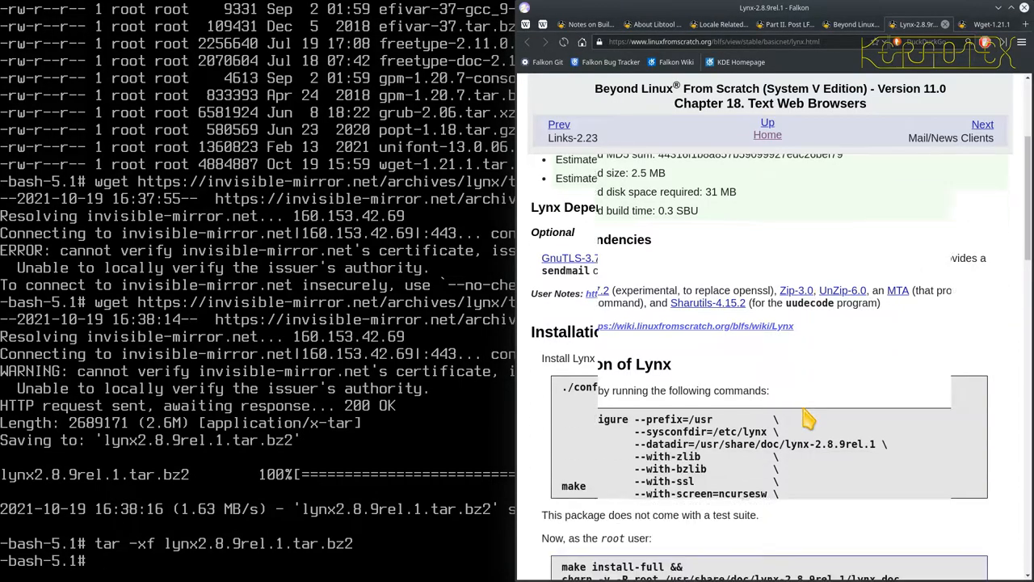
scroll("down", 3)
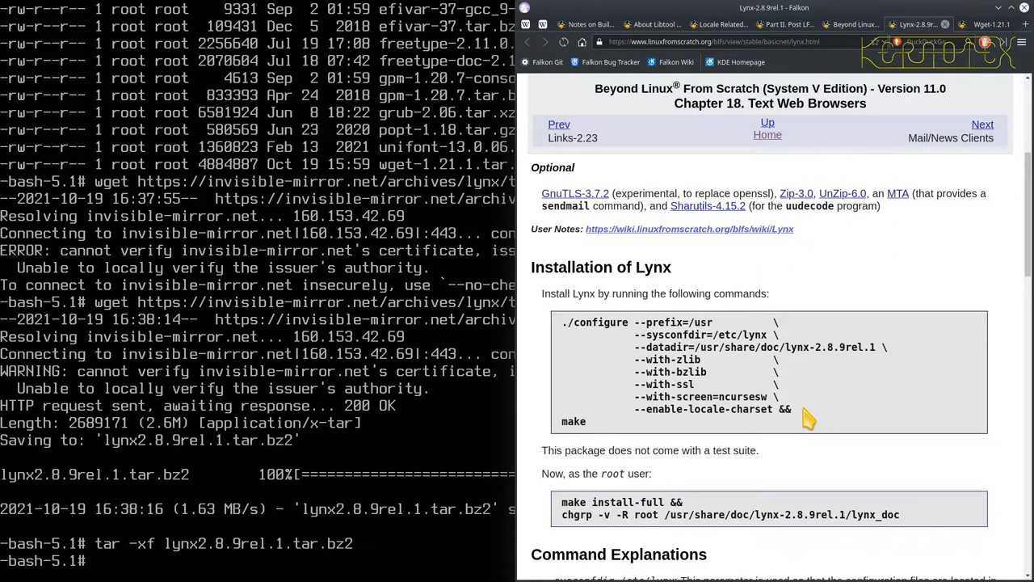
type("cd lynx2.8.9rel.1")
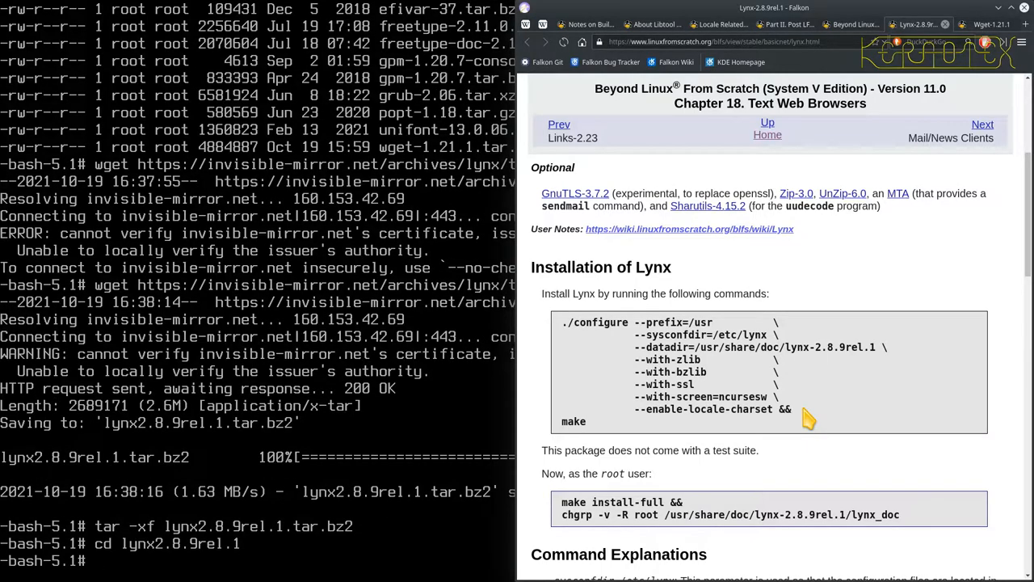
type("./comnfig")
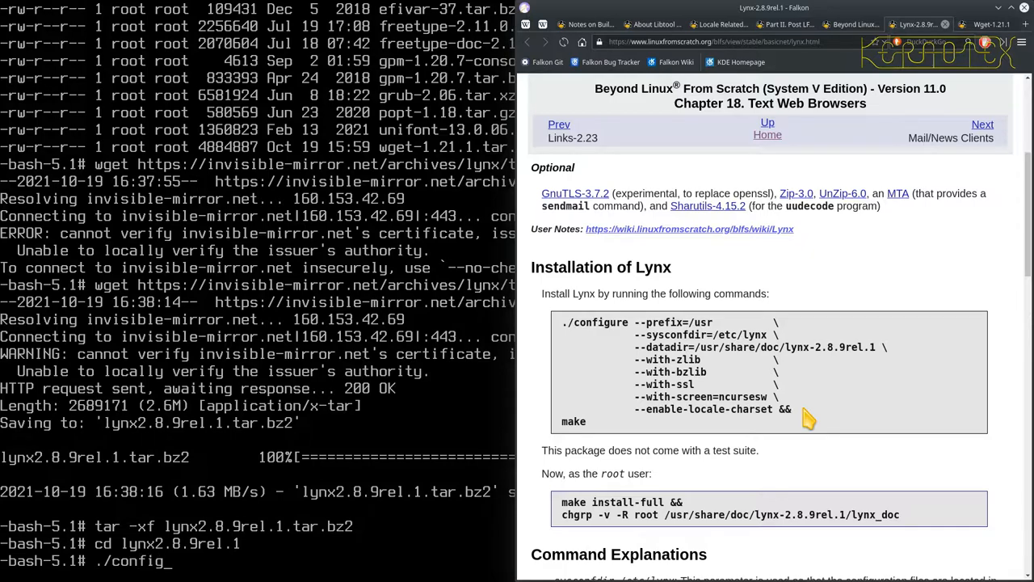
type("ure")
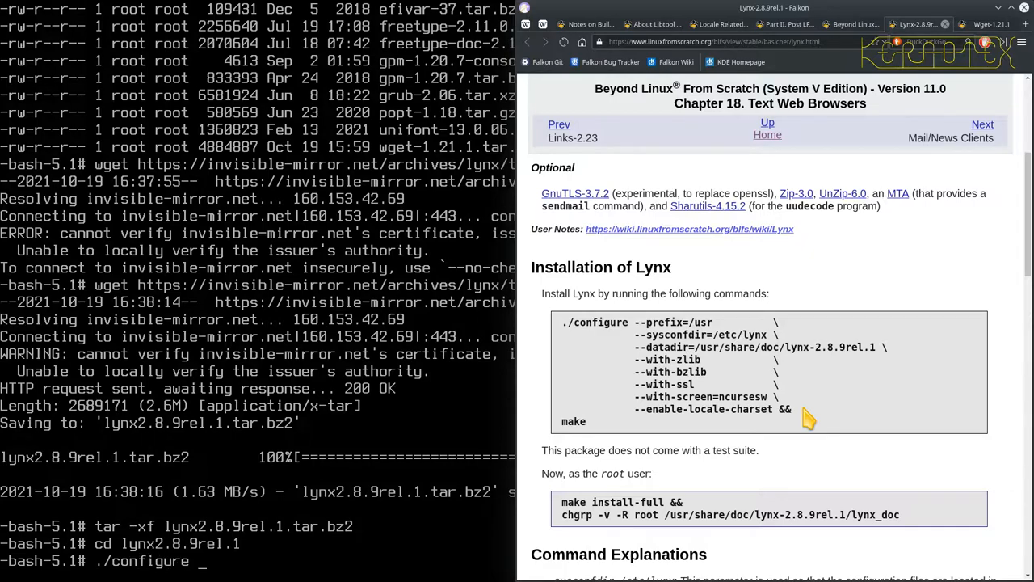
type("--prefix=/usr --sysconfdir")
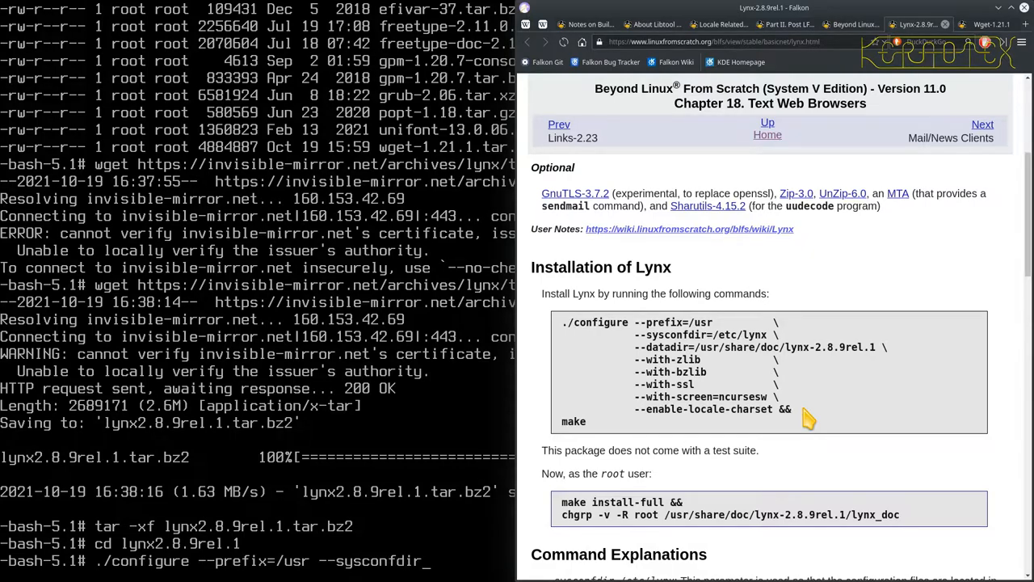
- Add the sysconfdir, datadir, --with-zlib, --with-bzlib and --with-ssl options to configure
type("=/etc/lynx")
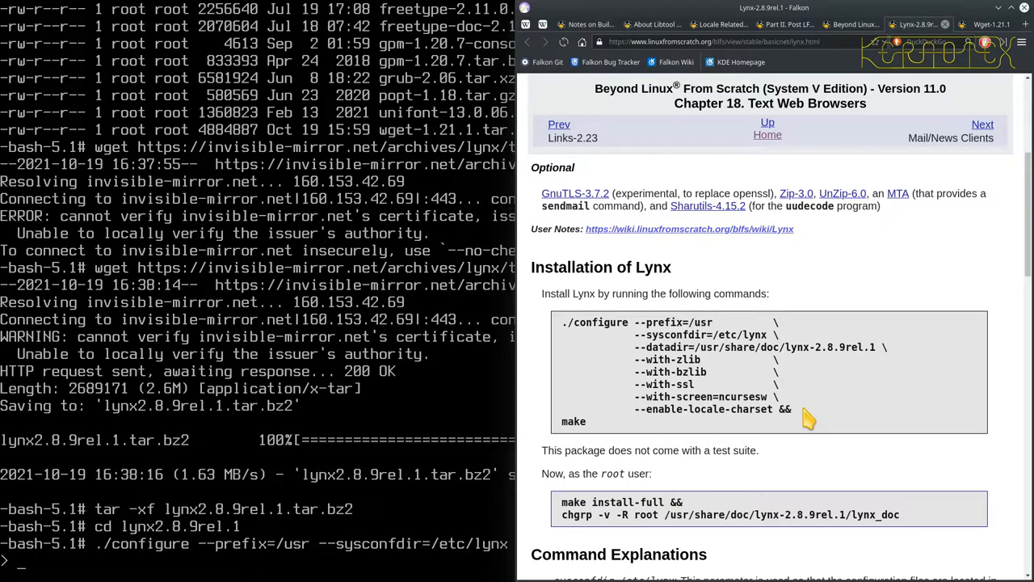
type("da")
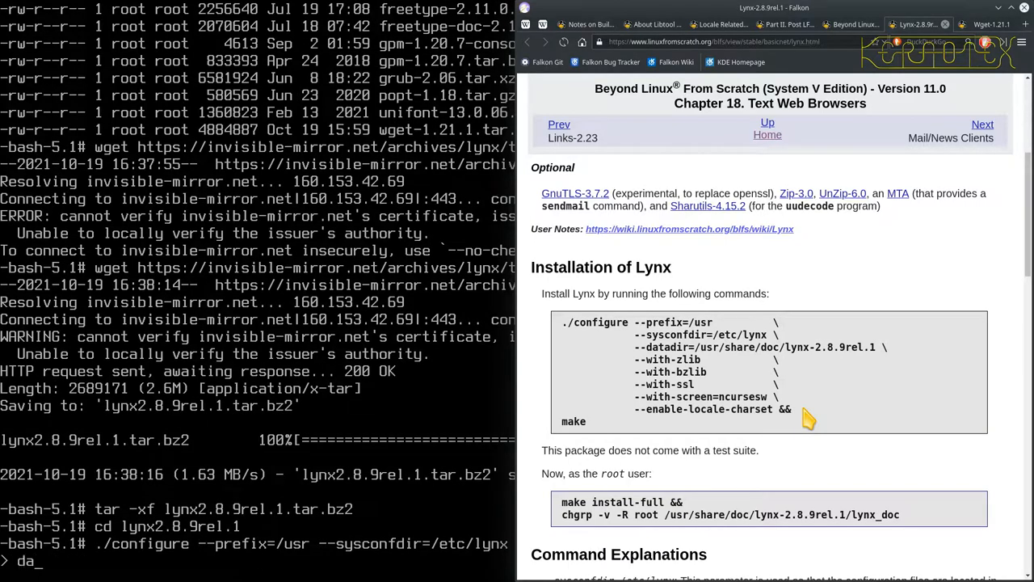
type("--d")
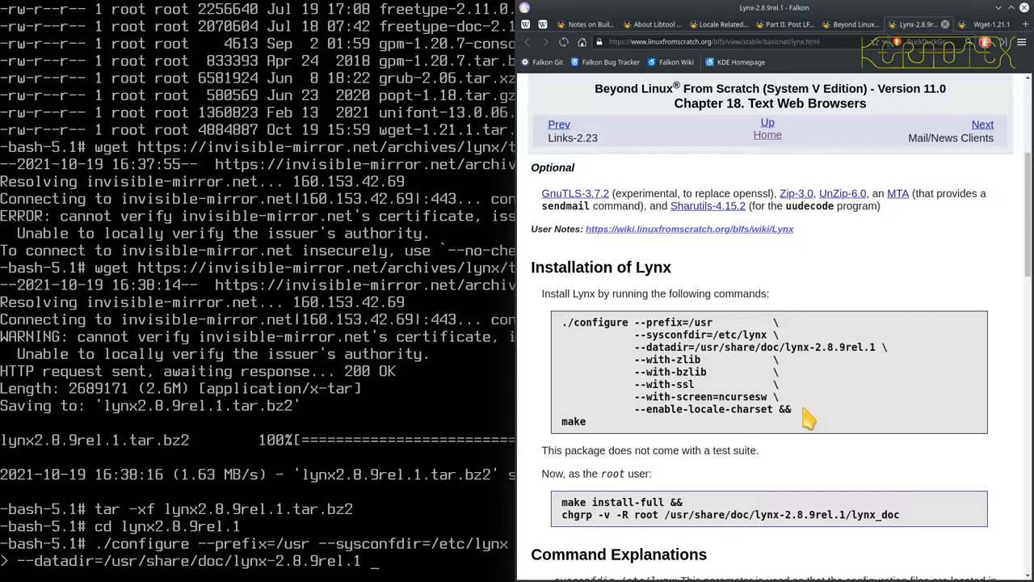
type("--with-zl")
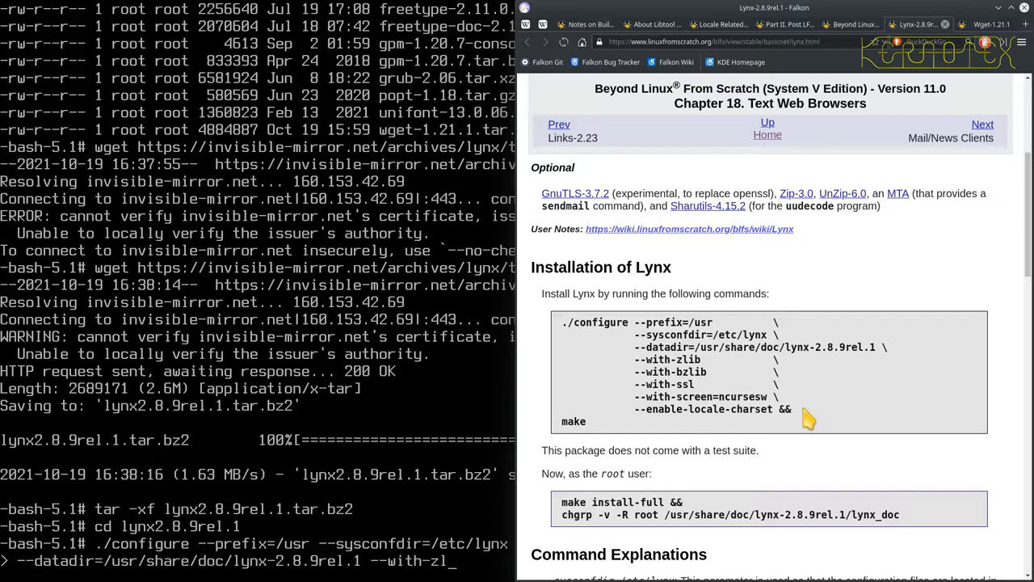
type("ib \\")
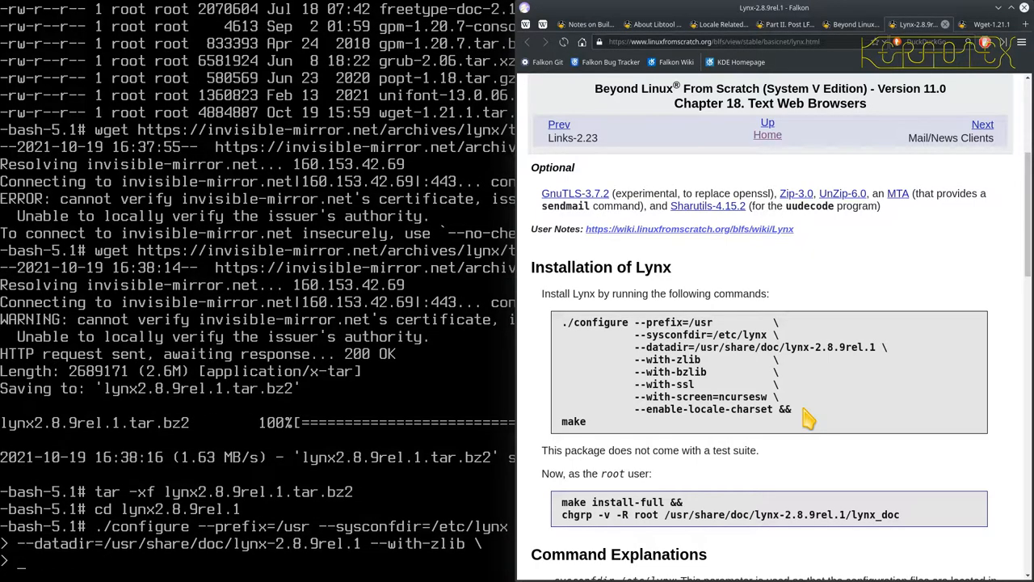
type("--with")
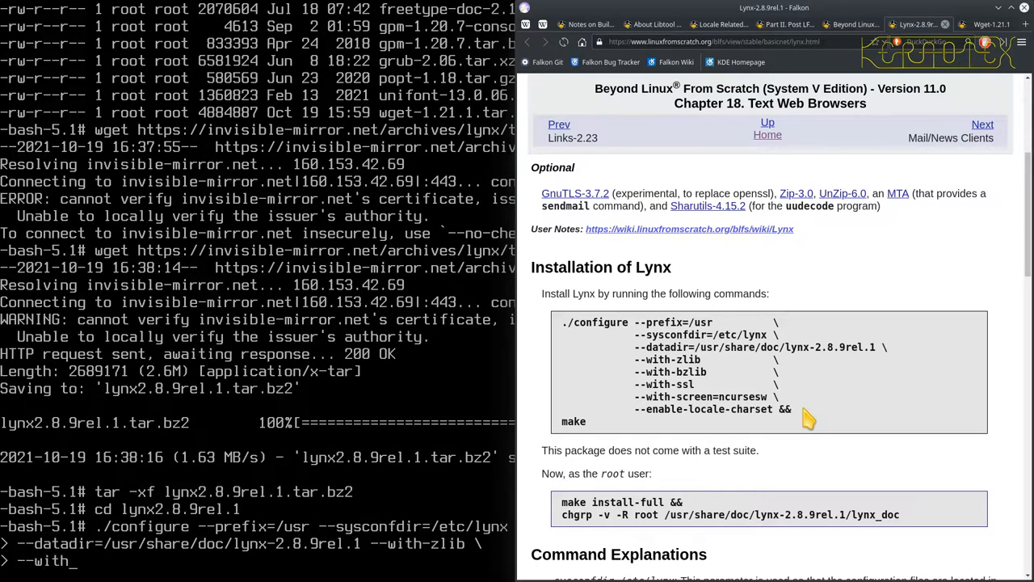
type("bzlib")
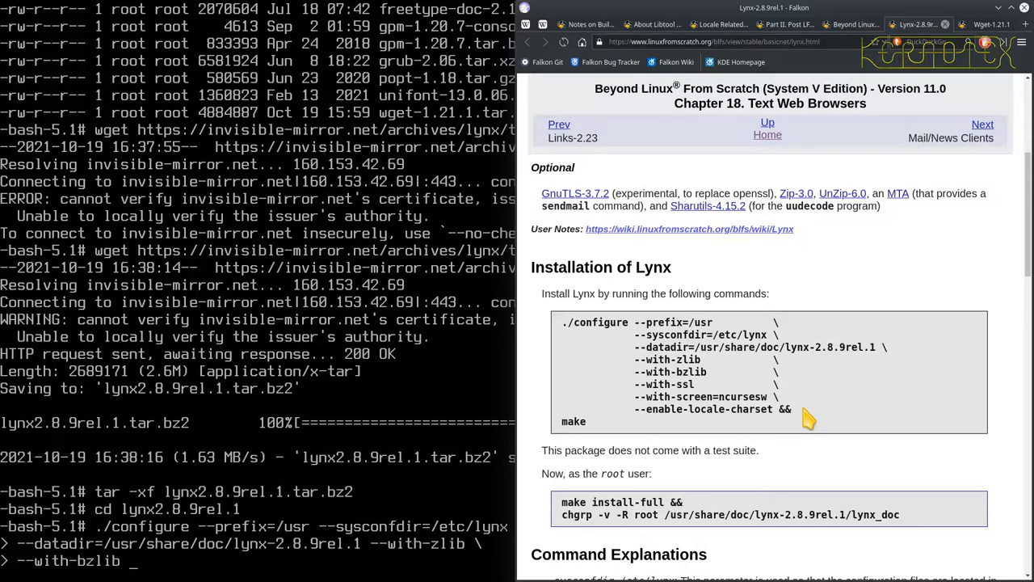
type("--with-ssl --with-screen=ncursesw \\")
type("--enable-locale-charset")
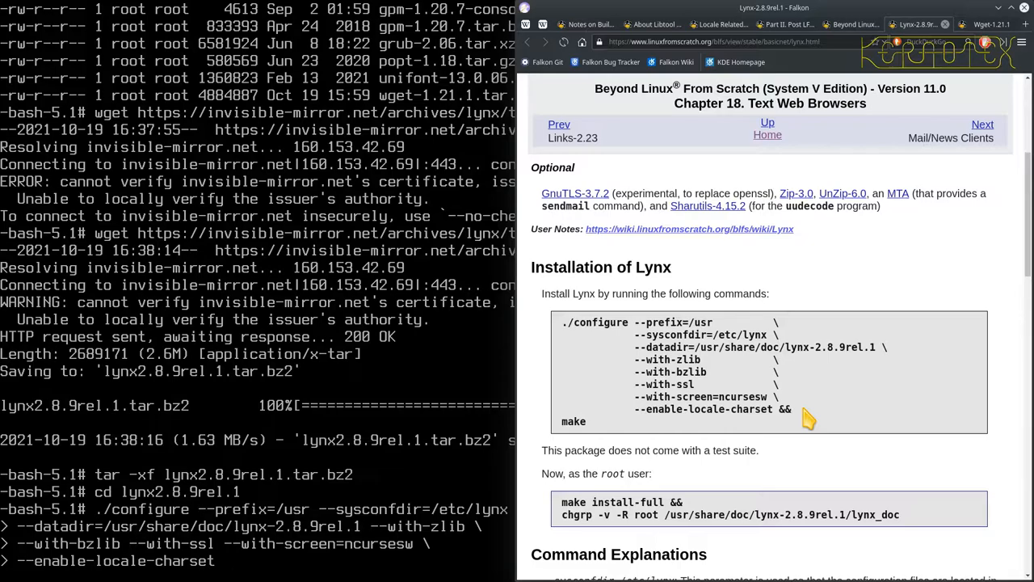
- Append --enable-locale-charset and --enable-nls to the configure command and run it
scroll("down", 3)
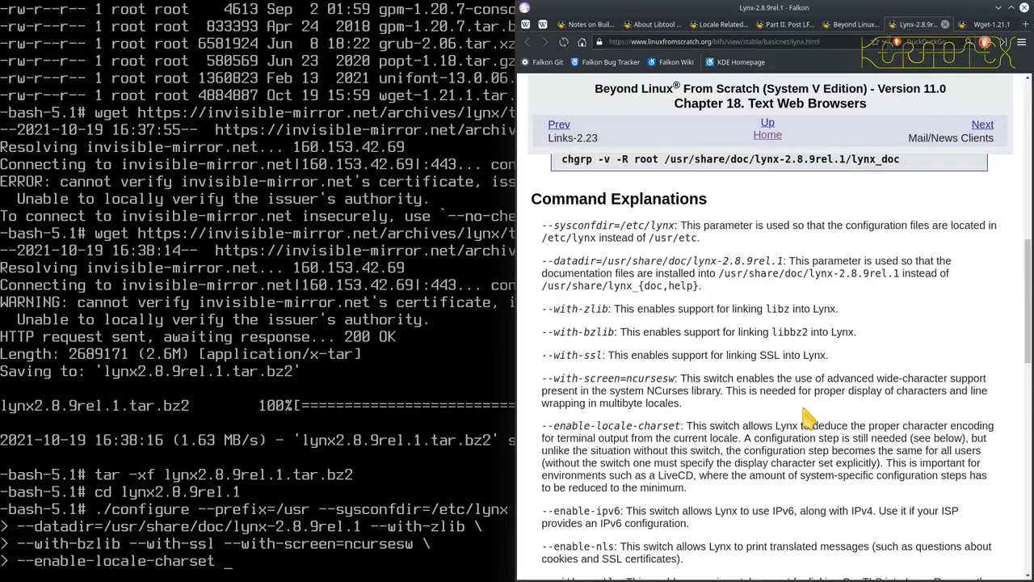
scroll("down", 3)
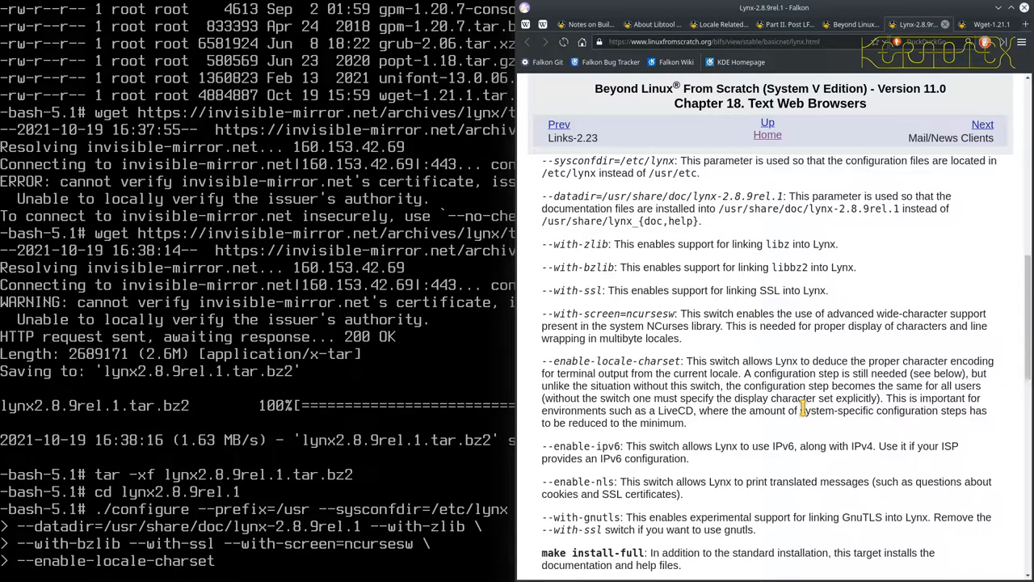
mouse_move(598, 239)
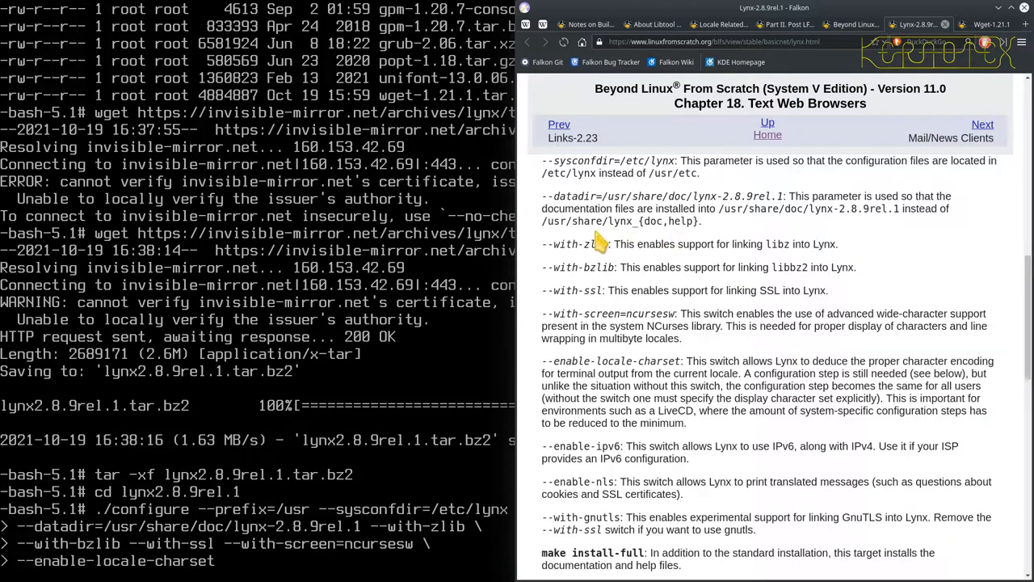
mouse_move(590, 361)
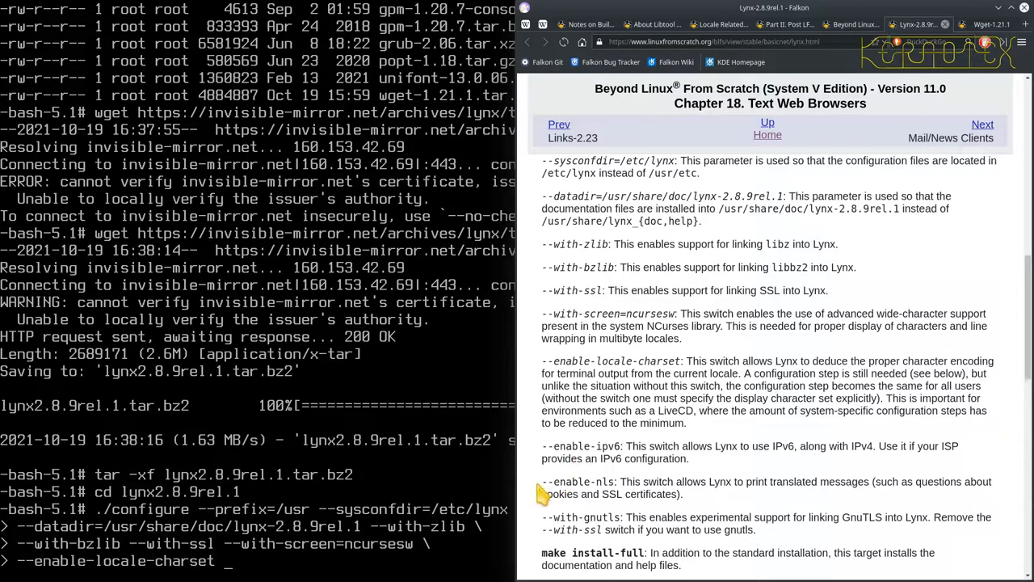
mouse_move(743, 501)
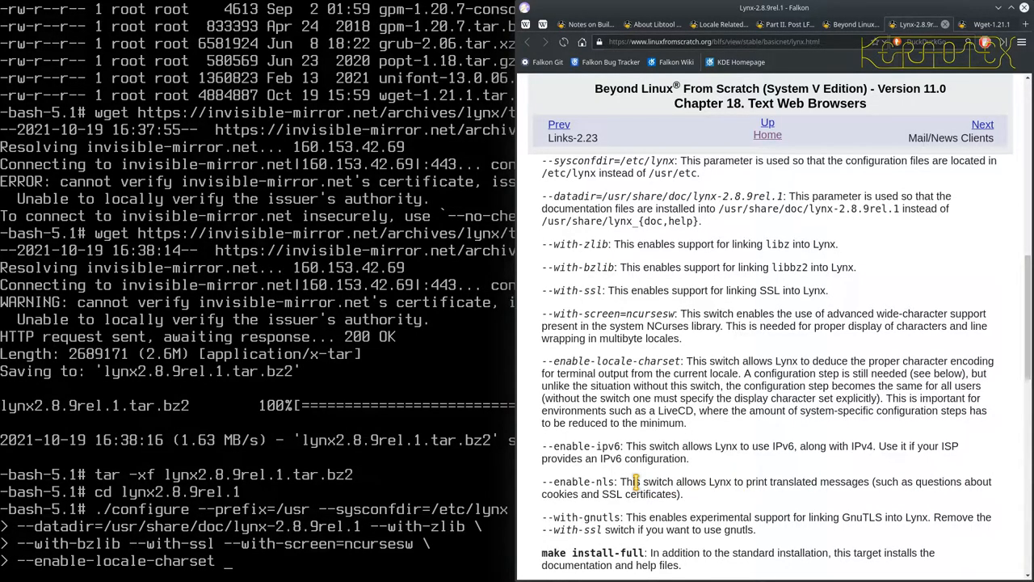
type("--enable")
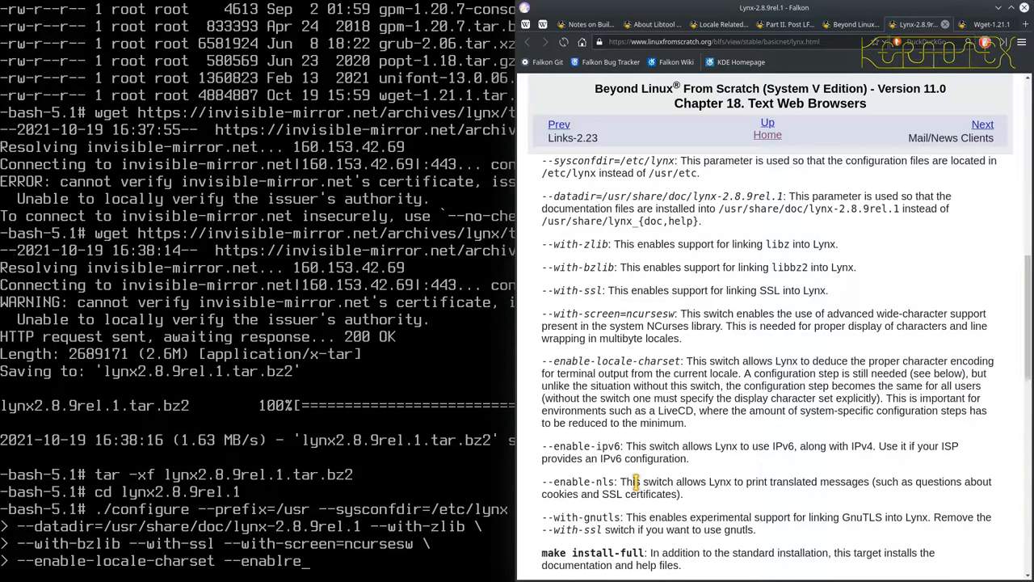
type("-nls")
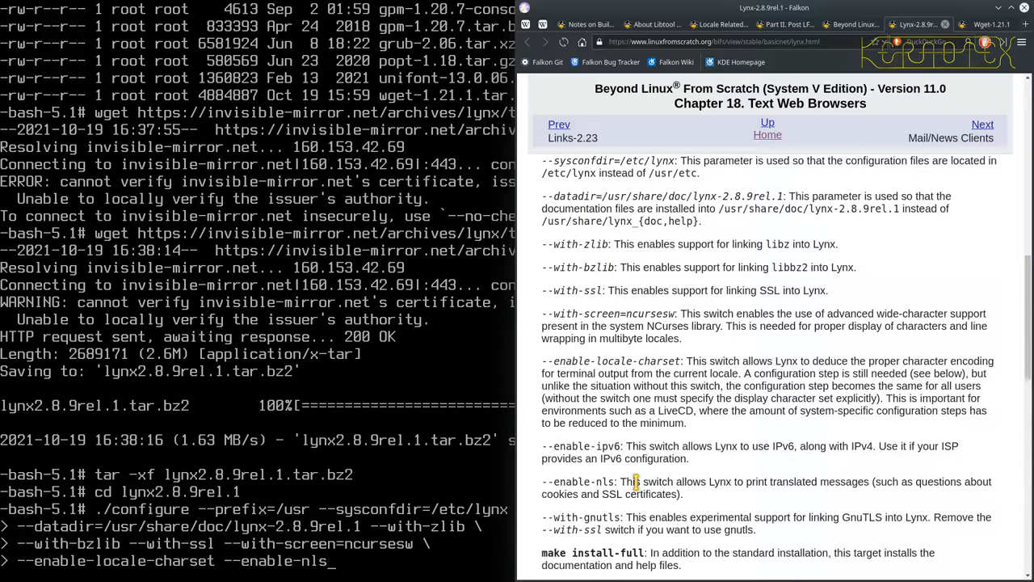
scroll("up", 3)
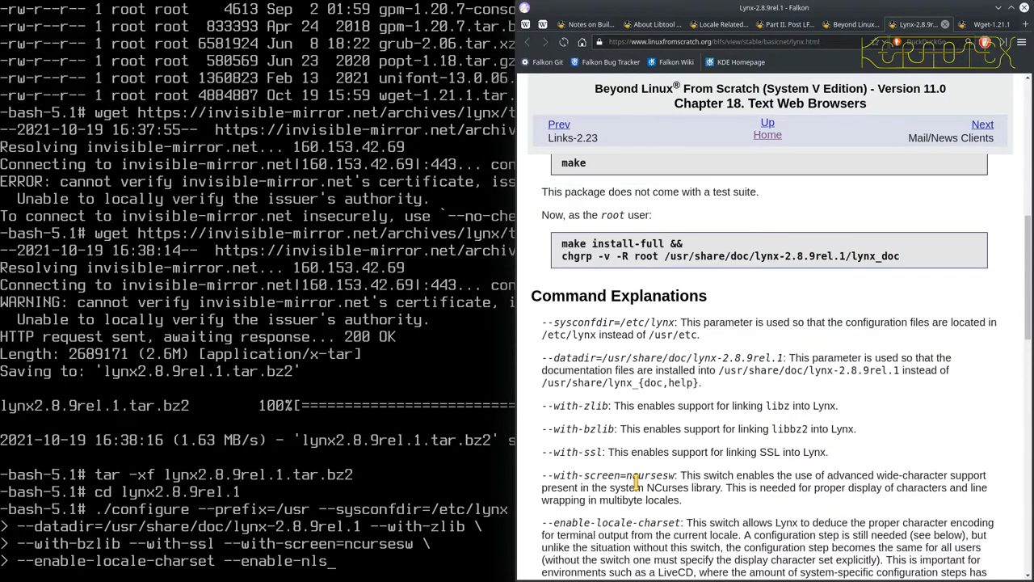
scroll("up", 3)
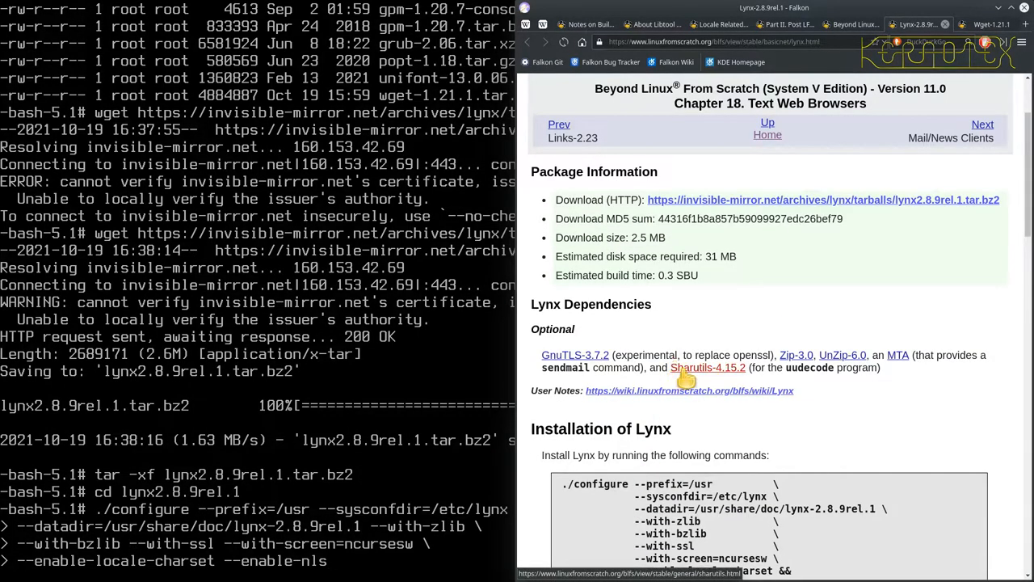
scroll("down", 3)
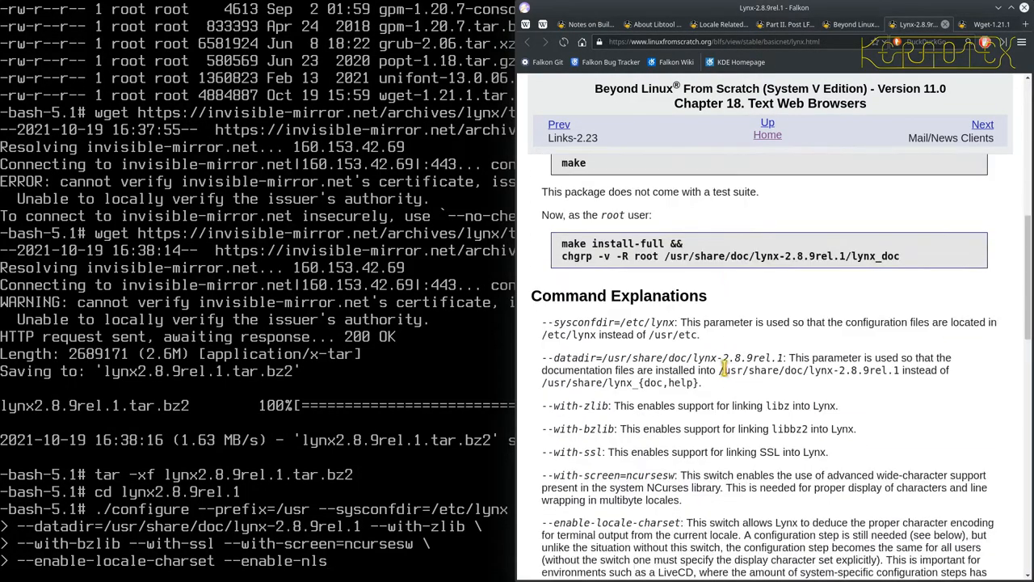
scroll("down", 3)
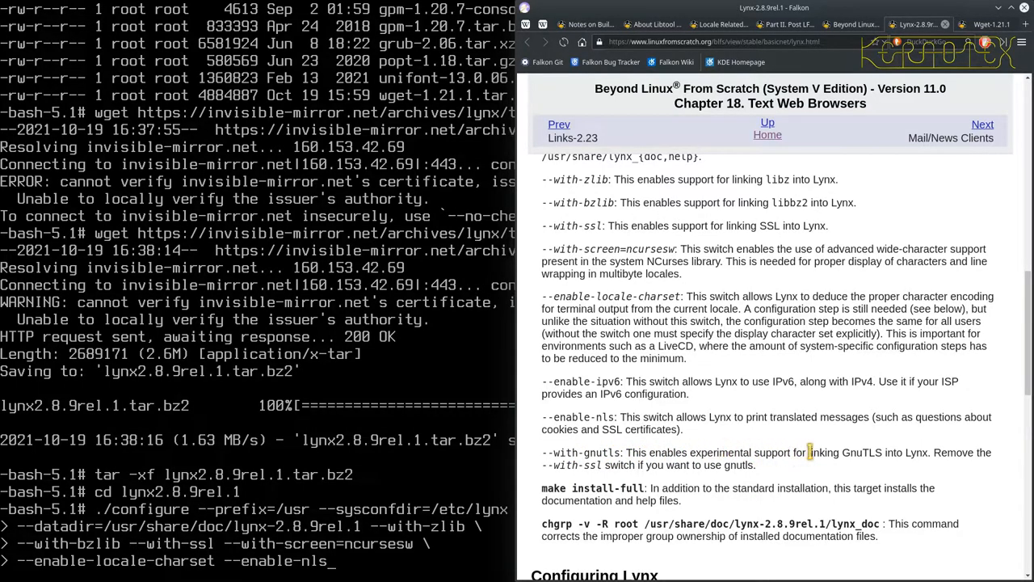
mouse_move(863, 451)
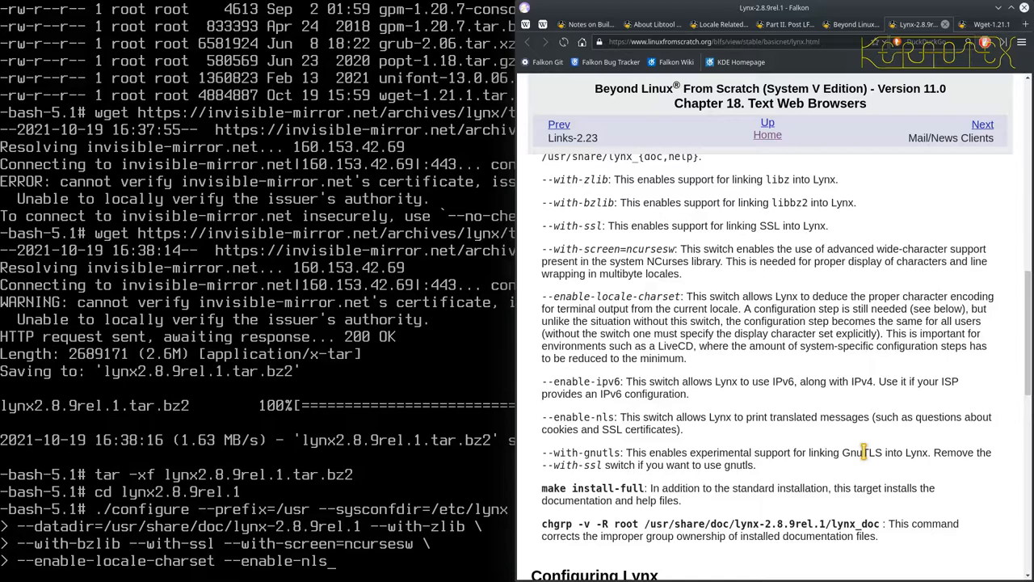
mouse_move(607, 491)
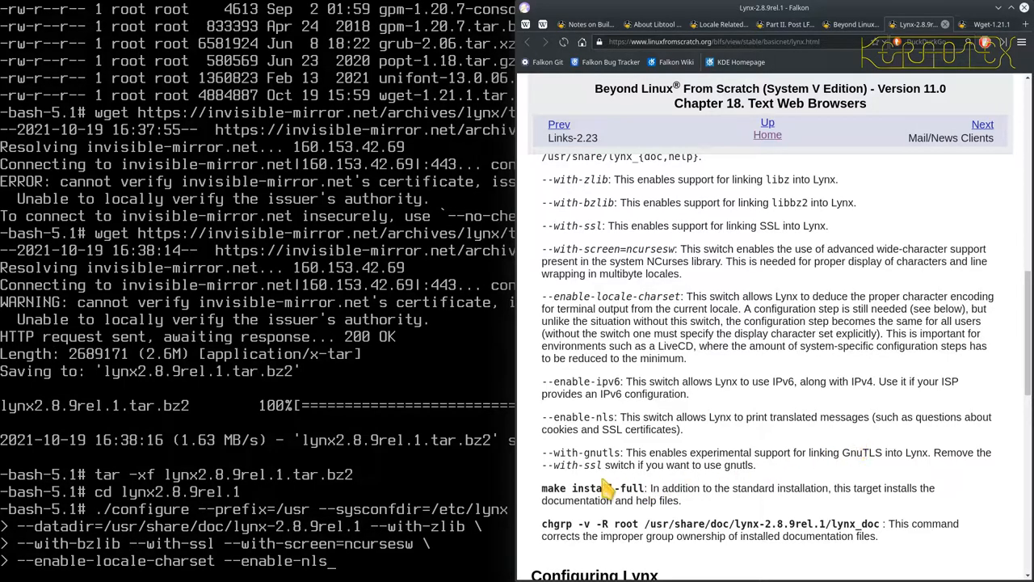
mouse_move(728, 456)
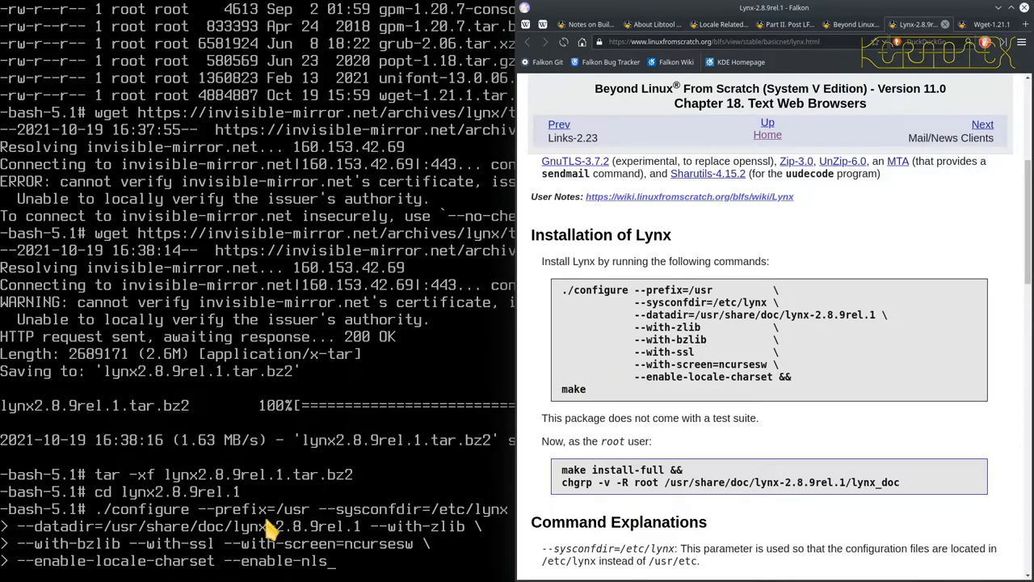
mouse_move(340, 522)
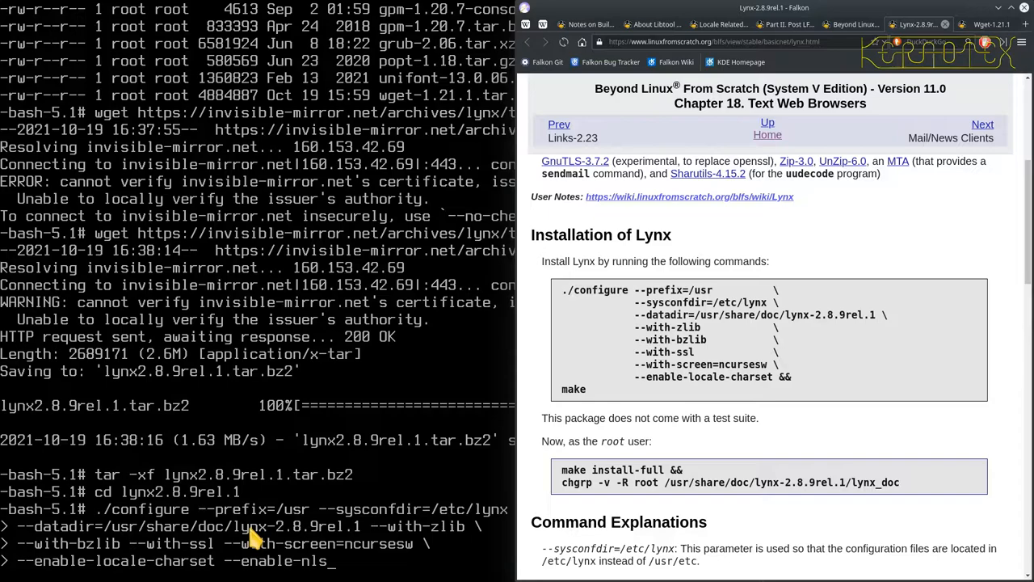
mouse_move(315, 540)
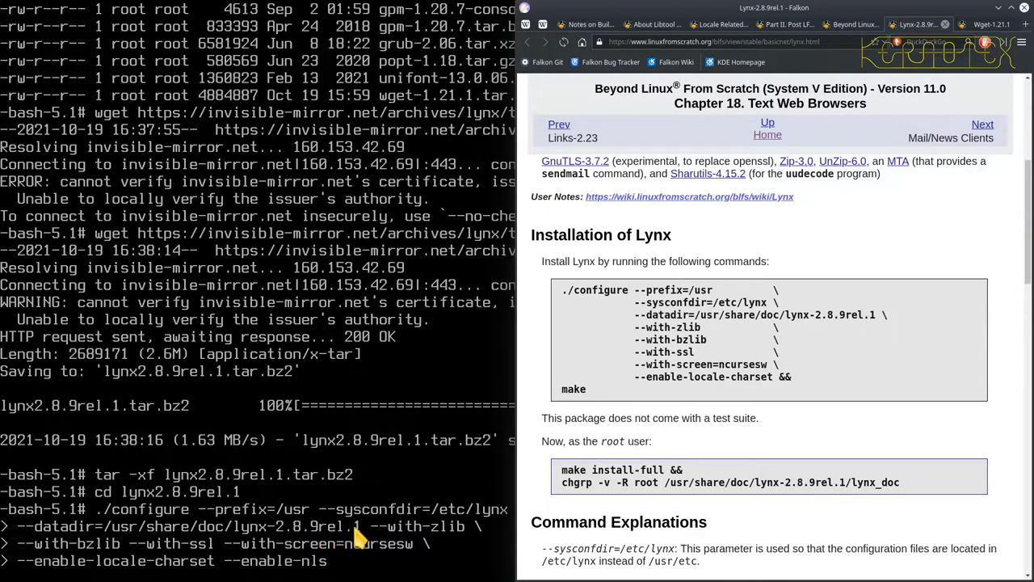
mouse_move(347, 546)
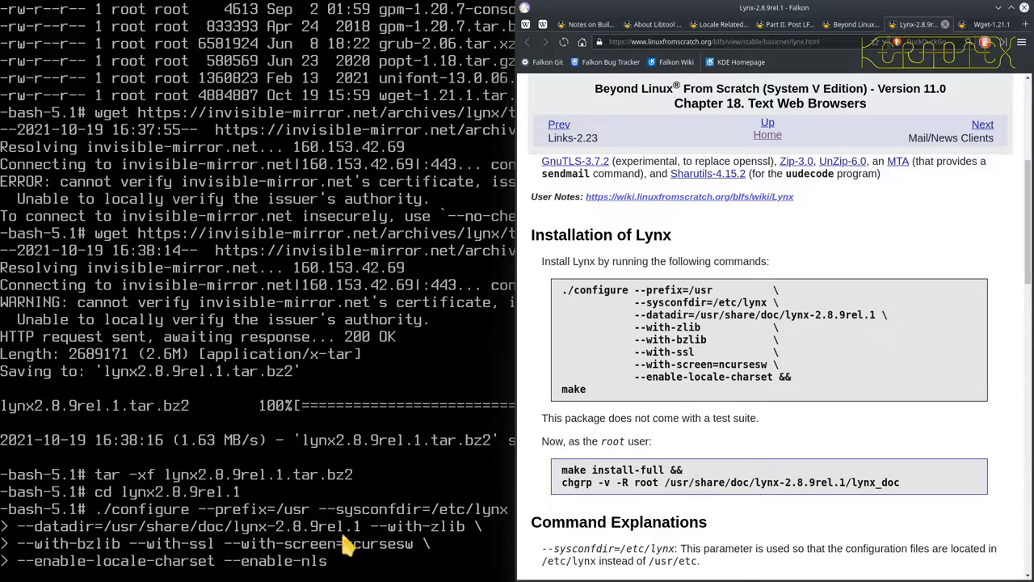
scroll("down", 3)
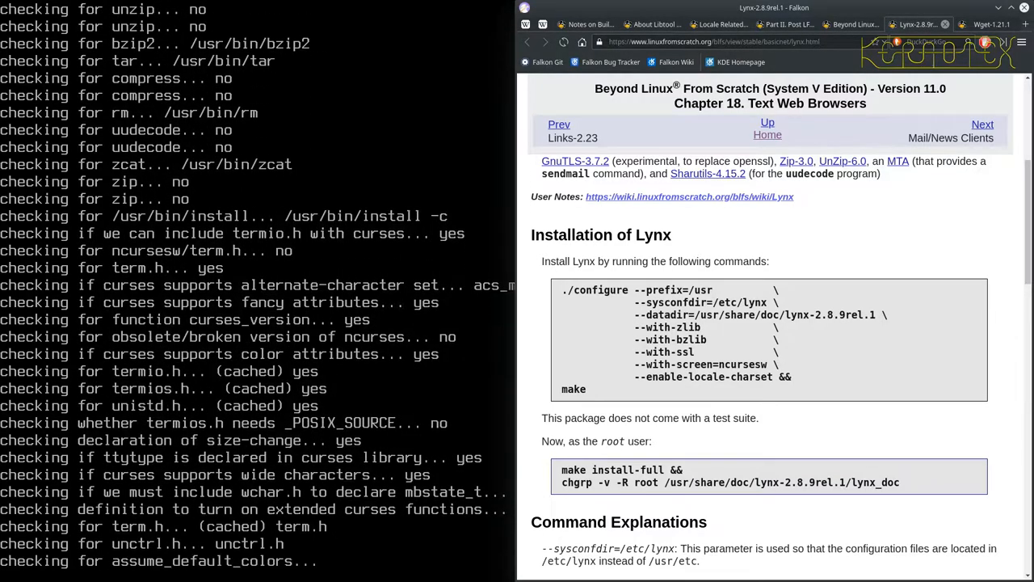
- Follow the configure output until config.status creates the makefiles
scroll("down", 3)
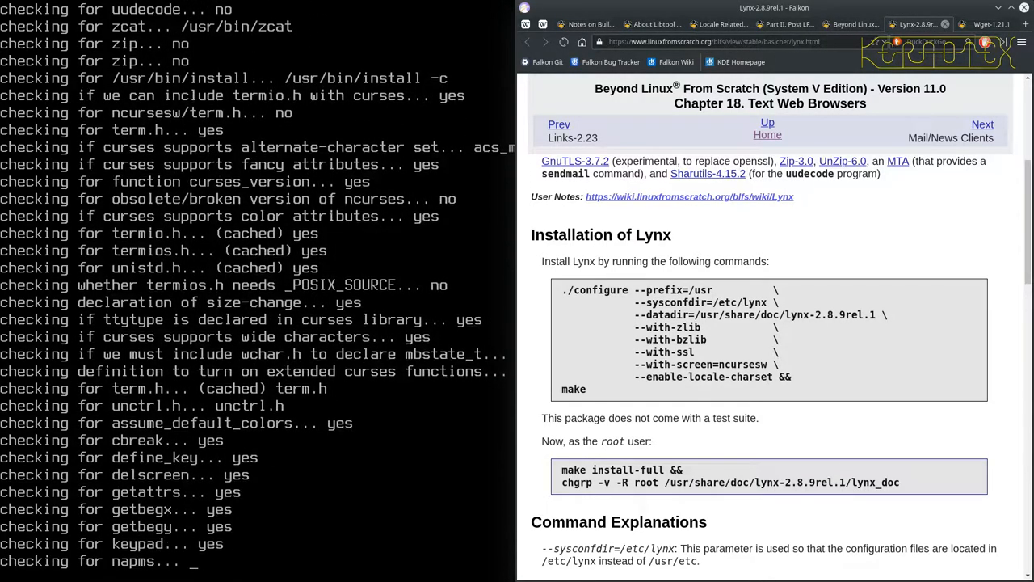
scroll("down", 3)
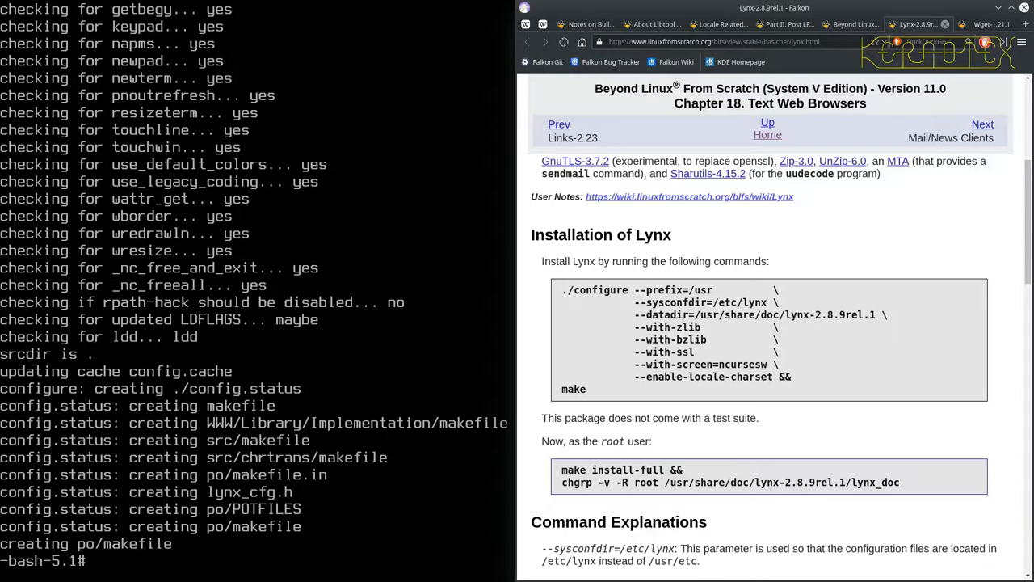
- Launch 'time make' and follow the message catalogs and WWW library compiling
type("time make")
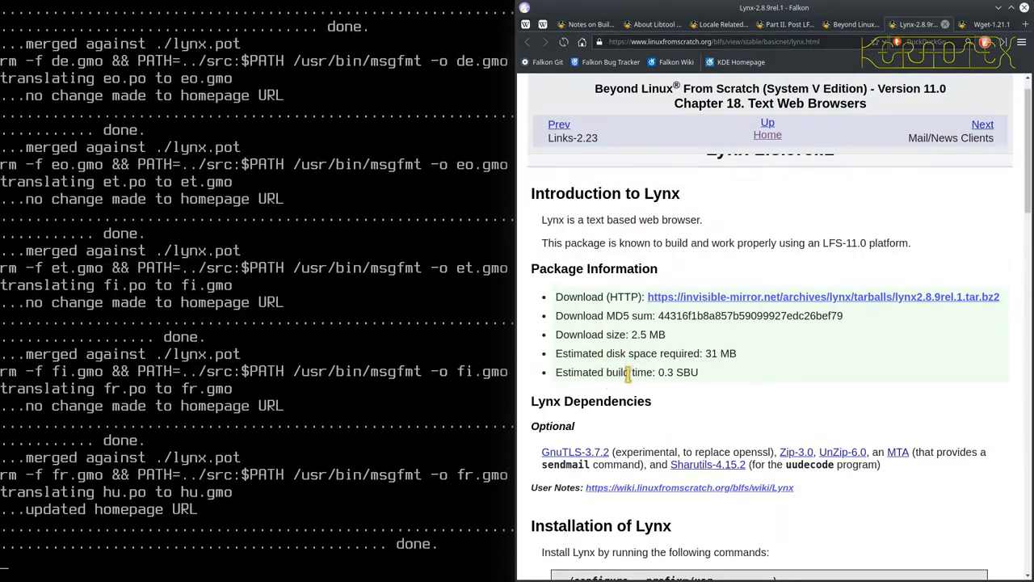
scroll("down", 3)
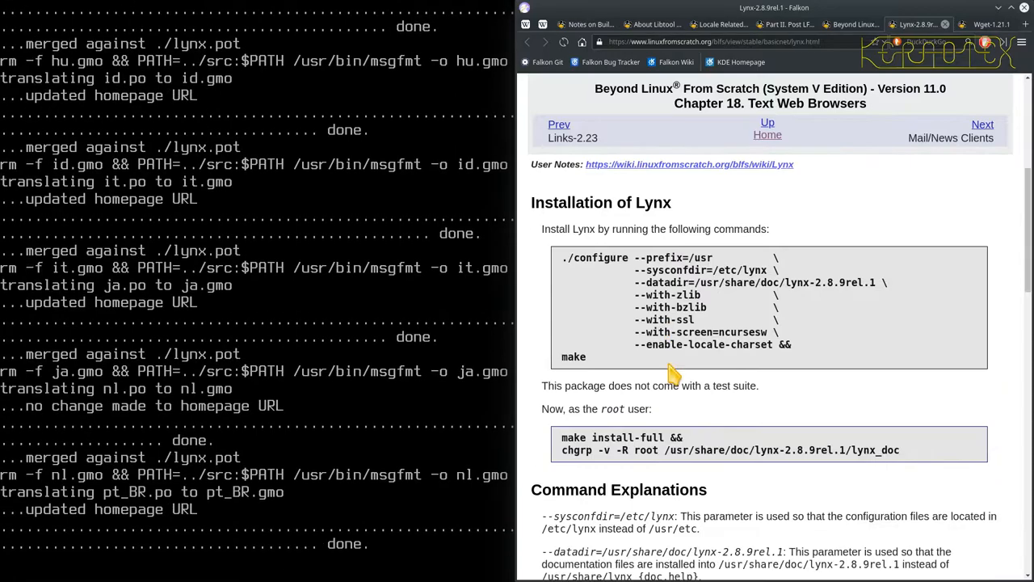
scroll("down", 3)
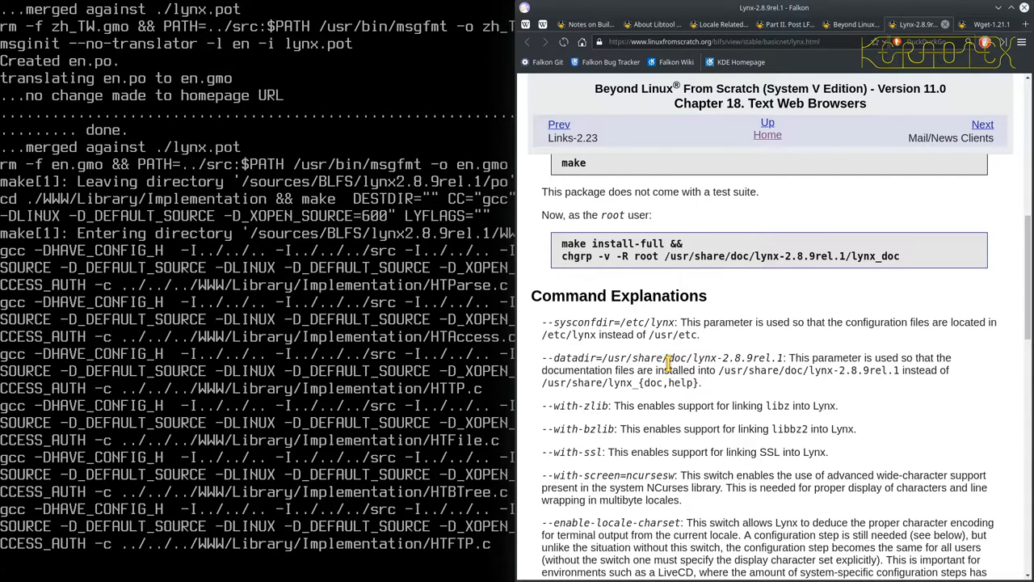
scroll("down", 3)
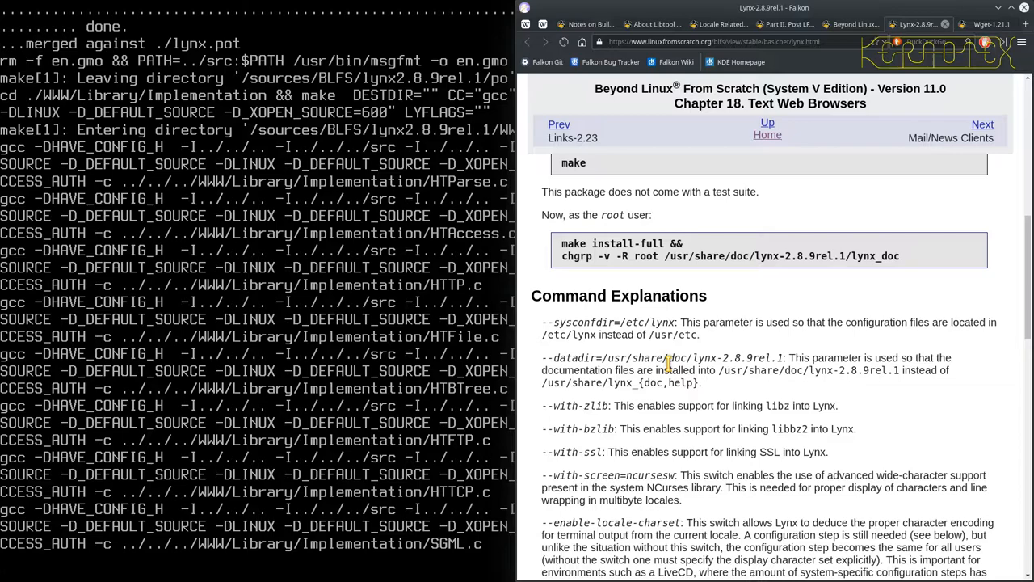
scroll("down", 3)
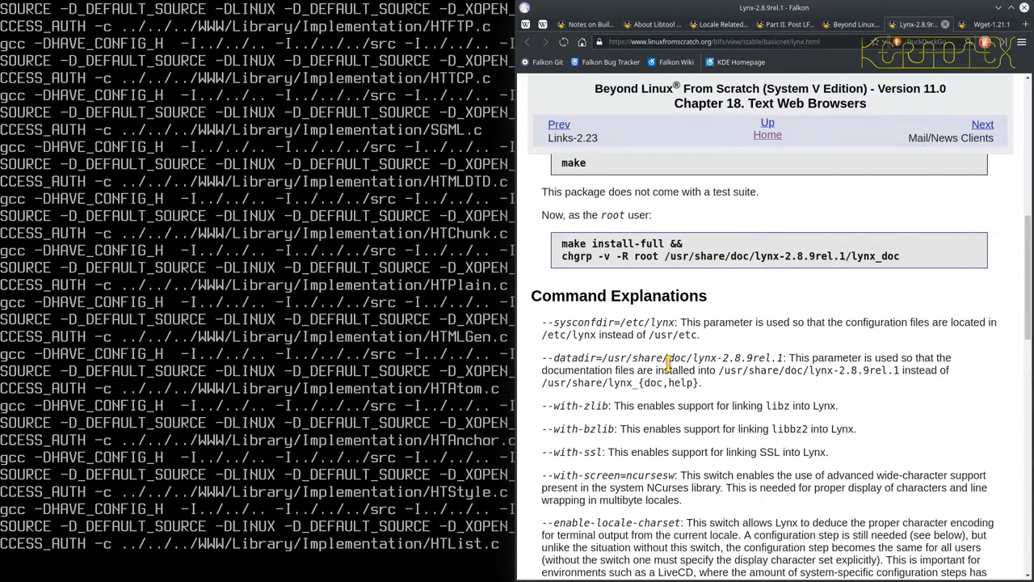
scroll("down", 3)
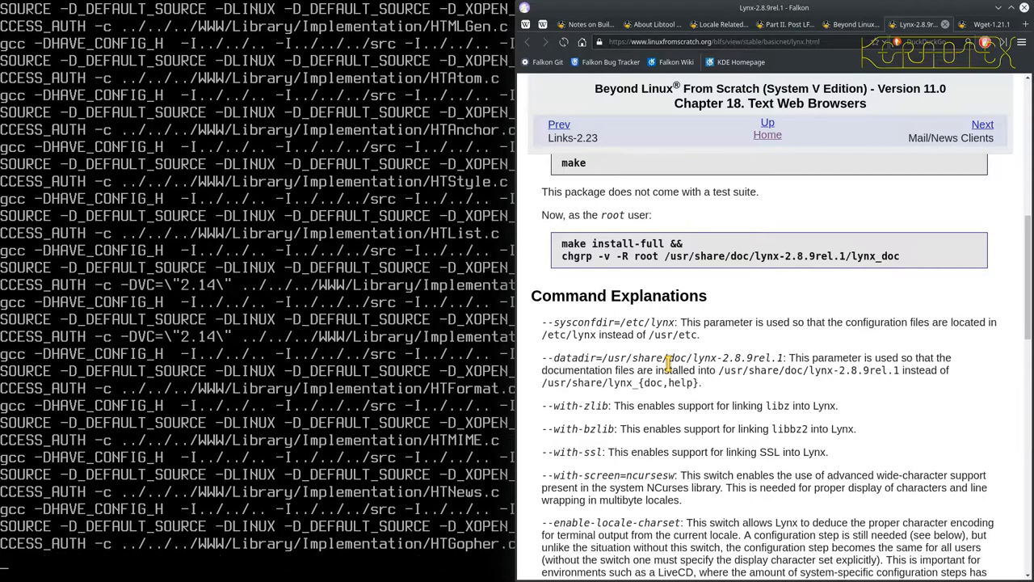
scroll("down", 3)
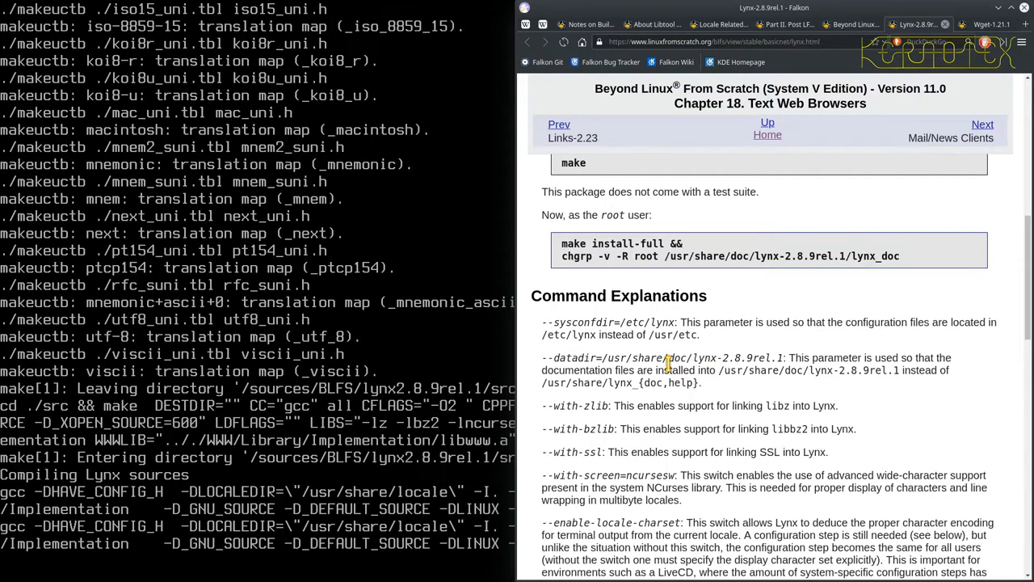
- Follow the build until the lynx executable is linked, taking about 2m20s
scroll("down", 3)
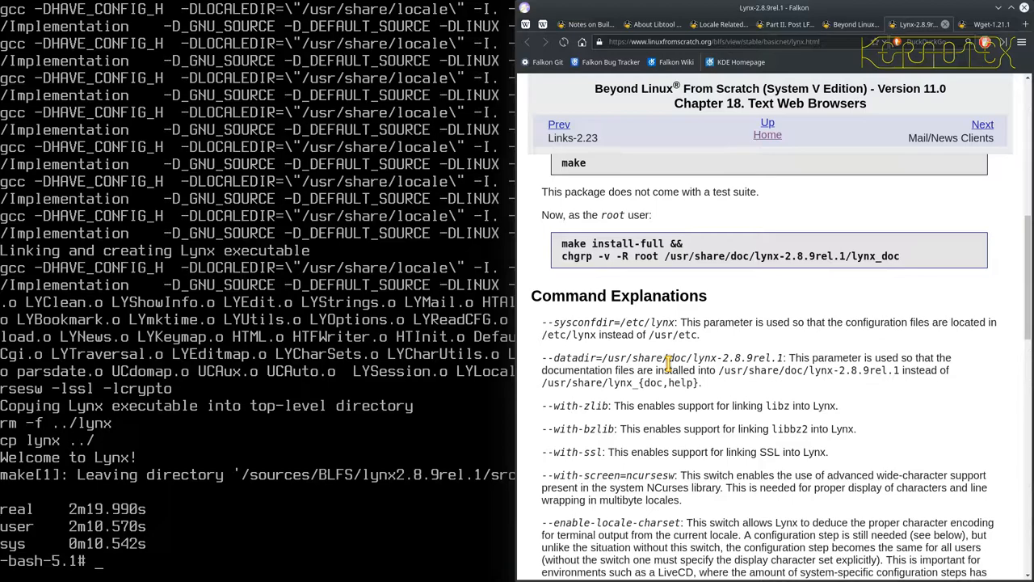
- Install Lynx with make install-full
type("m")
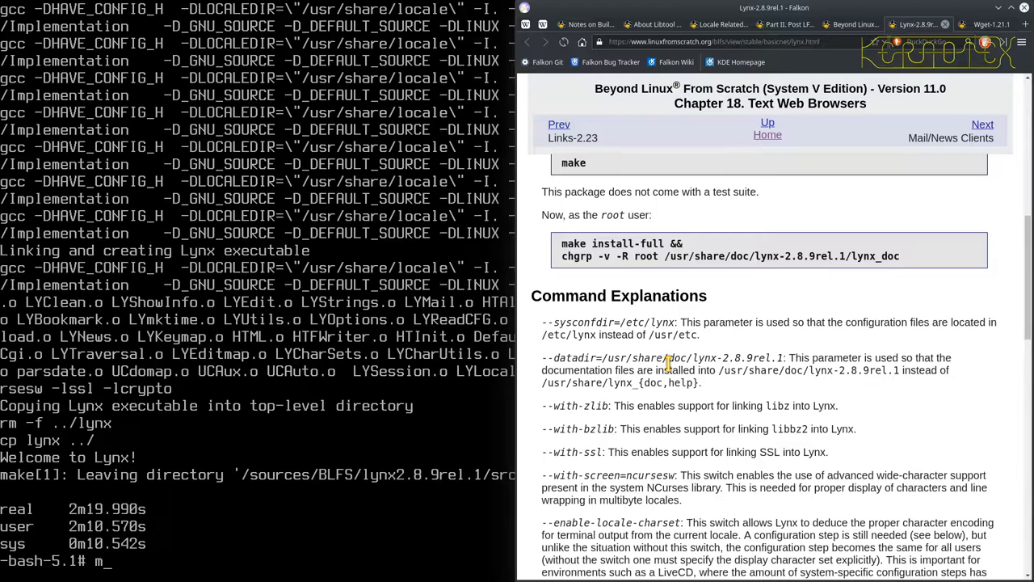
type("ake install-")
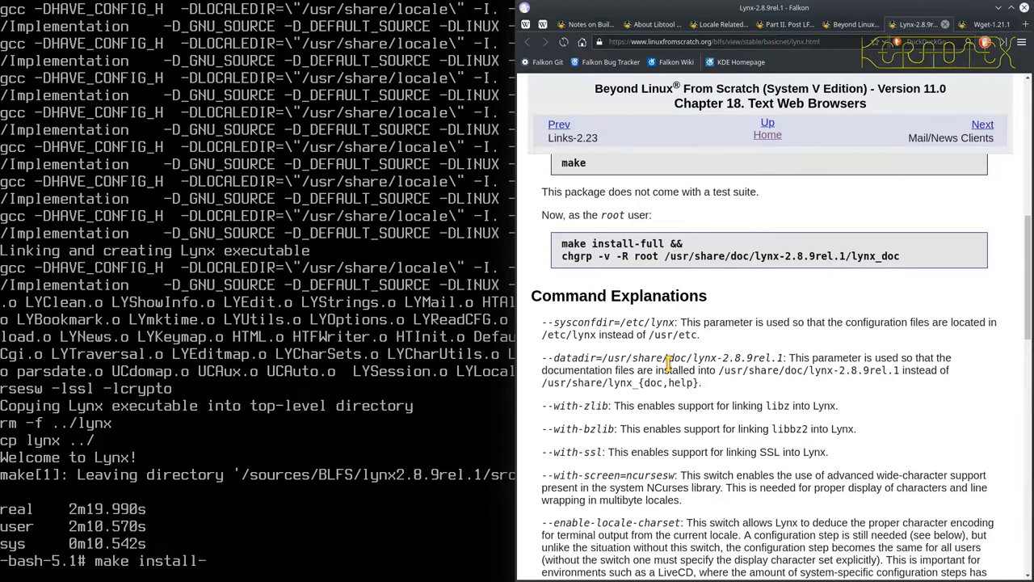
type("full")
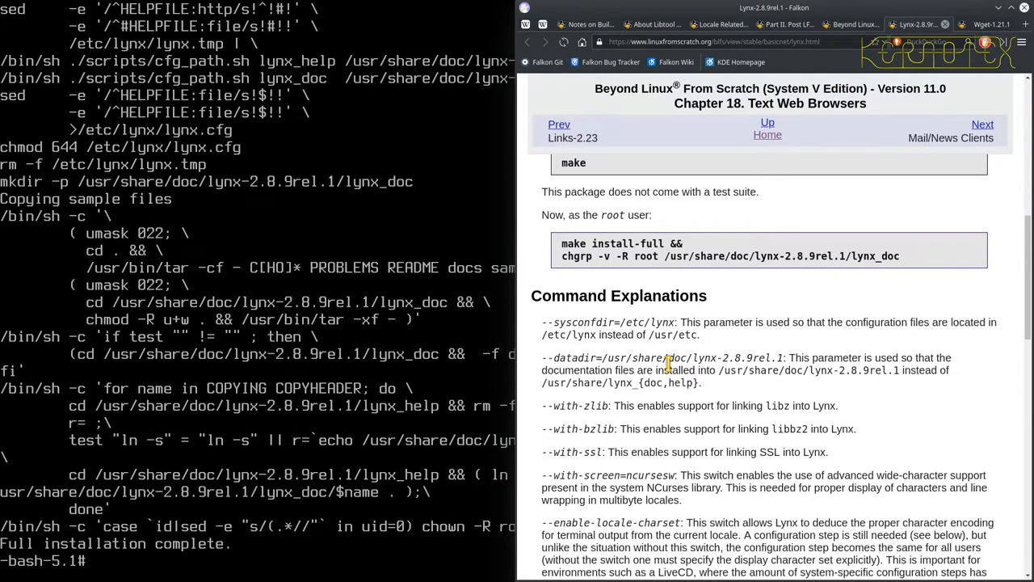
- Recursively give group root to /usr/share/doc/lynx-2.8.9rel.1/lynx_doc with chgrp -v -R
type("chgrp")
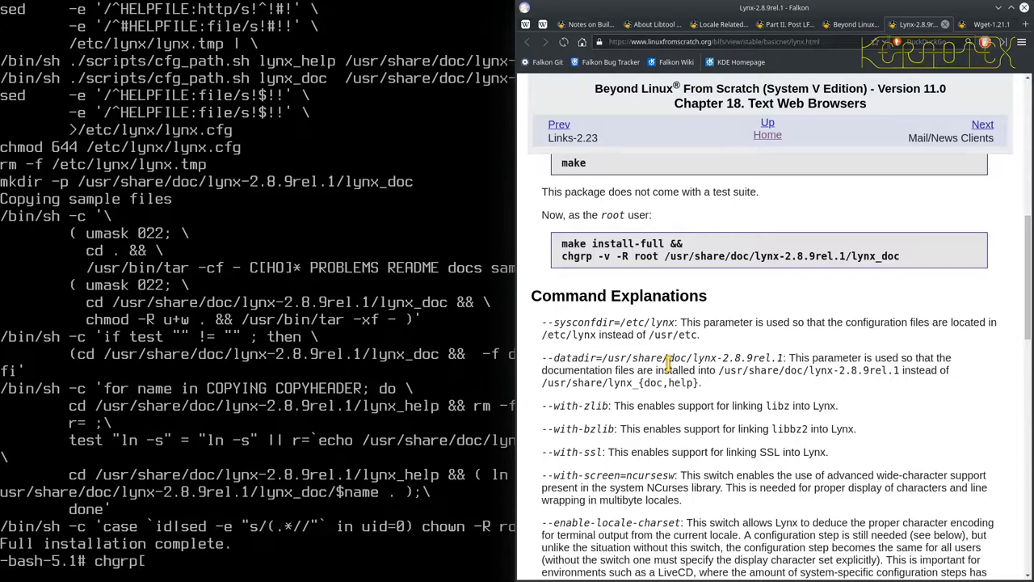
type("-v")
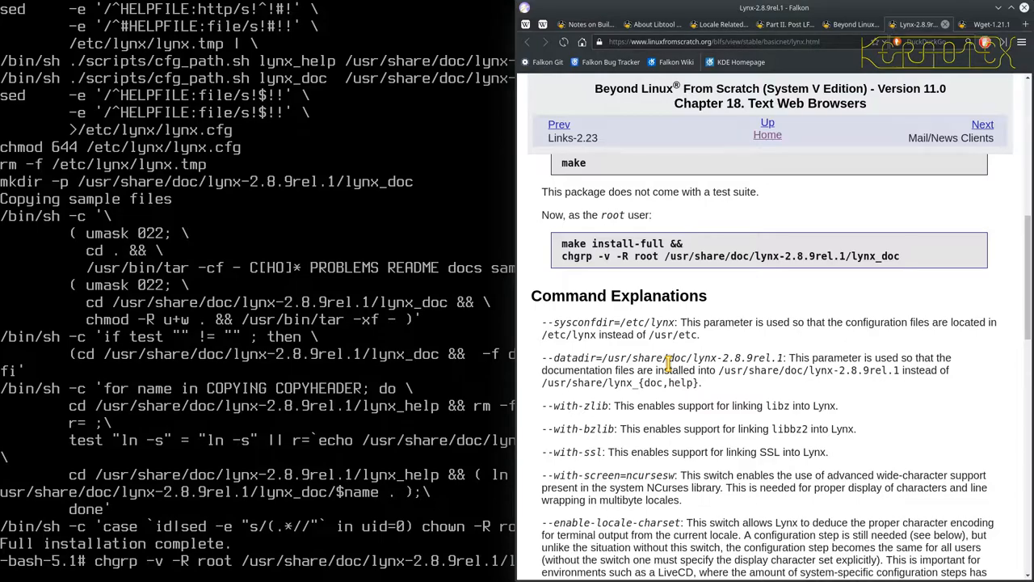
mouse_move(424, 384)
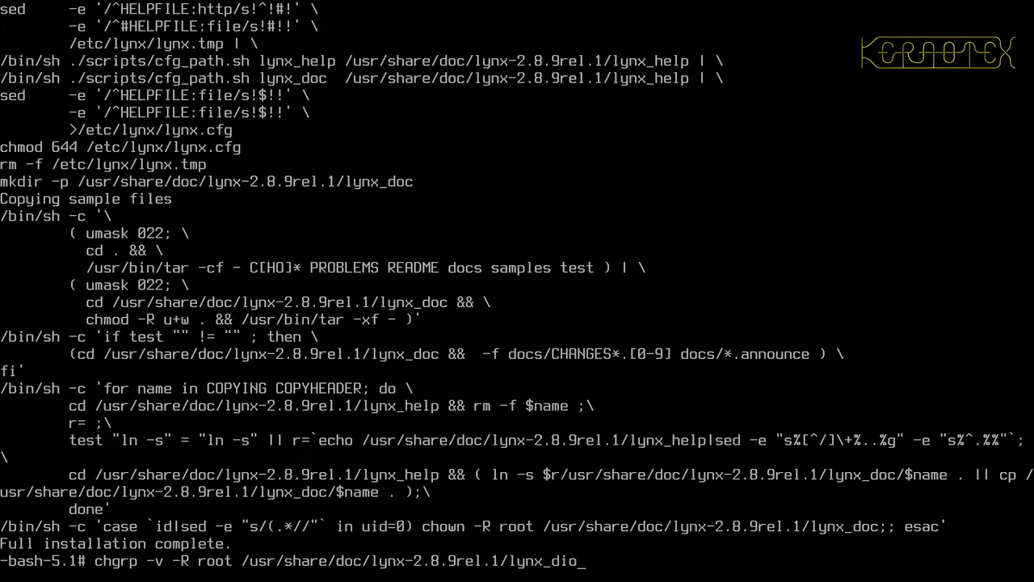
type("c")
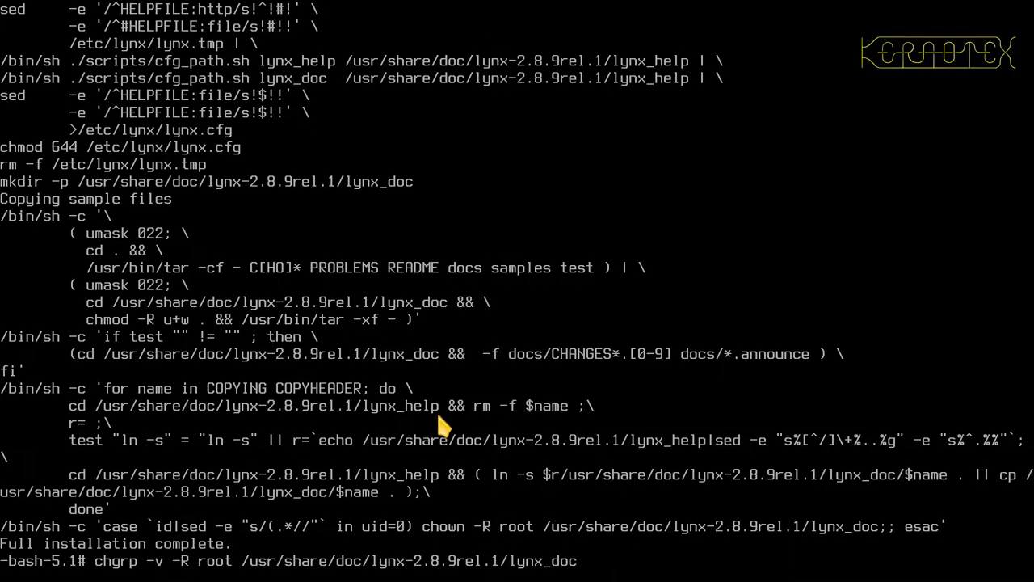
key("Return")
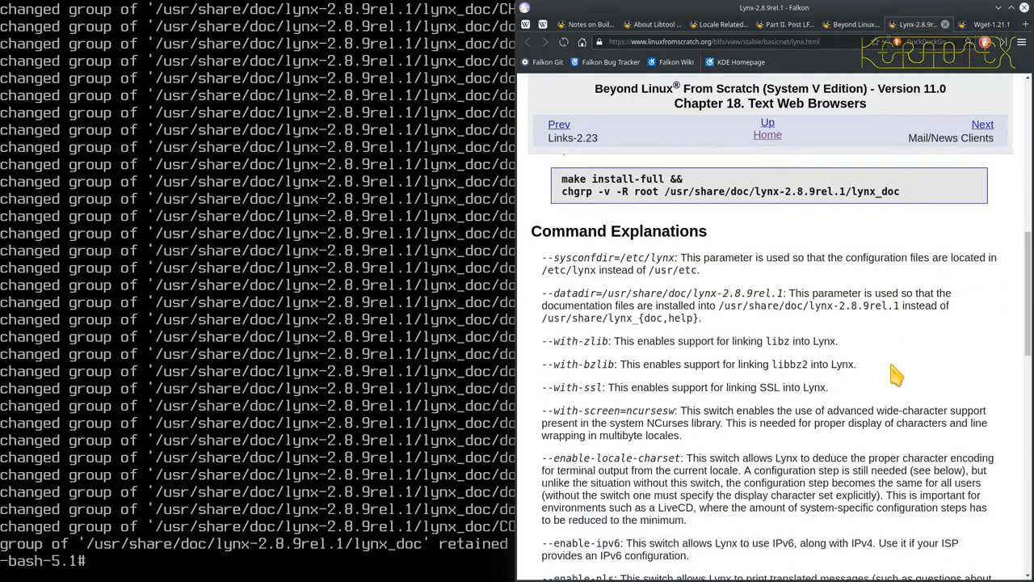
- Scroll Falkon to the Configuring Lynx section and start a sed edit of lynx.cfg
scroll("down", 3)
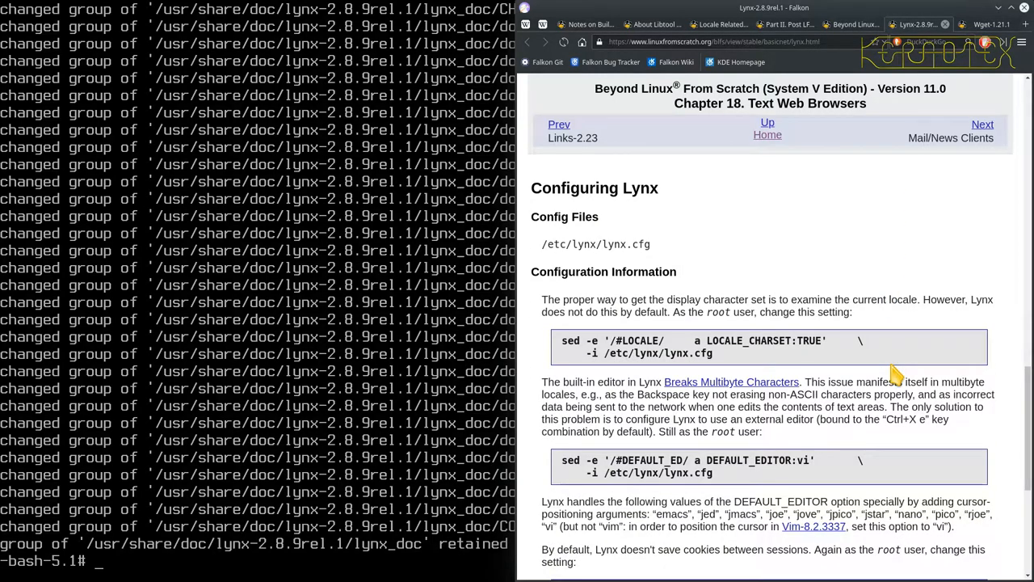
mouse_move(629, 315)
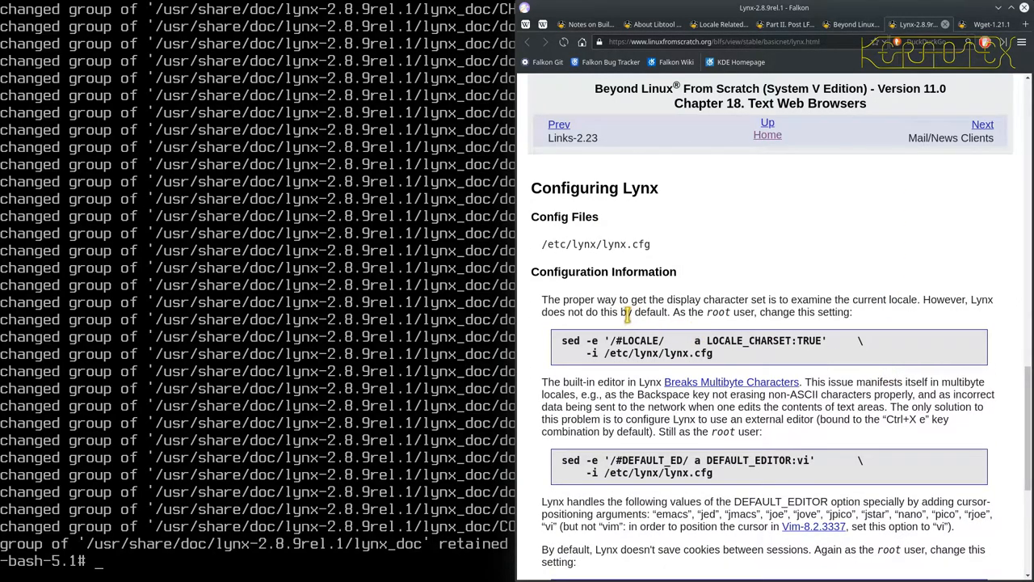
mouse_move(904, 305)
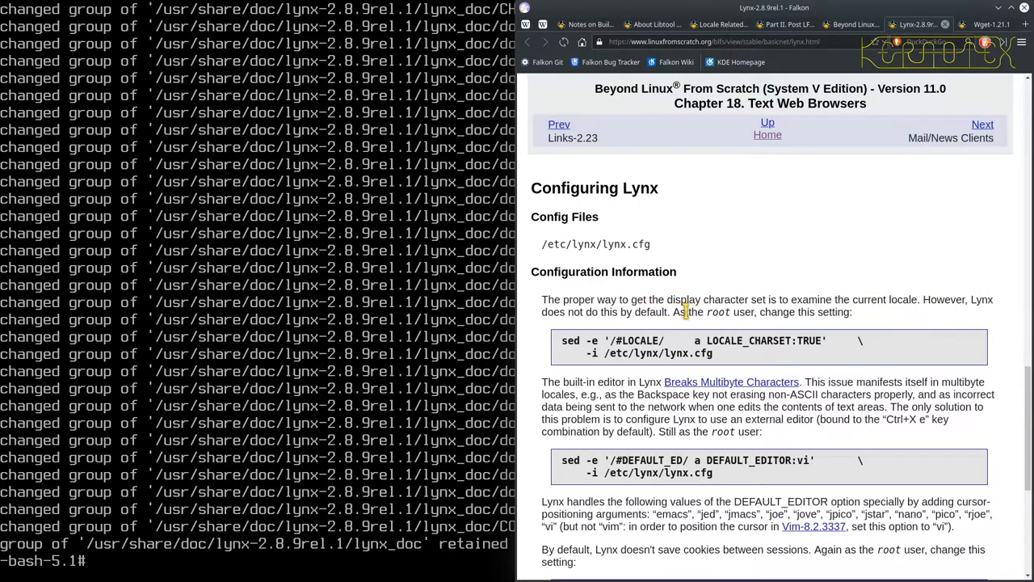
mouse_move(701, 312)
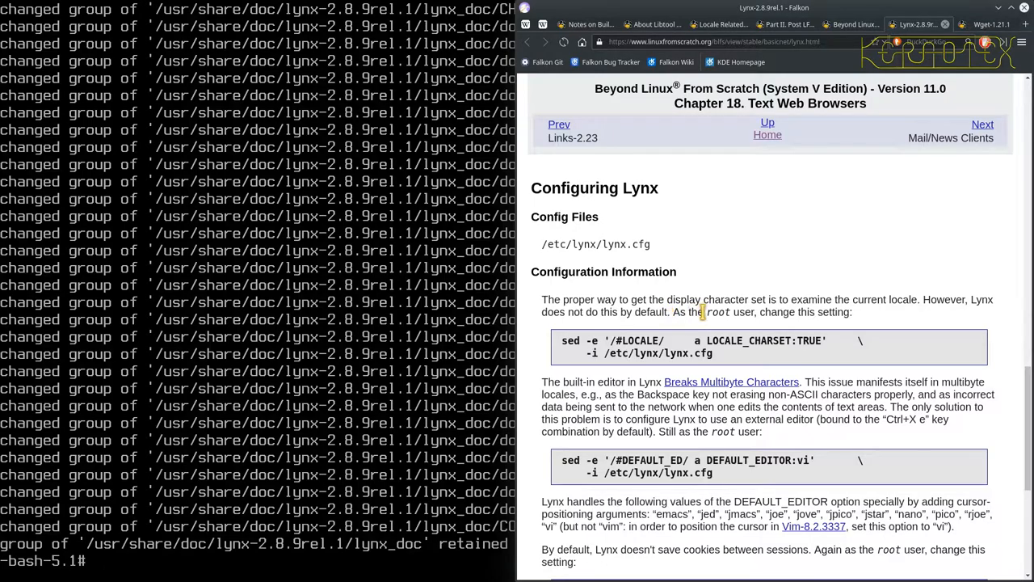
mouse_move(865, 318)
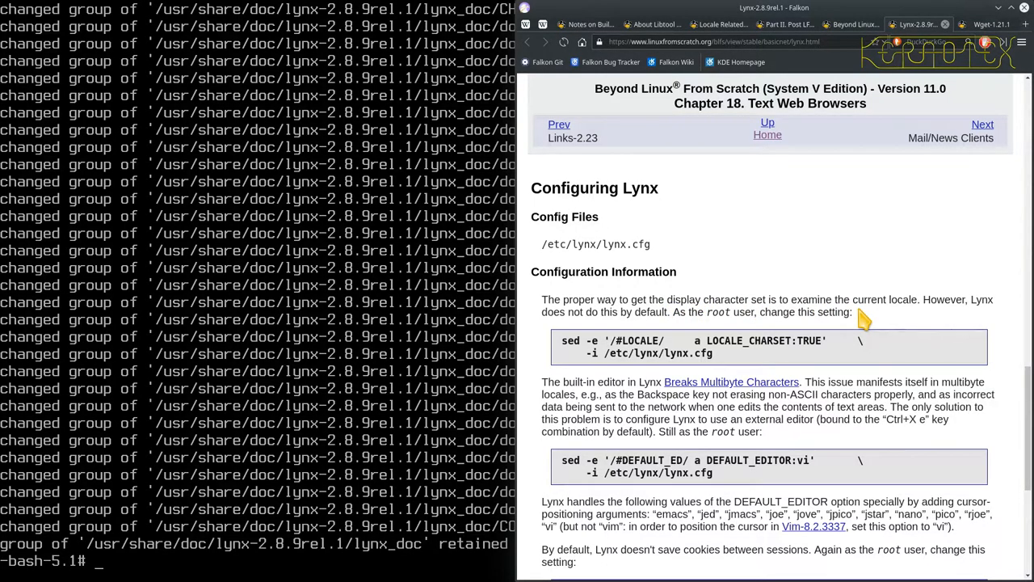
type("sed -e '")
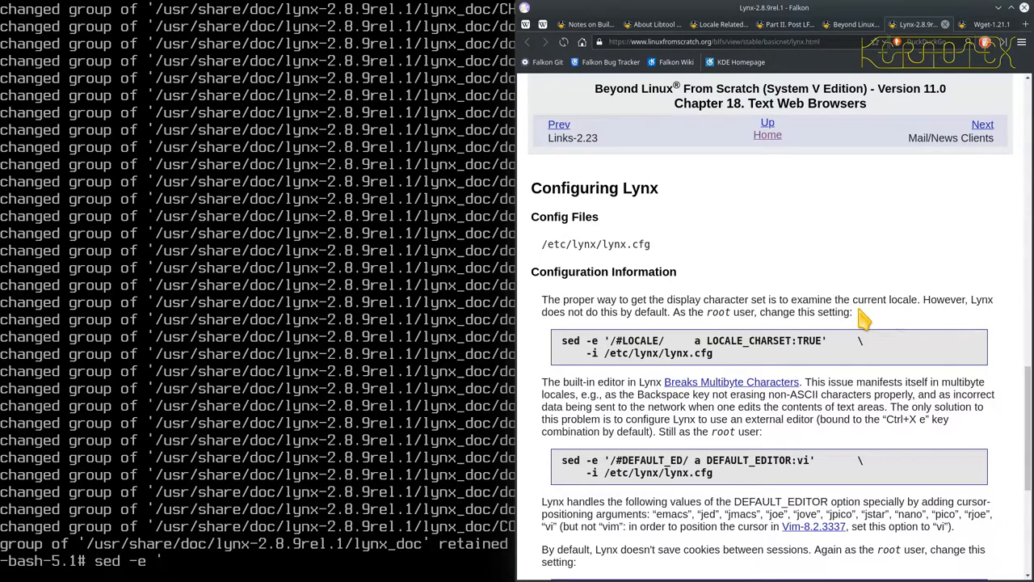
- Use sed to append LOCALE_CHARSET:TRUE after the #LOCALE line in /etc/lynx/lynx.cfg
type("/#L")
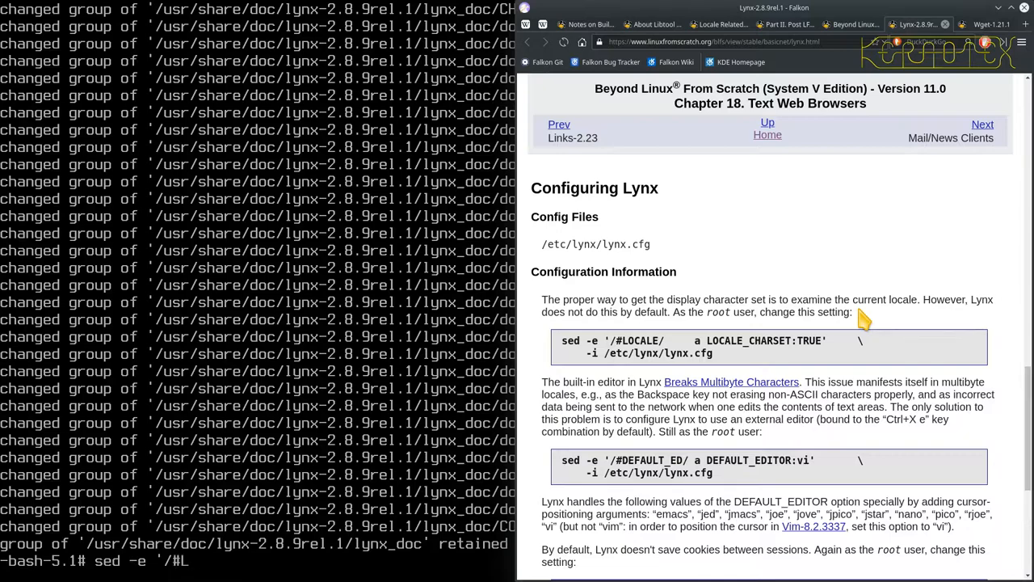
type("OCALE/")
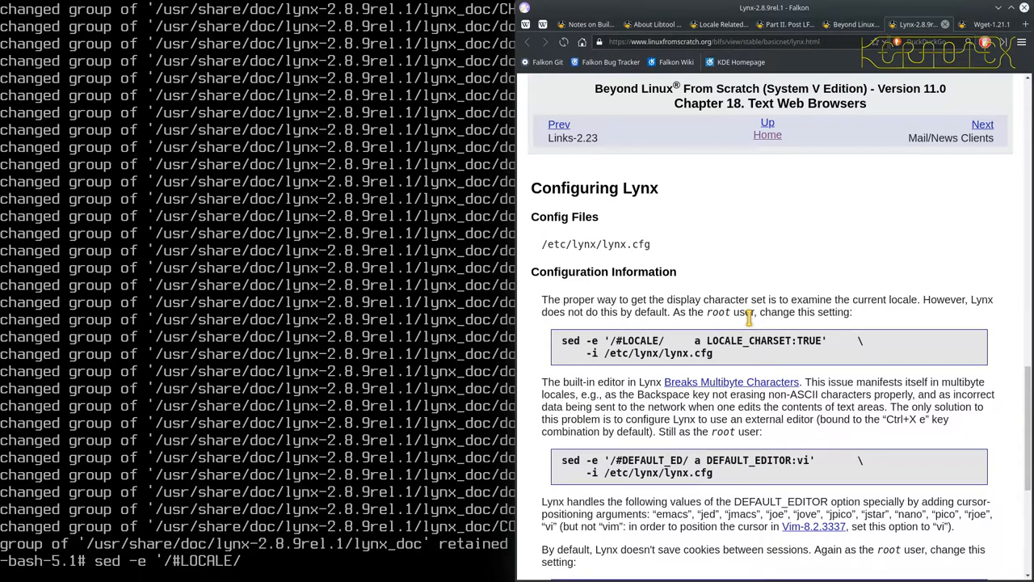
type("a")
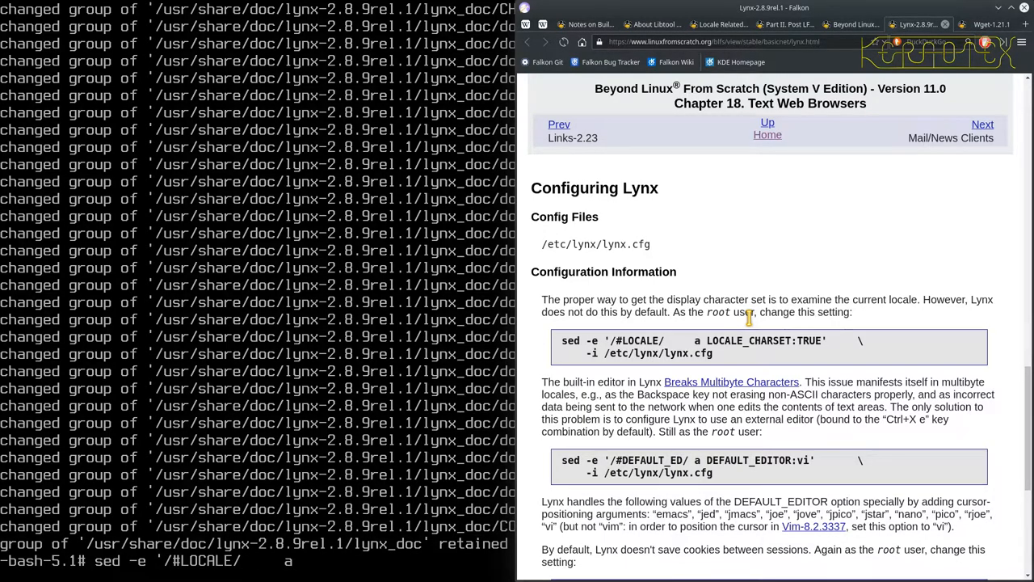
type("LOCALE_CHARSET_")
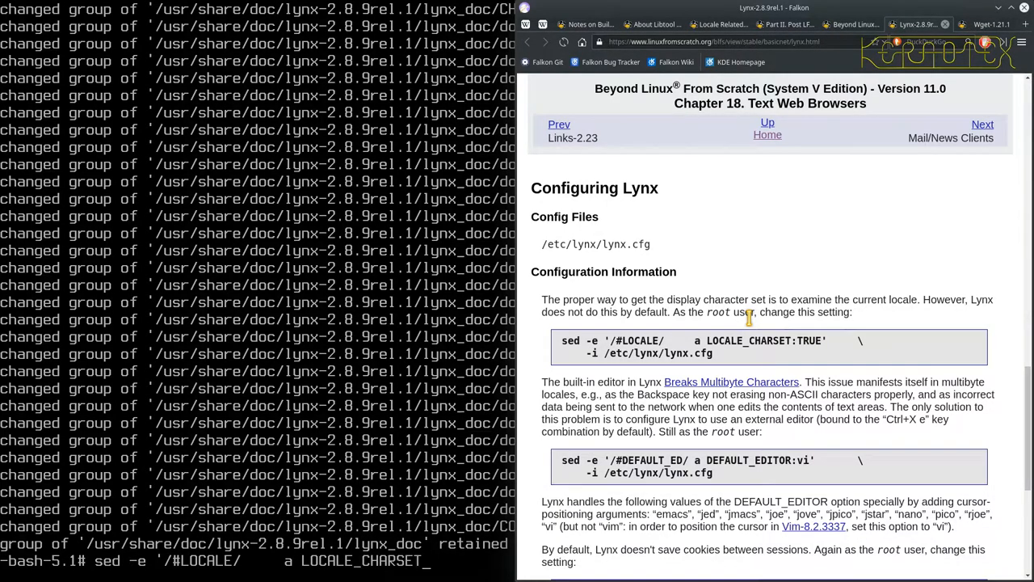
type("TRUE' \\")
type("-i")
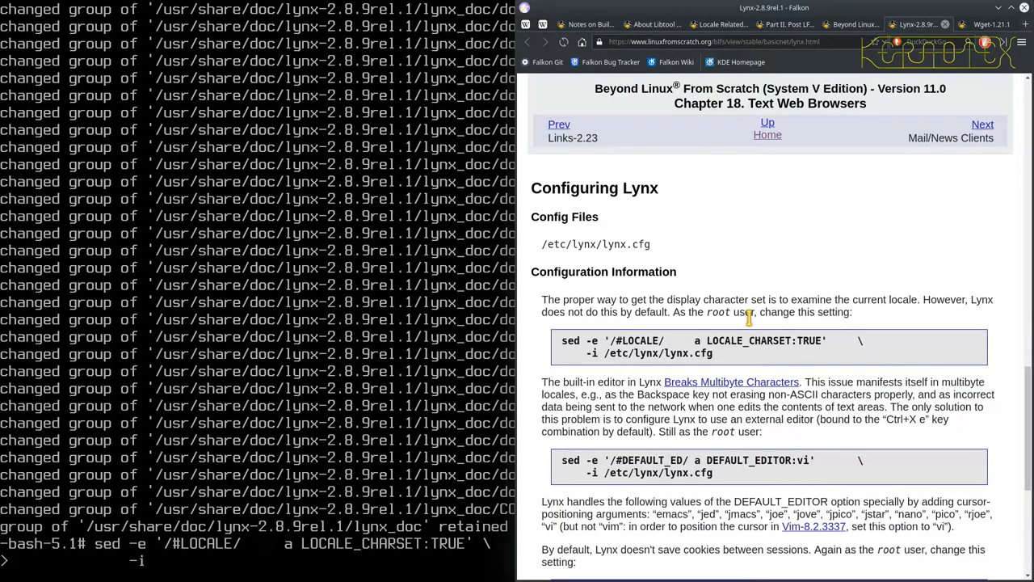
type("/etc")
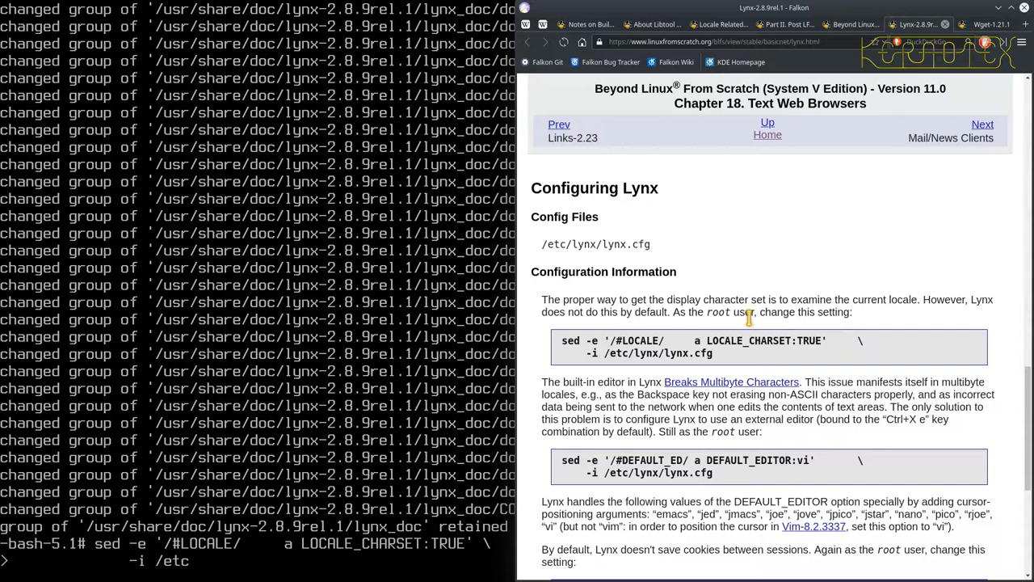
type("/lynx/")
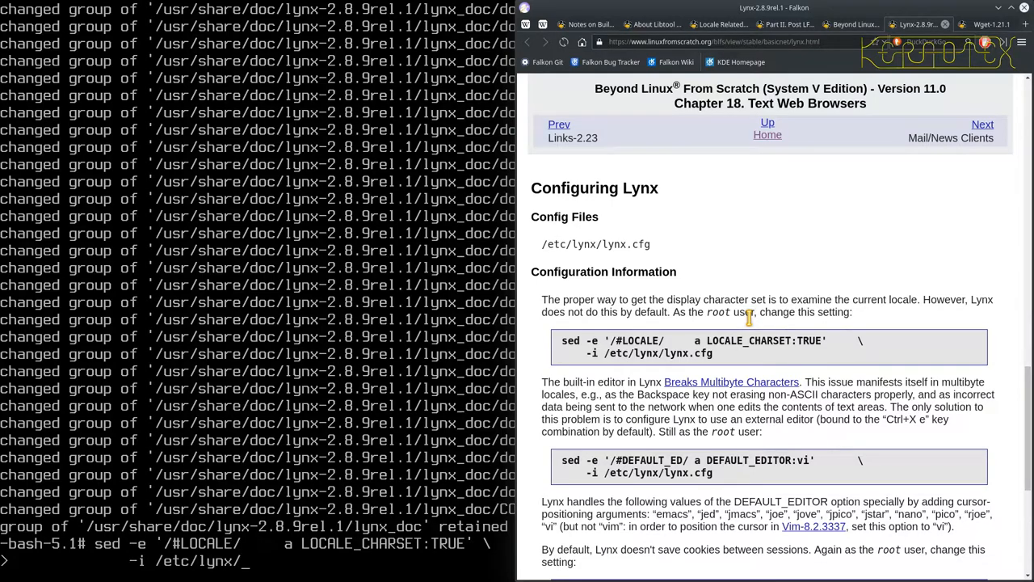
type("lynx.cfg")
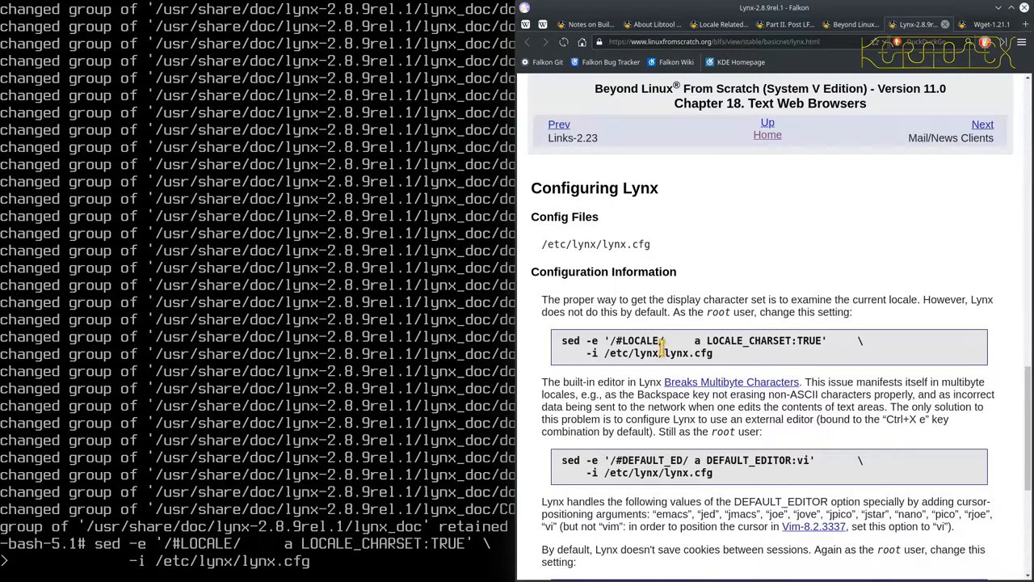
mouse_move(291, 558)
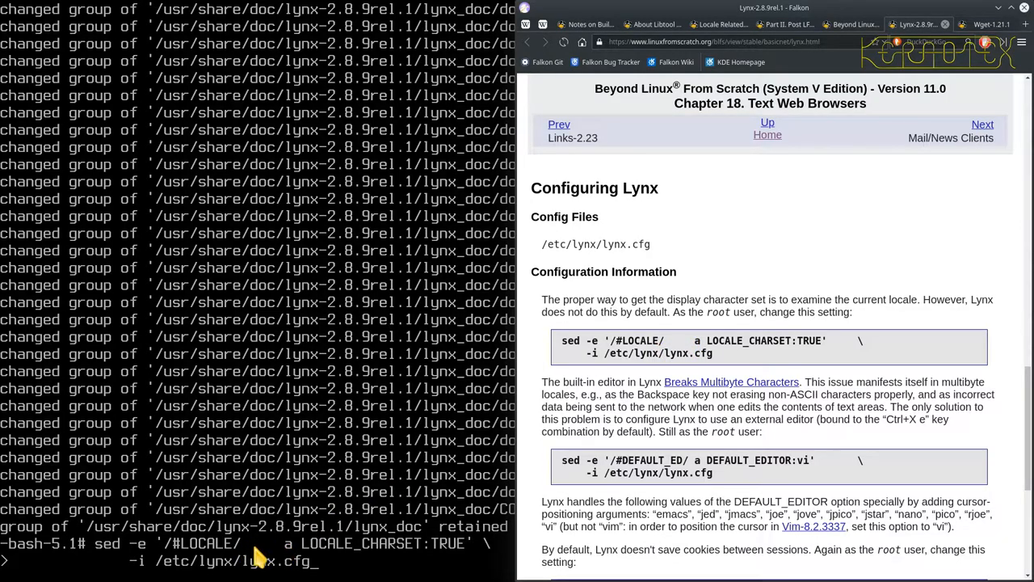
mouse_move(267, 550)
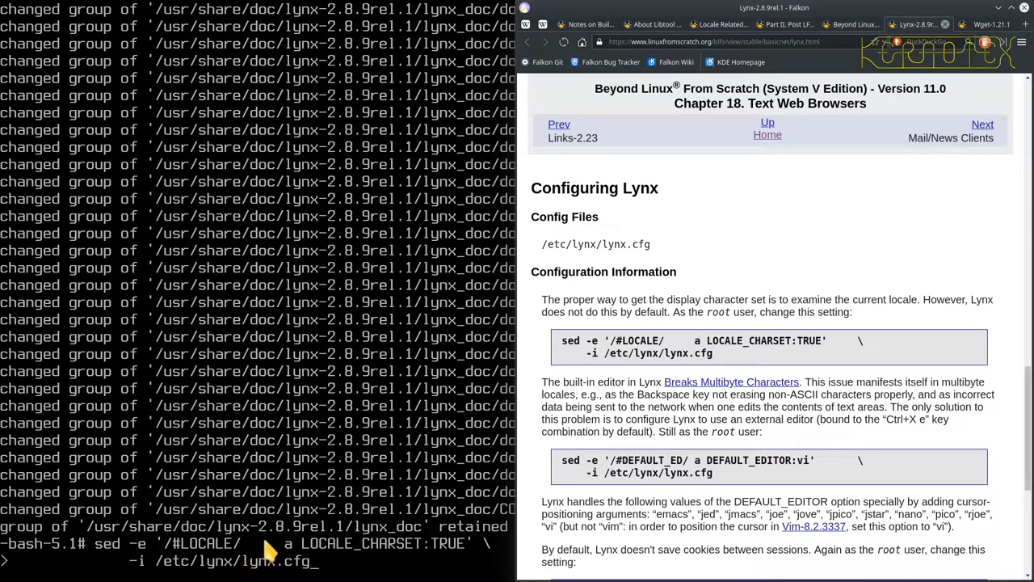
mouse_move(766, 298)
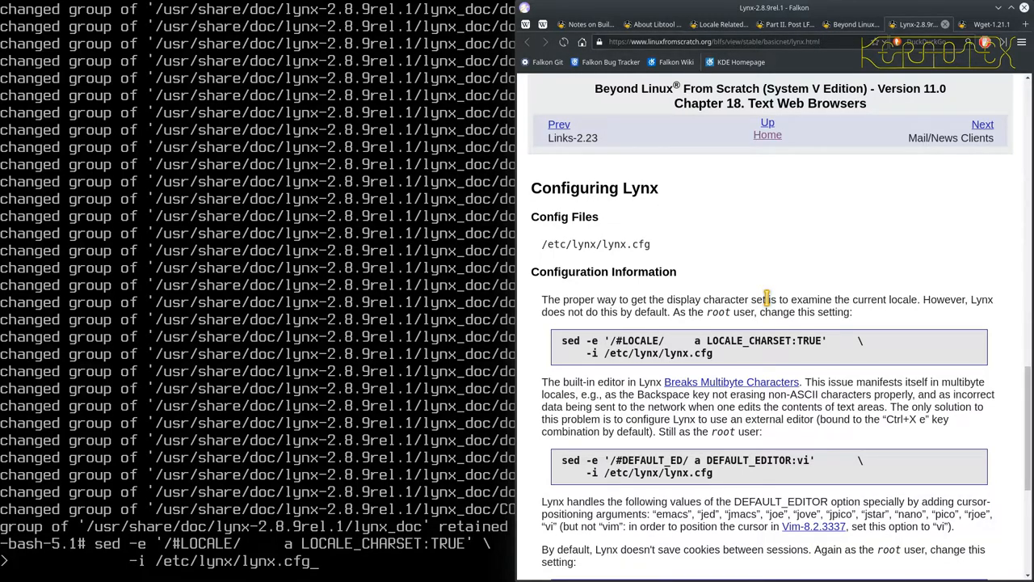
key("Return")
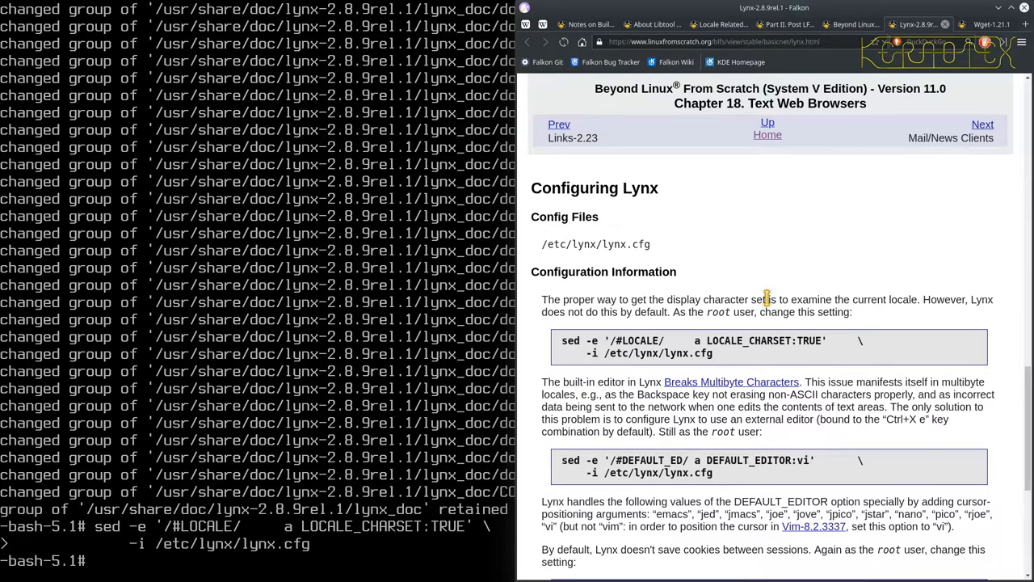
- Retype the corrected sed command appending DEFAULT_EDITOR:vi after #DEFAULT_ED, up to '-i /etc/lynx/'
scroll("down", 3)
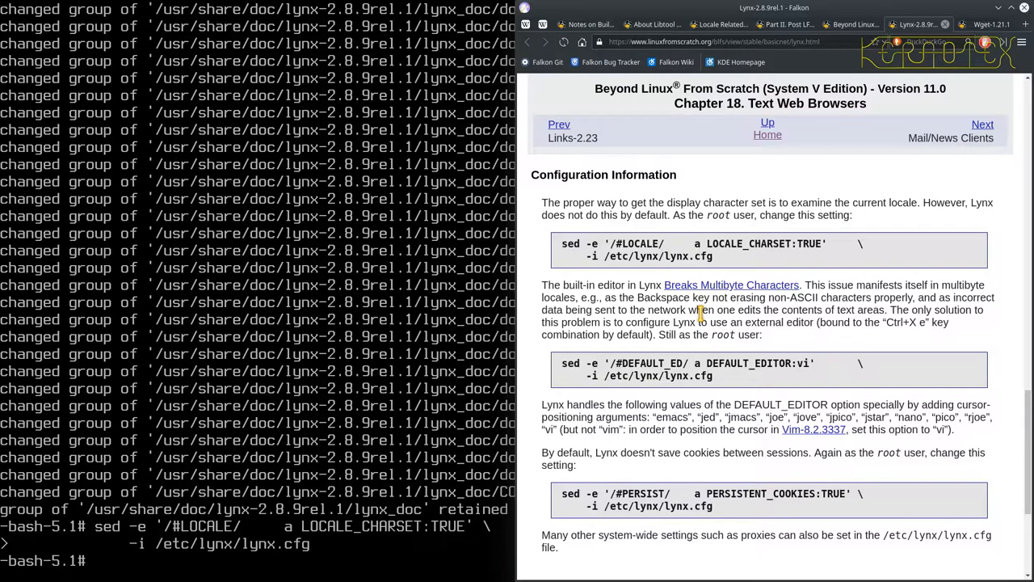
type("sed -")
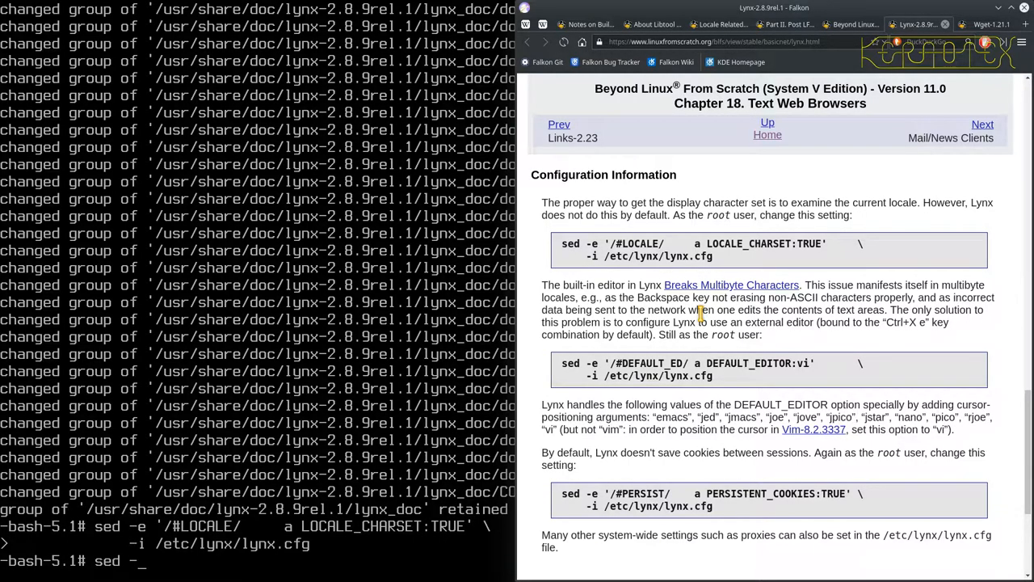
type("e '/#DEFAULT_")
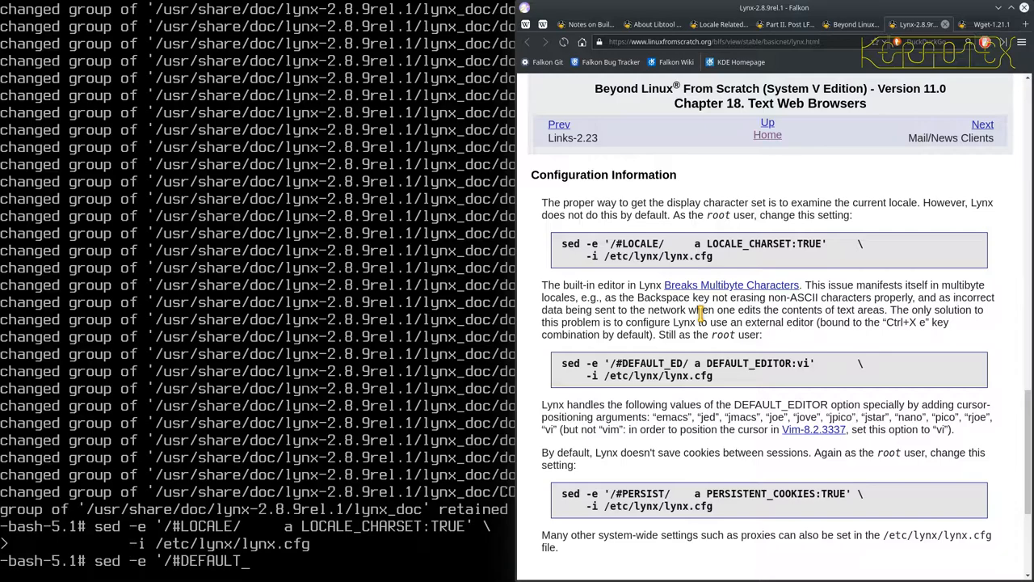
type("ED/")
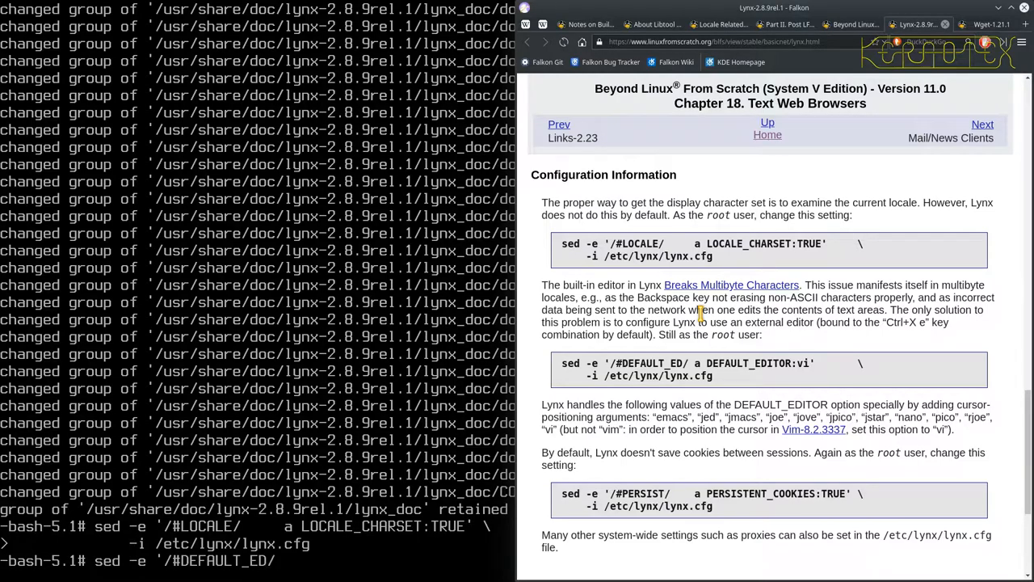
type("a")
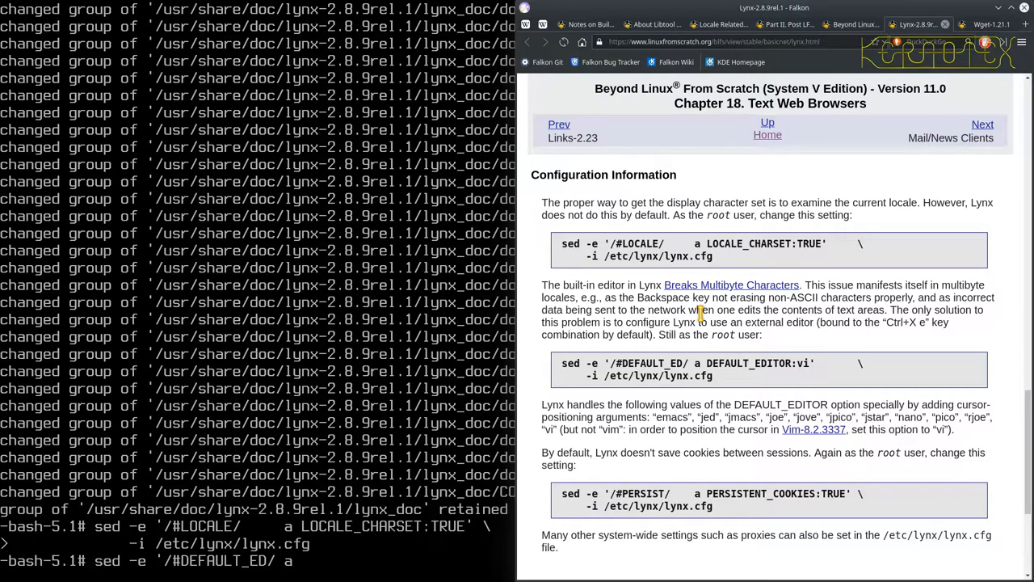
type("DEFAULT_EDIROT:")
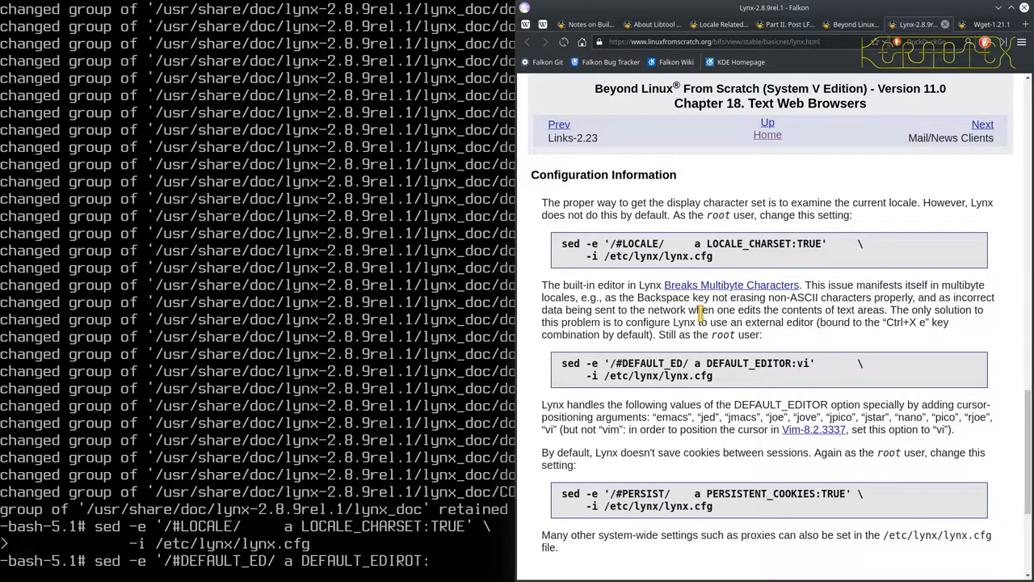
type("vi")
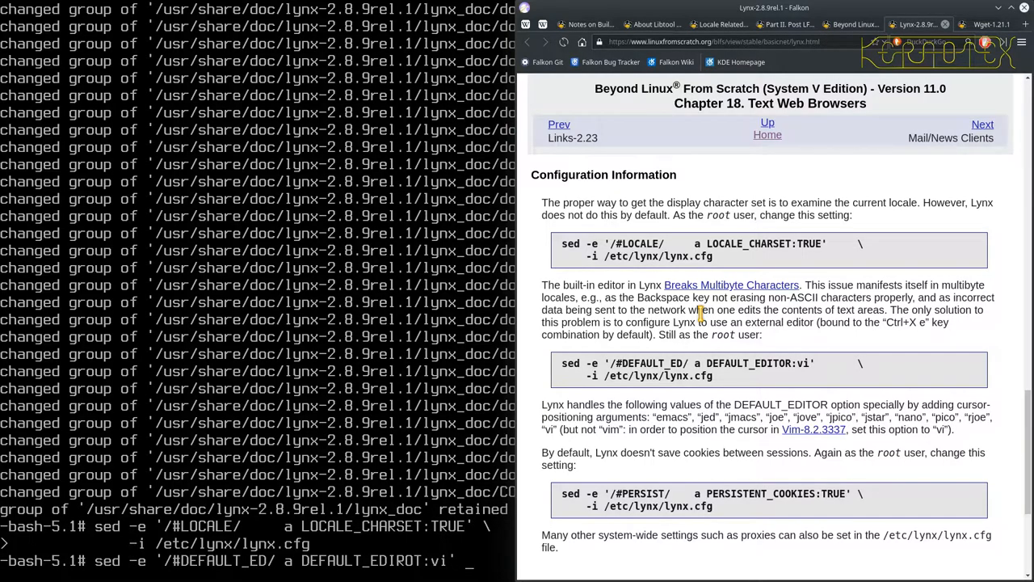
type(" \\")
key("Return")
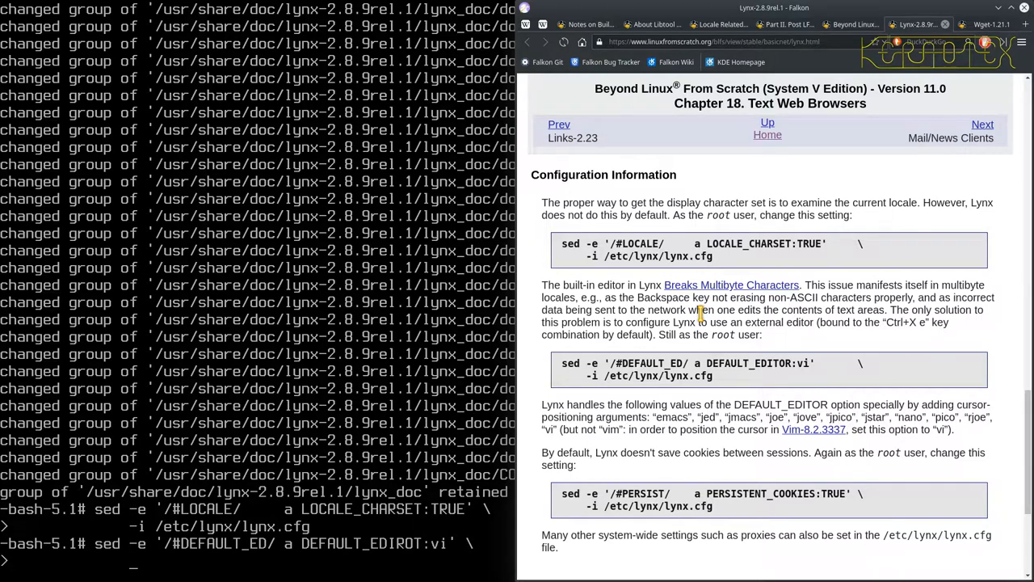
type("-i")
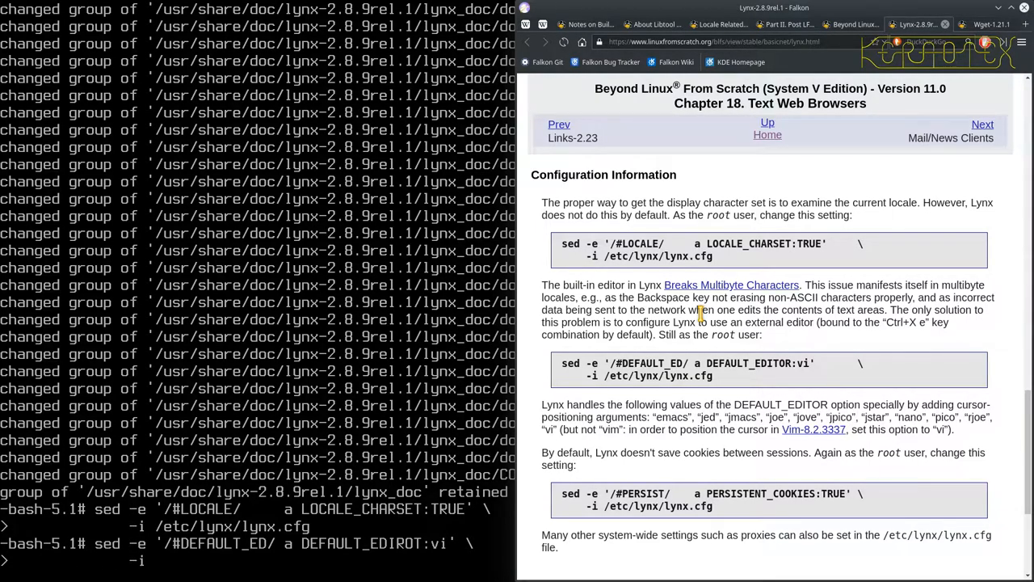
type("/etc/l")
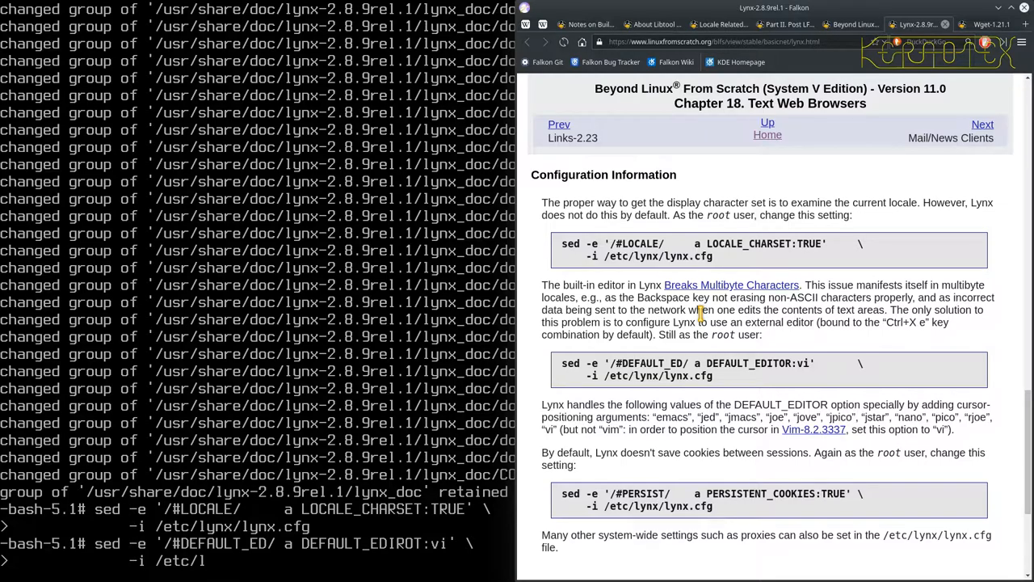
type("ynx/lynx.cfg ^C")
type("sed -e '/#DEFAULT_ED/ a DEFAULT_EDITOR:vi' \\")
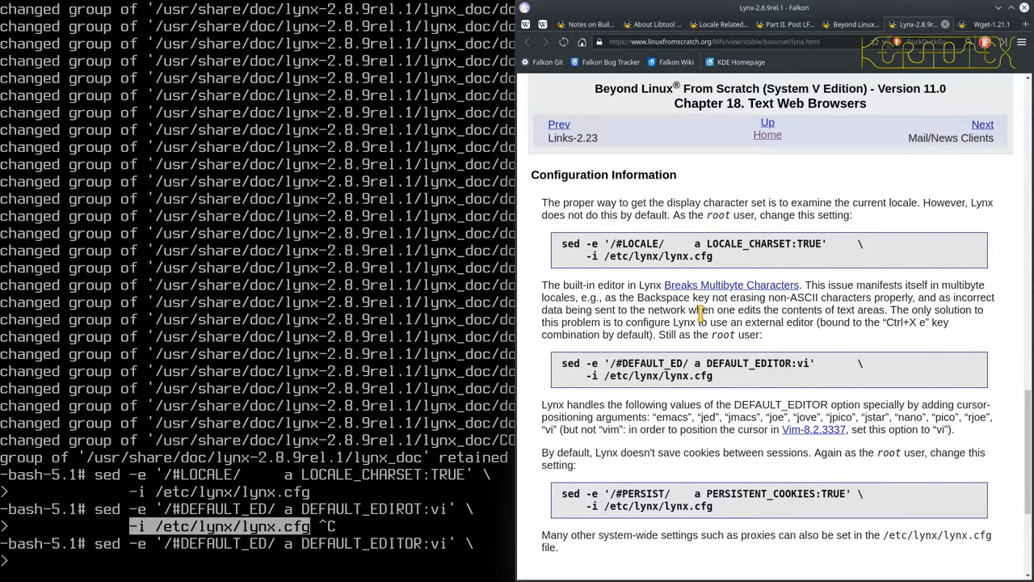
- Run the DEFAULT_EDITOR:vi sed command and scroll the guide to the PERSIST setting
key("Return")
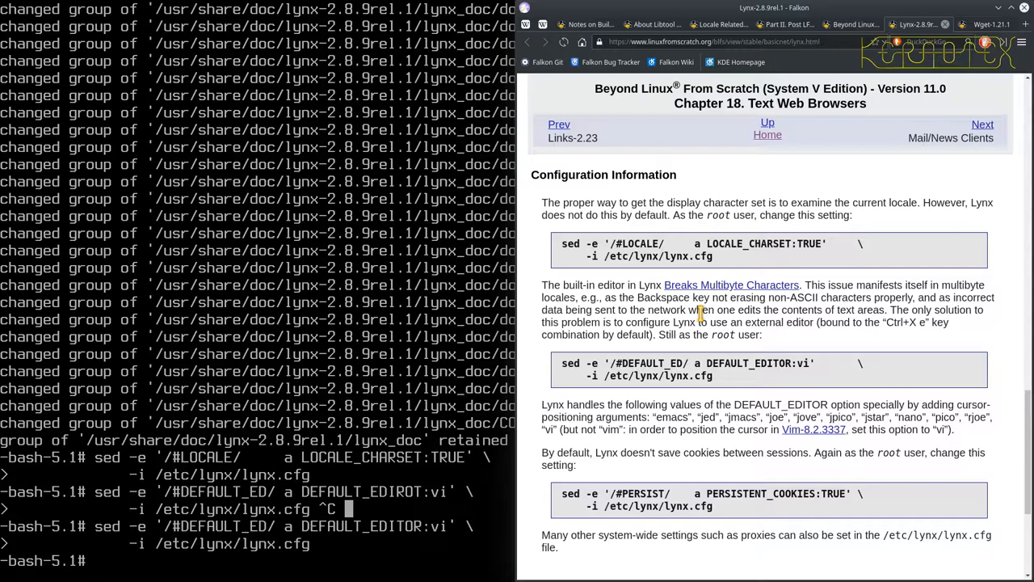
scroll("down", 3)
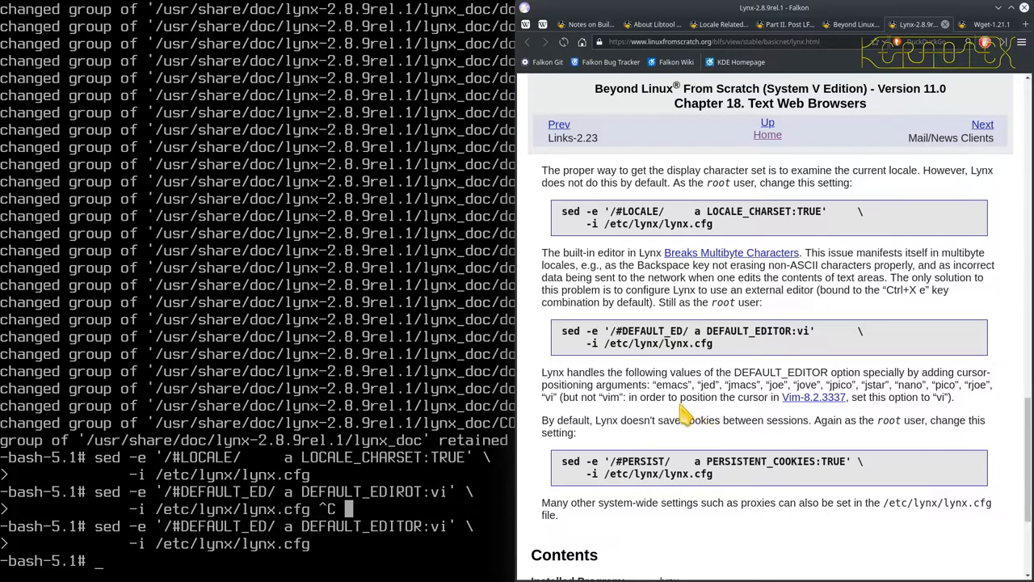
mouse_move(710, 392)
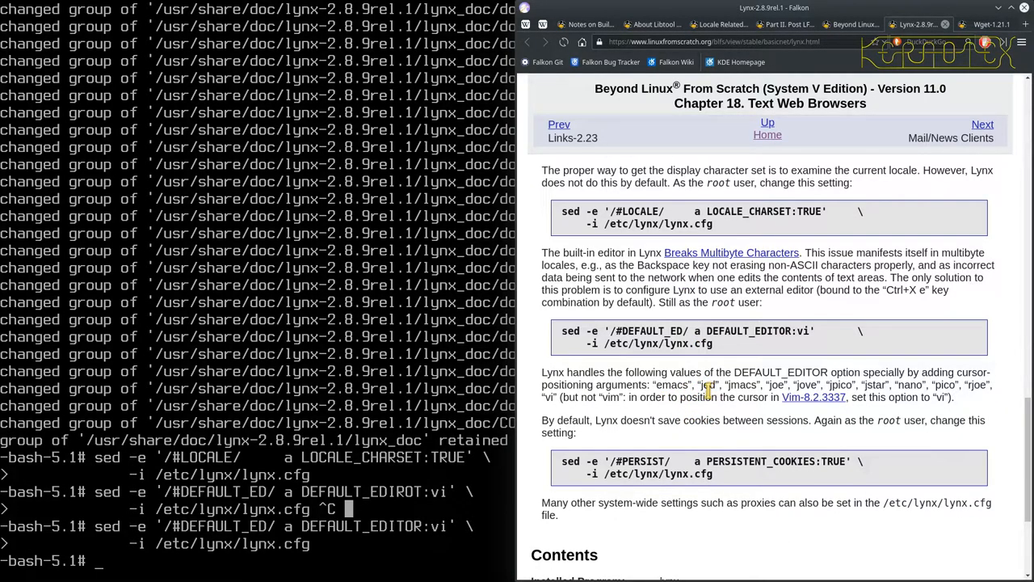
mouse_move(768, 384)
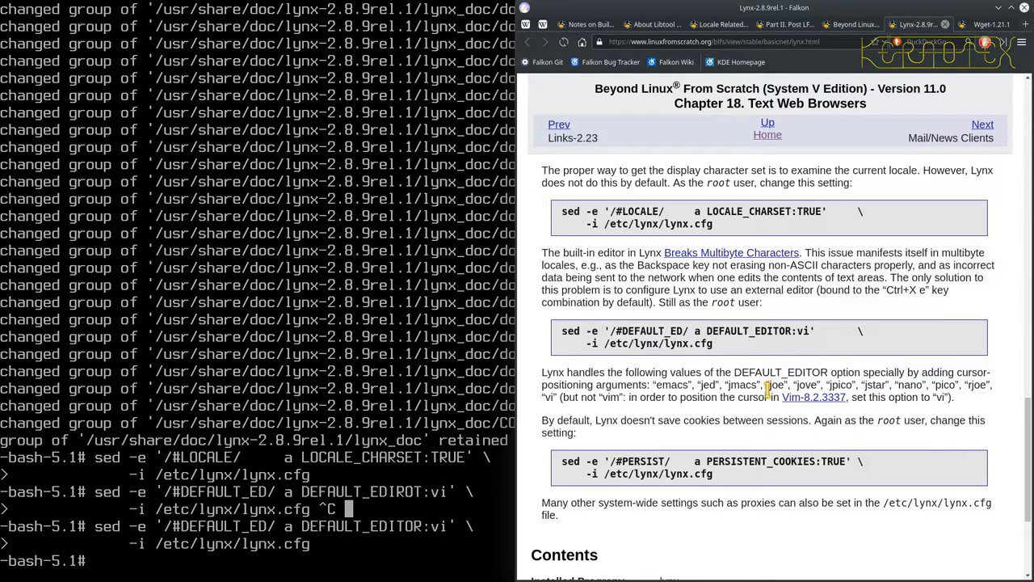
scroll("down", 3)
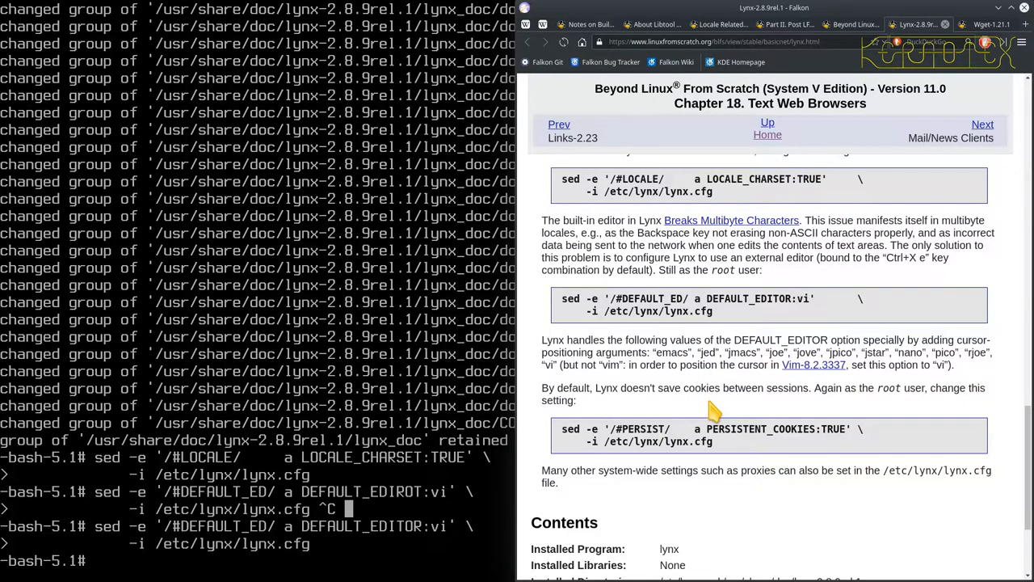
mouse_move(661, 408)
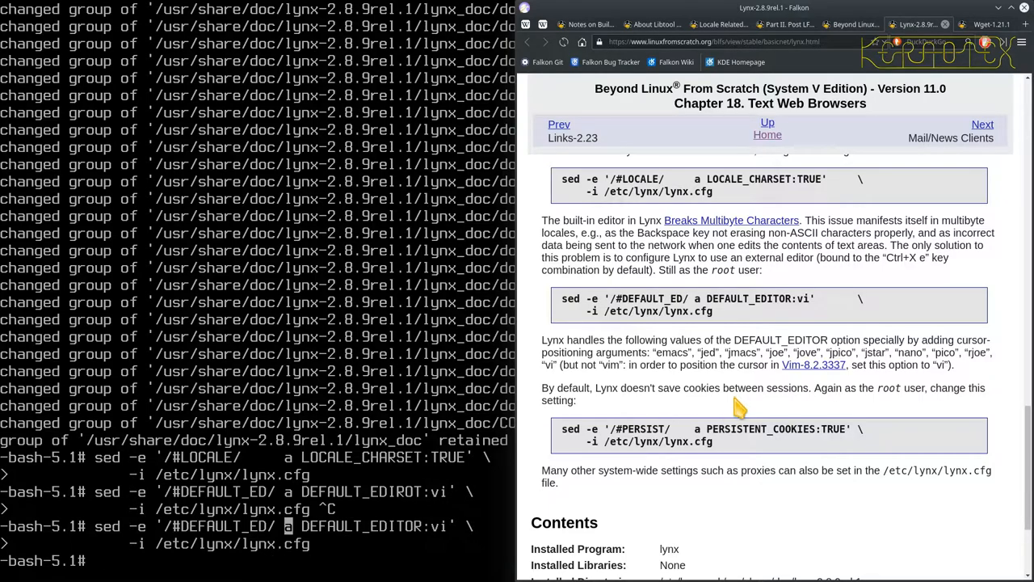
mouse_move(687, 437)
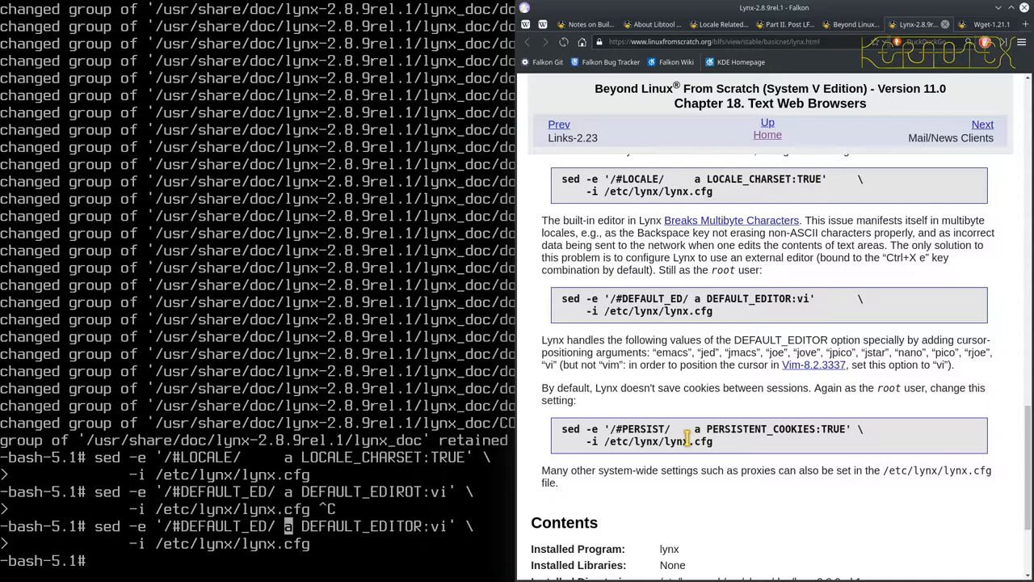
- Type the sed command appending PERSISTENT_COOKIES:TRUE after the #PERSIST line of lynx.cfg
type("sed")
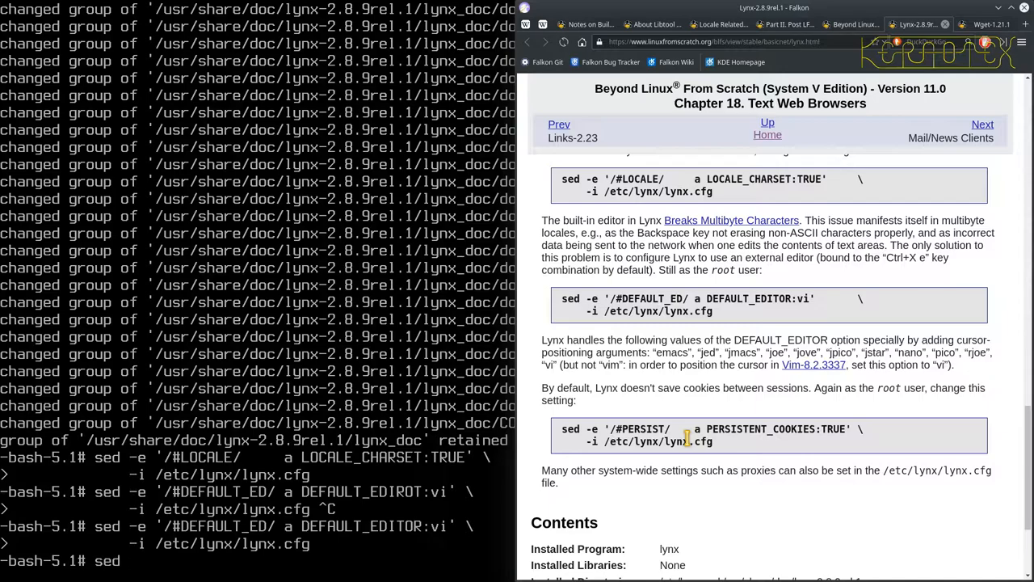
type("-")
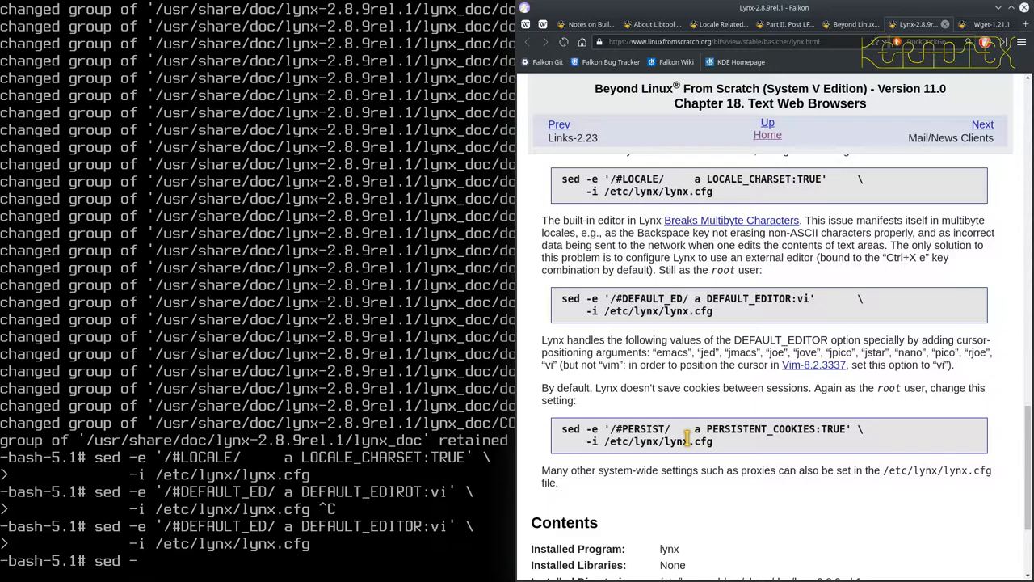
type("e")
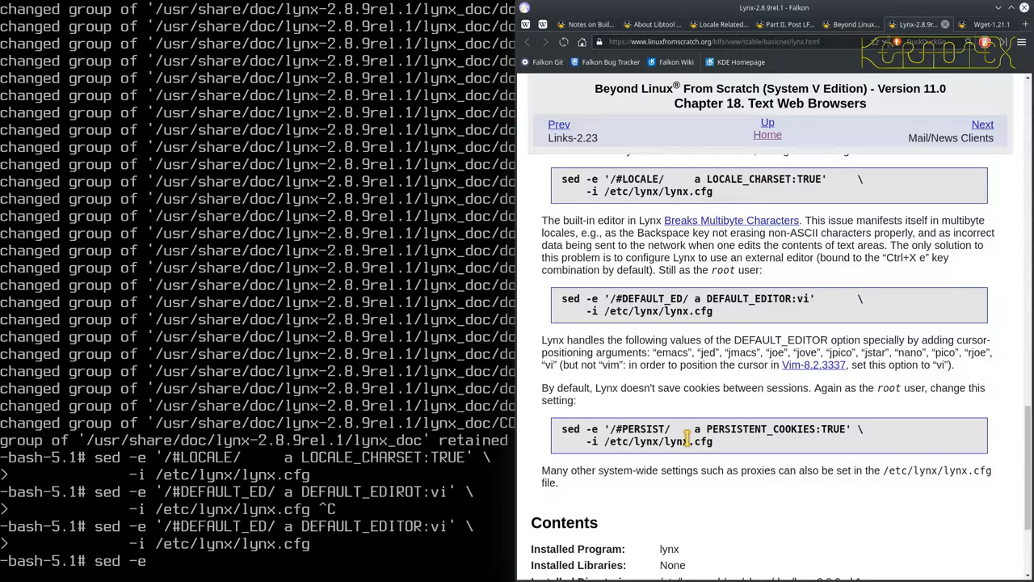
type("'/")
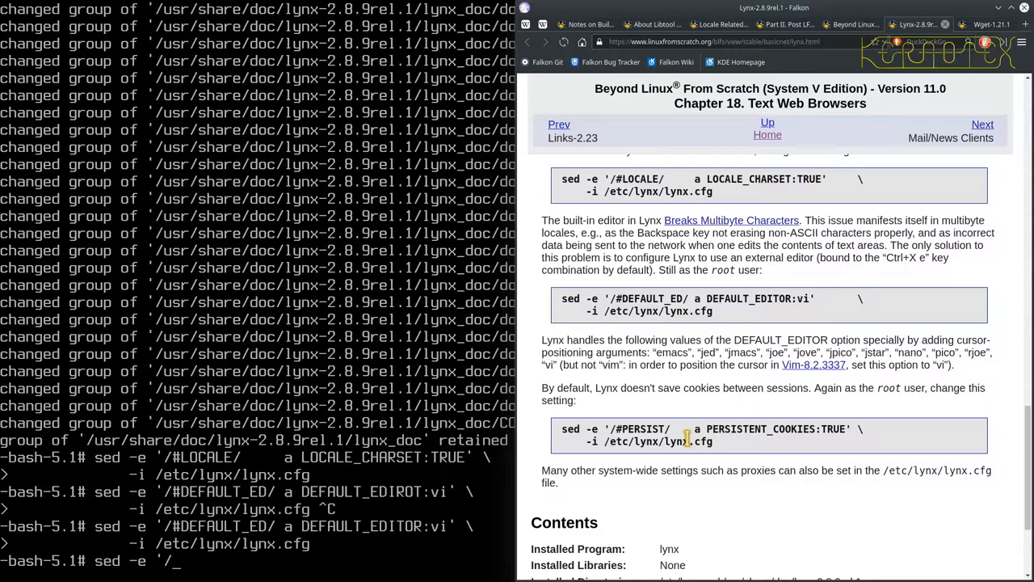
type("#")
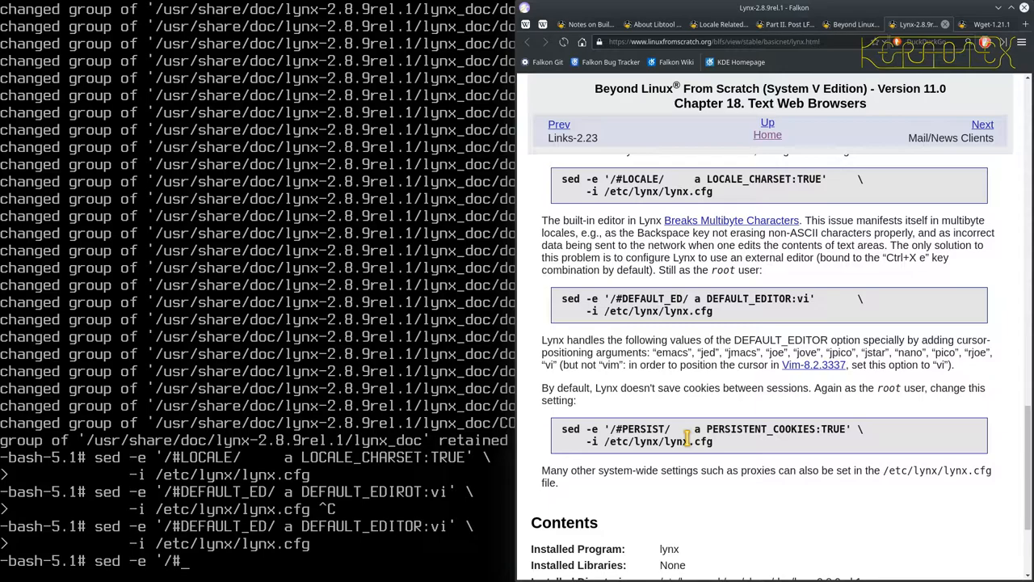
type("PERSIS")
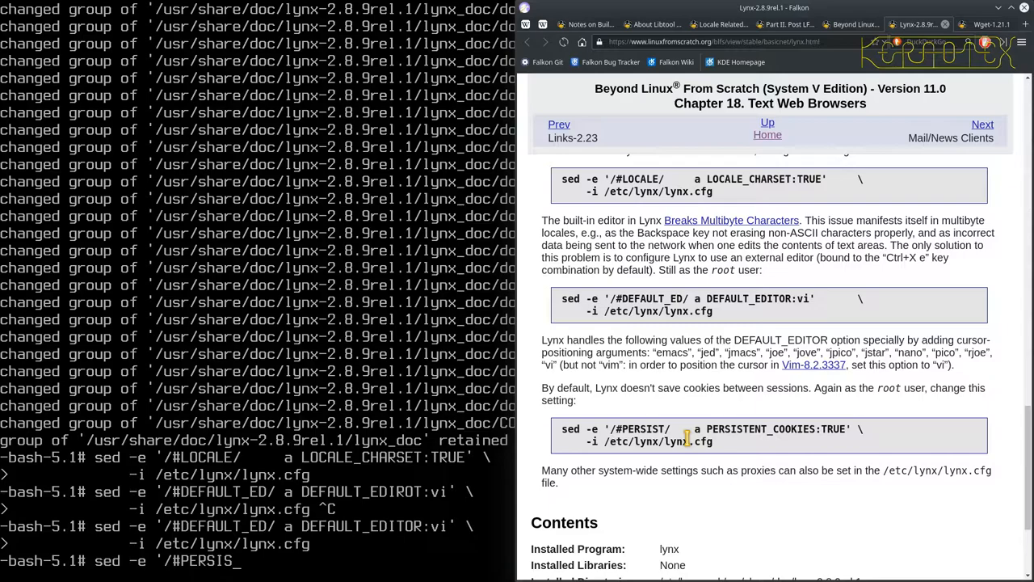
type("T")
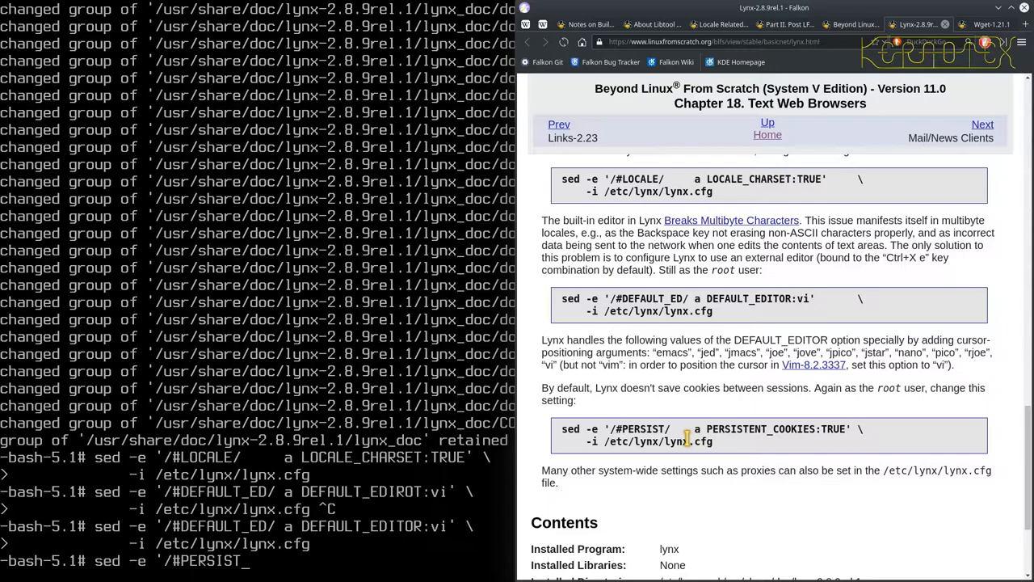
type("/")
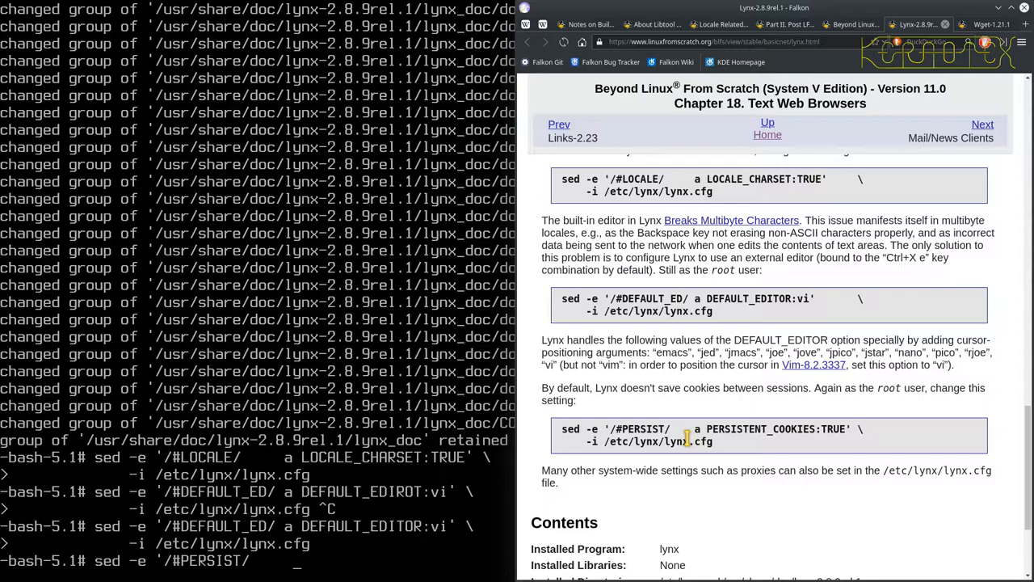
type("a PER")
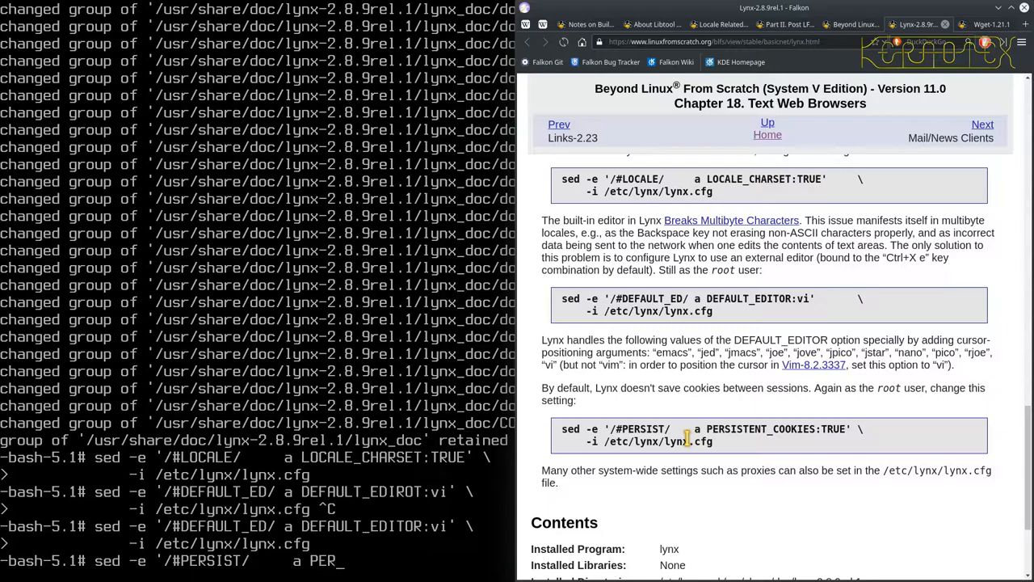
type("SISTENT_COOKIES:TRUE")
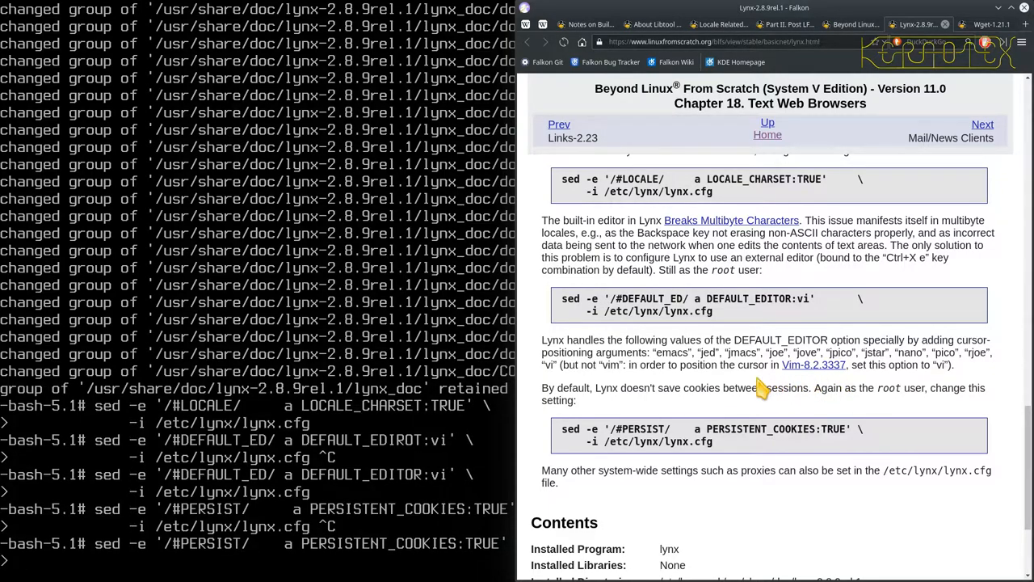
mouse_move(790, 299)
type("-i /etc/lynx/lynx.cfg")
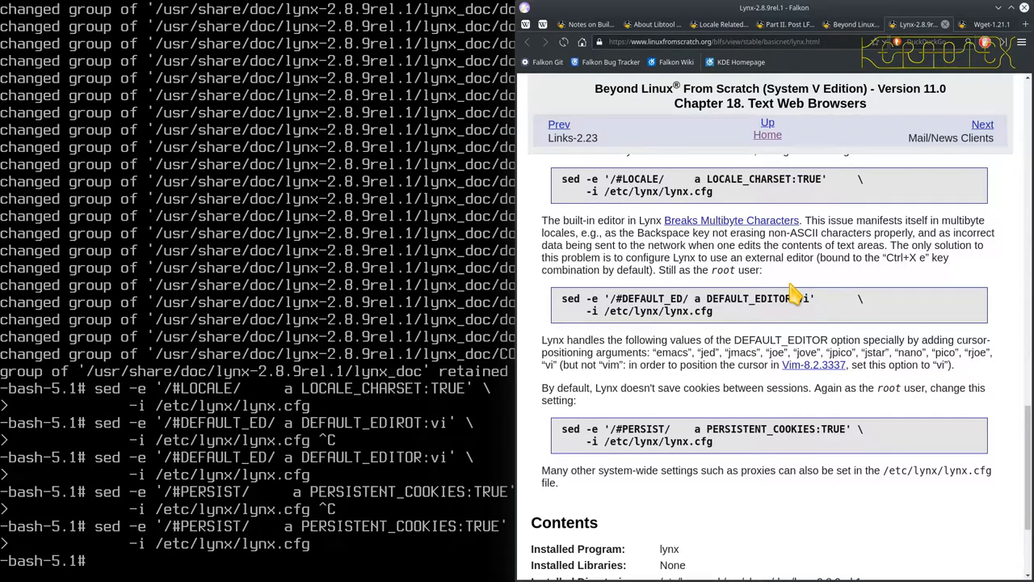
- Scroll the Falkon Lynx page back up to the Introduction and Package Information sections
scroll("up", 3)
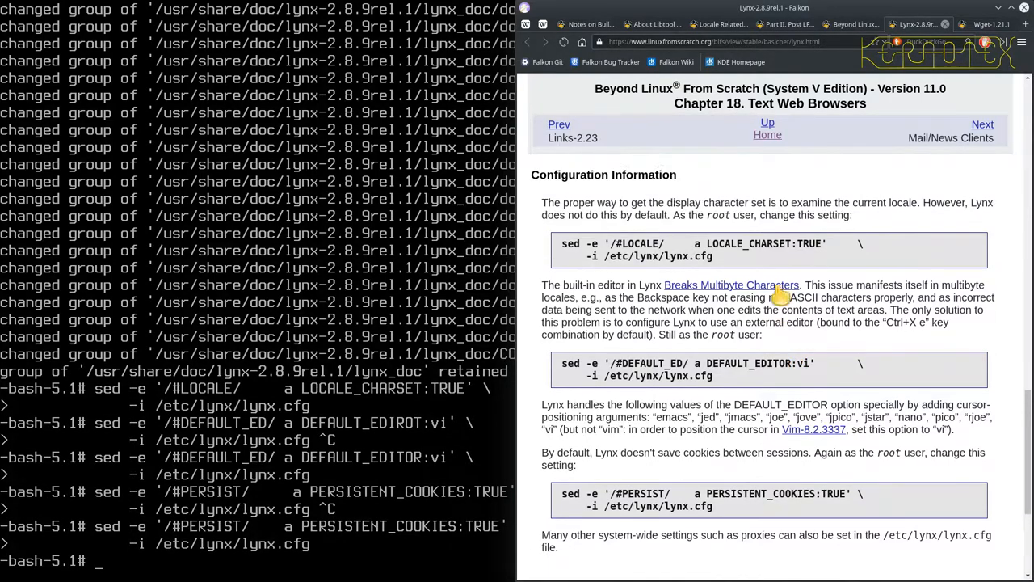
scroll("up", 3)
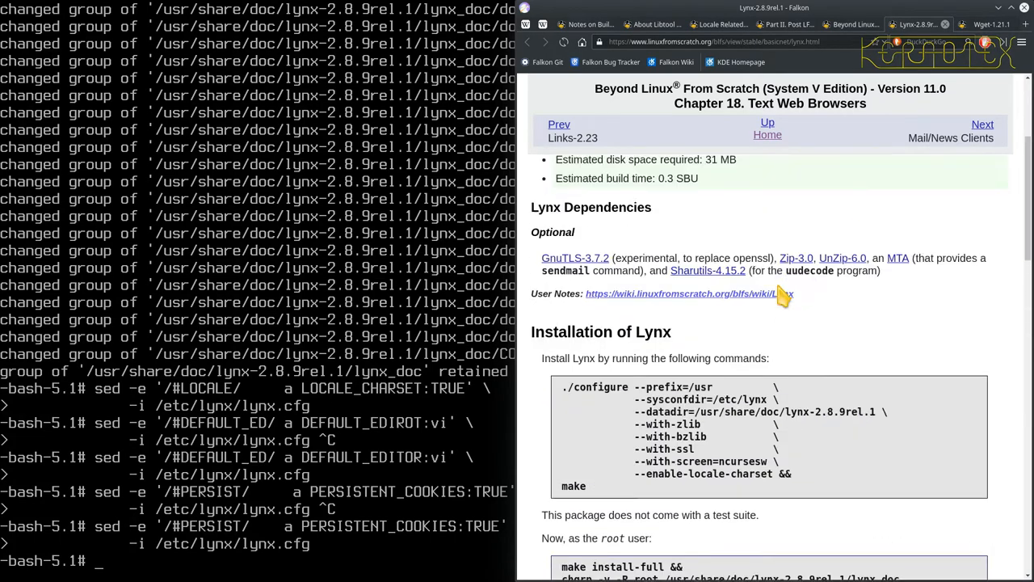
scroll("up", 3)
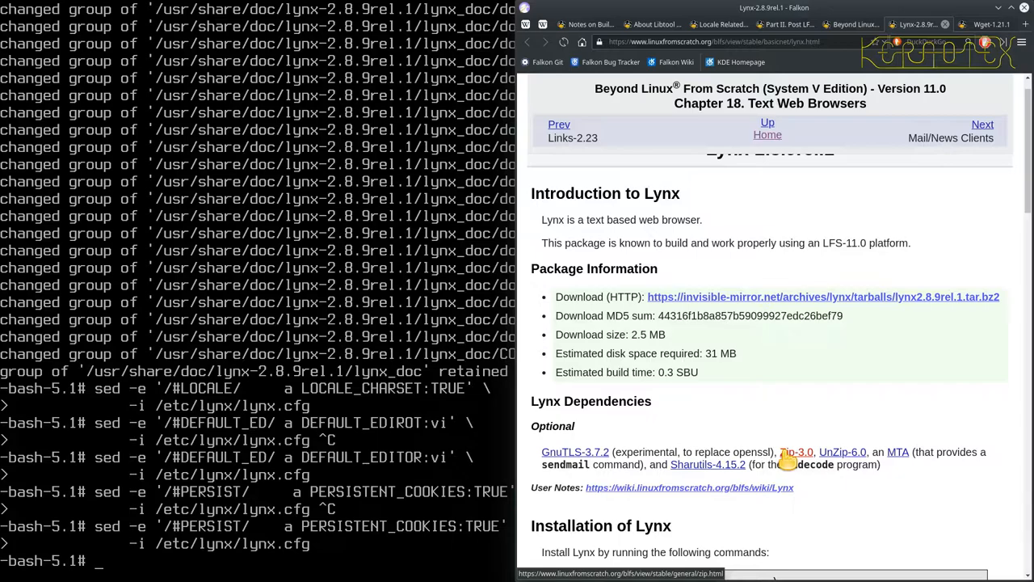
scroll("down", 3)
type("cd .")
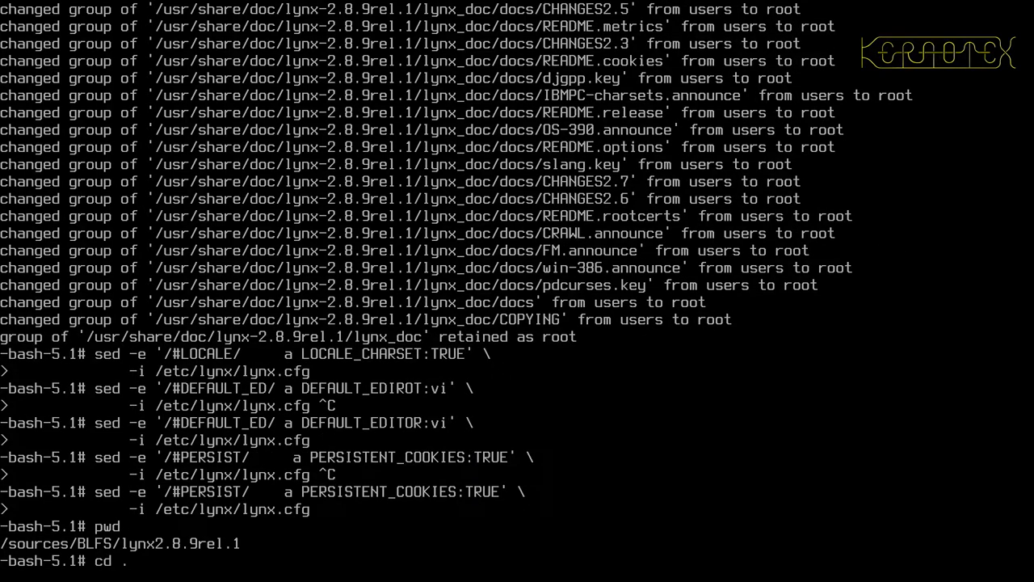
- Delete the lynx2.8.9rel.1 source directory with rm -Rf and launch lynx
type("rm -Rf lyn")
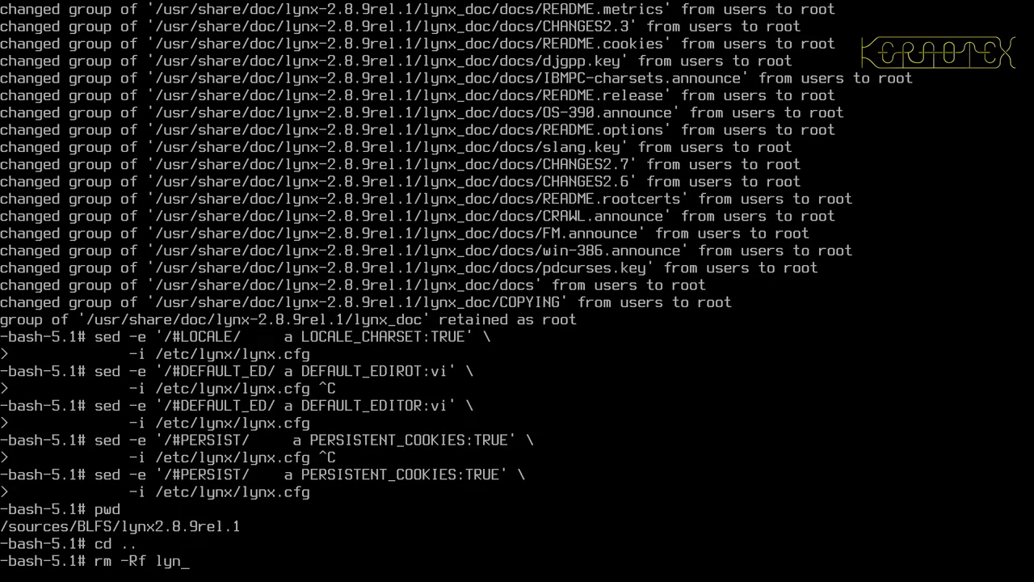
key("Return")
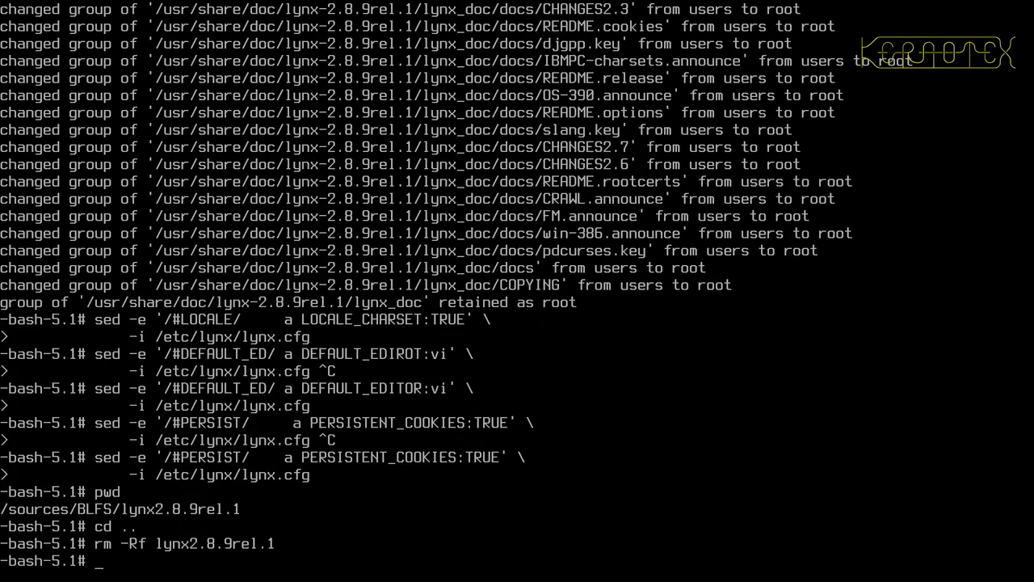
type("l")
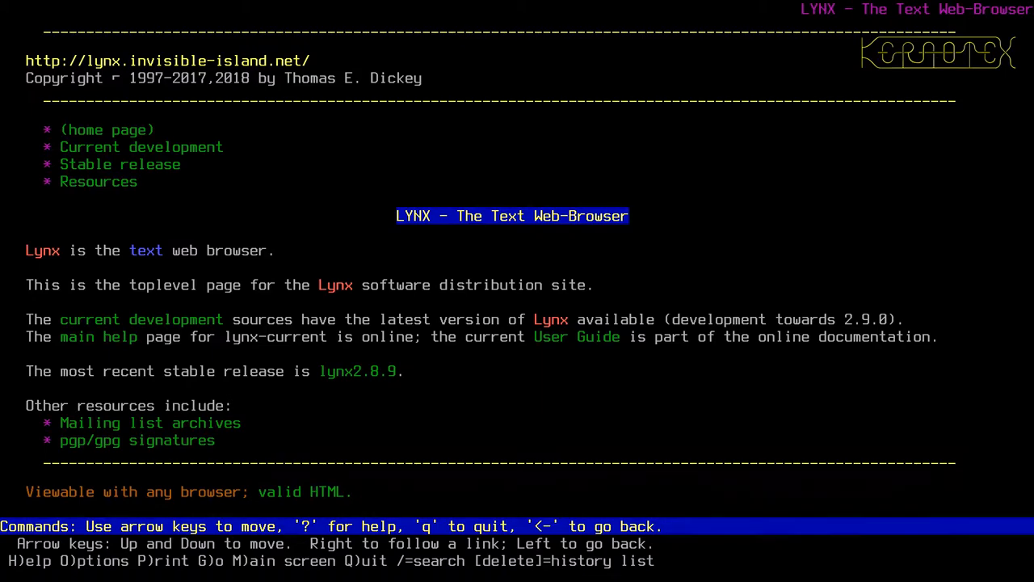
- Begin a whereis search in Lynx, then quit the browser with q
key("/")
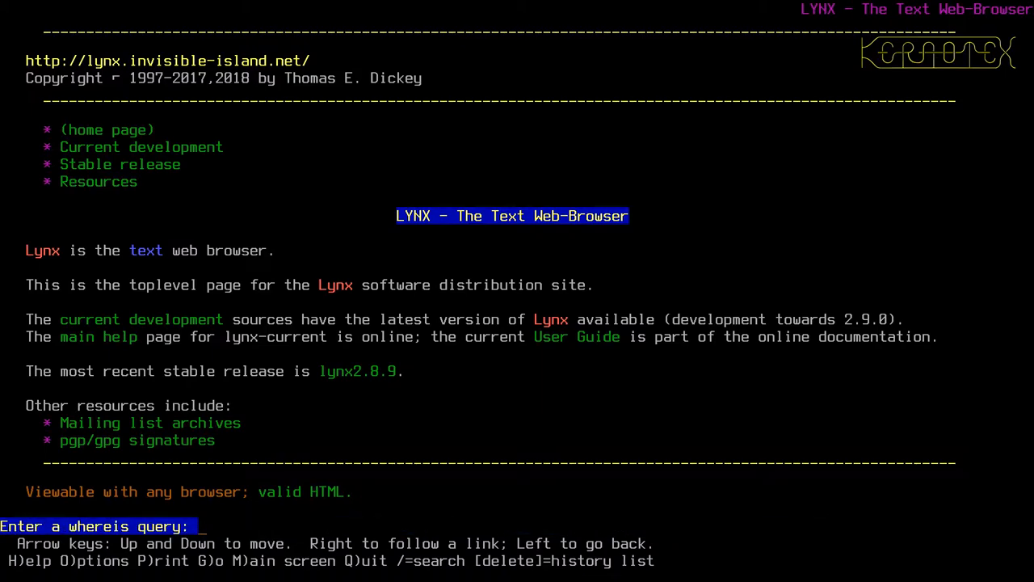
key("q")
type("lynx")
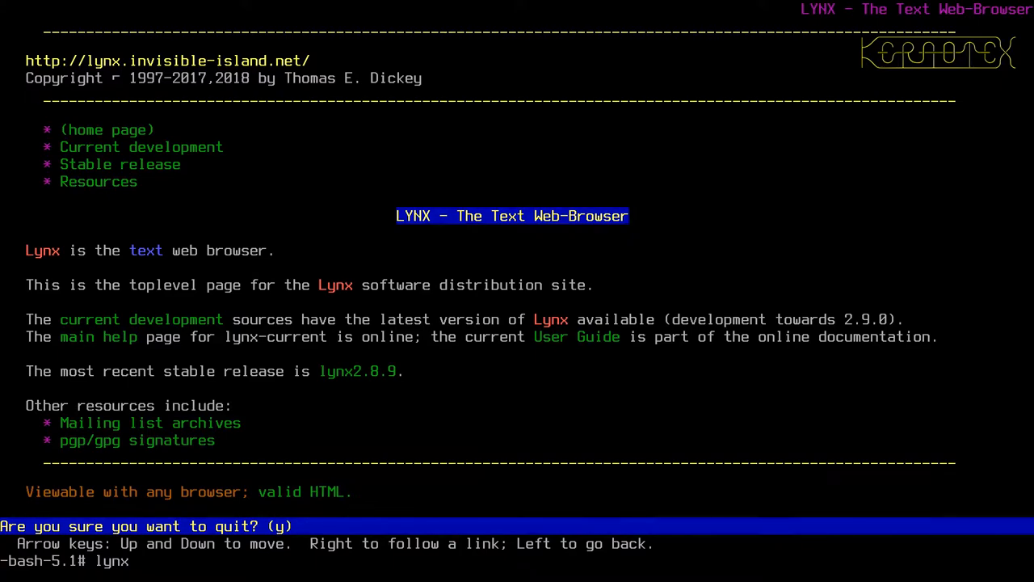
type("www.linuxfro")
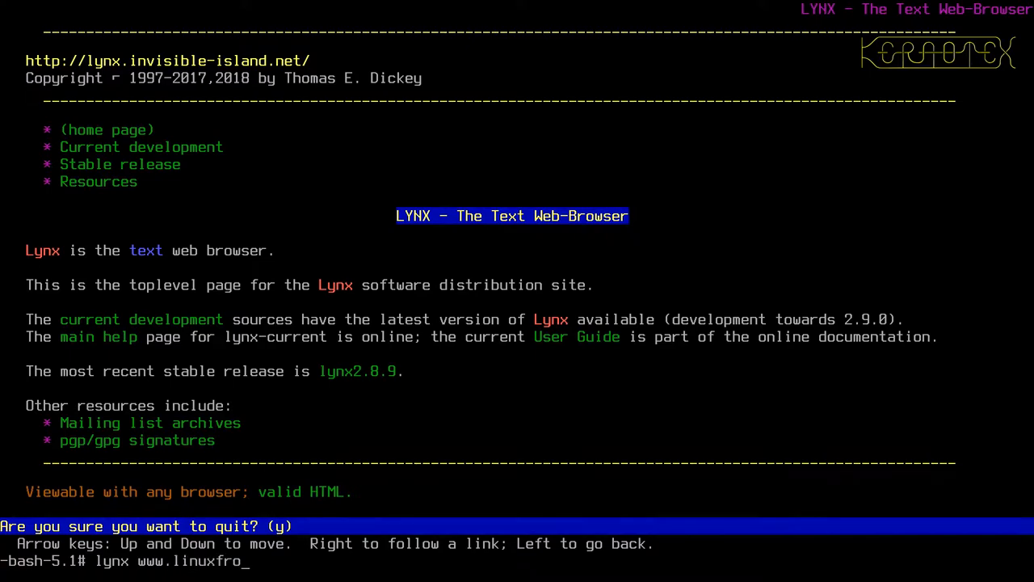
type("mscratcgh")
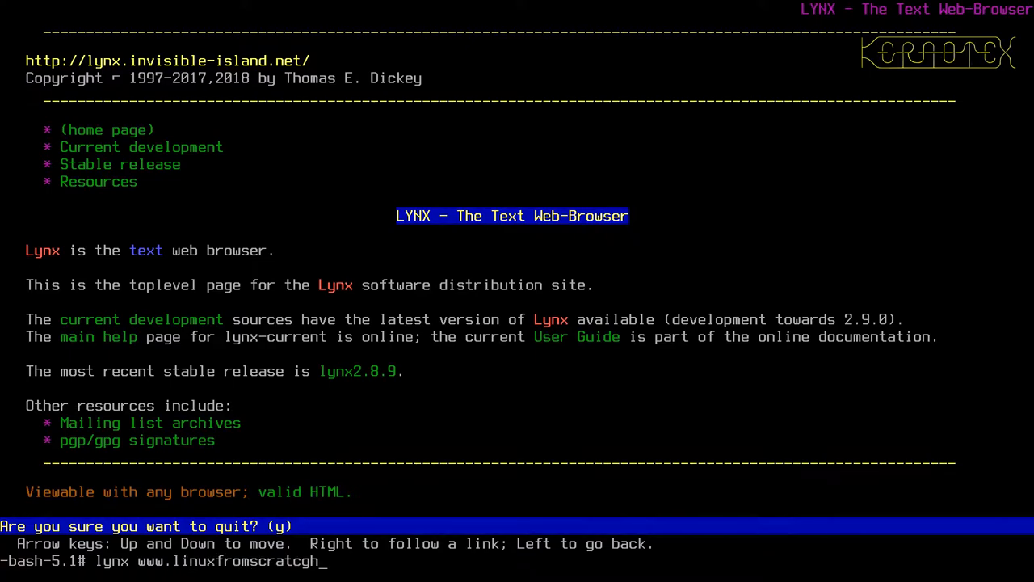
key("BackSpace")
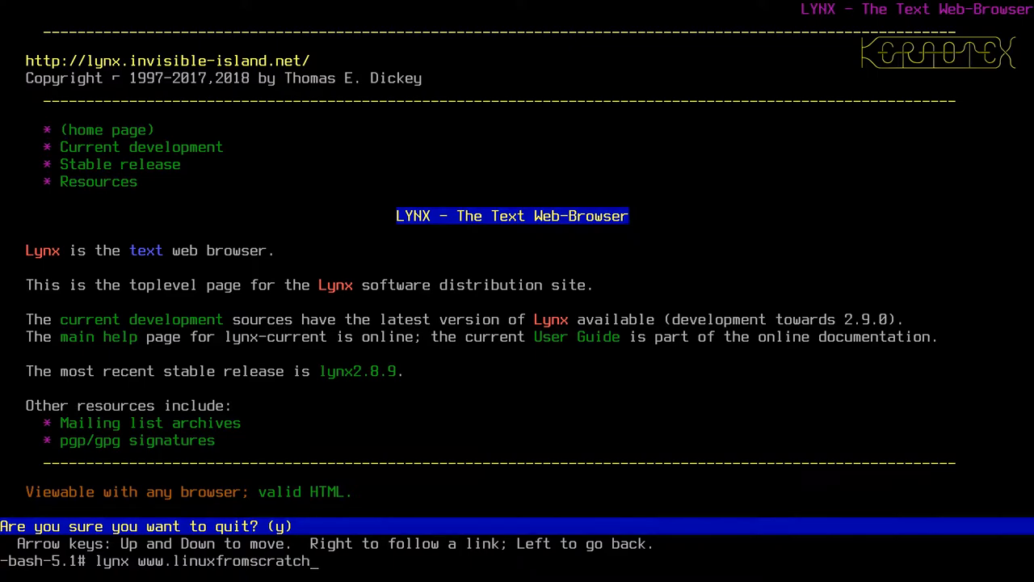
type(".org")
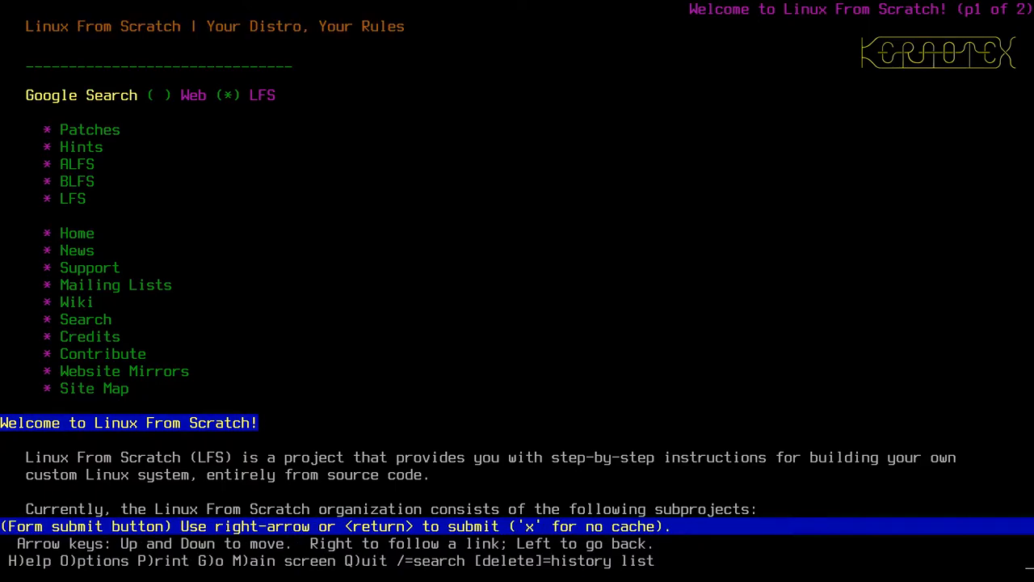
- Move through the LFS home page links, then bring up Lynx's History Page
key("Down")
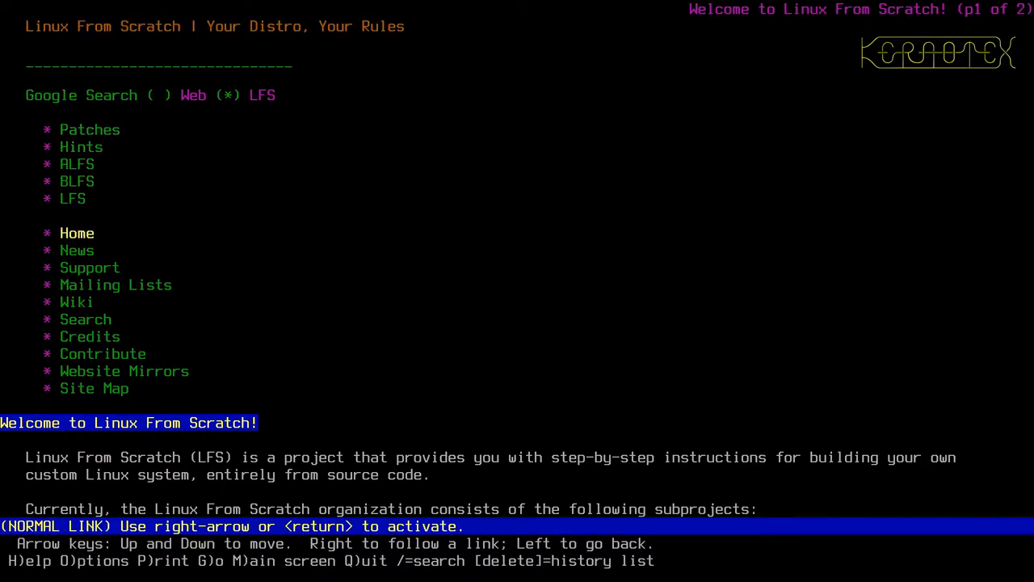
key("Down")
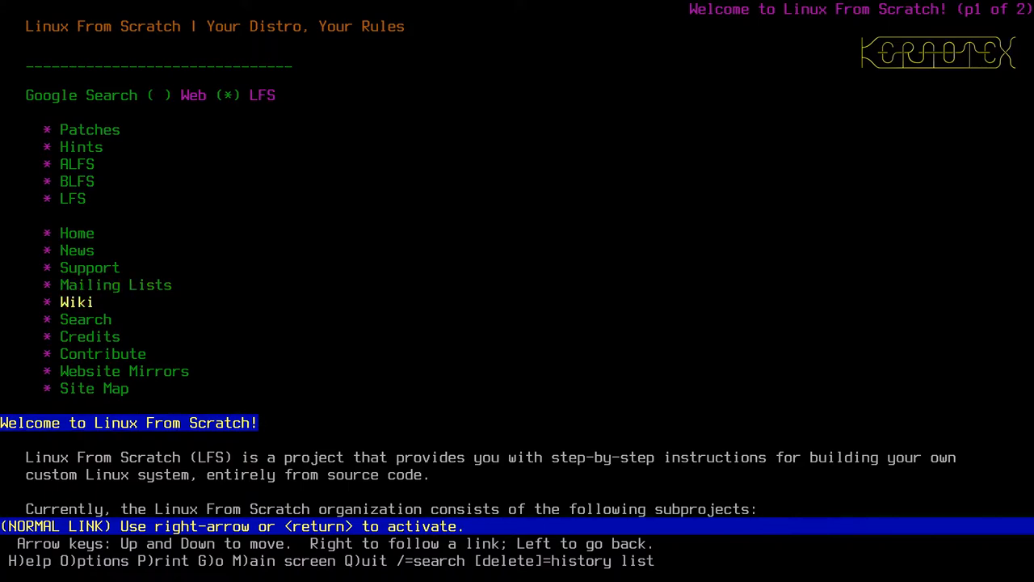
scroll("down", 3)
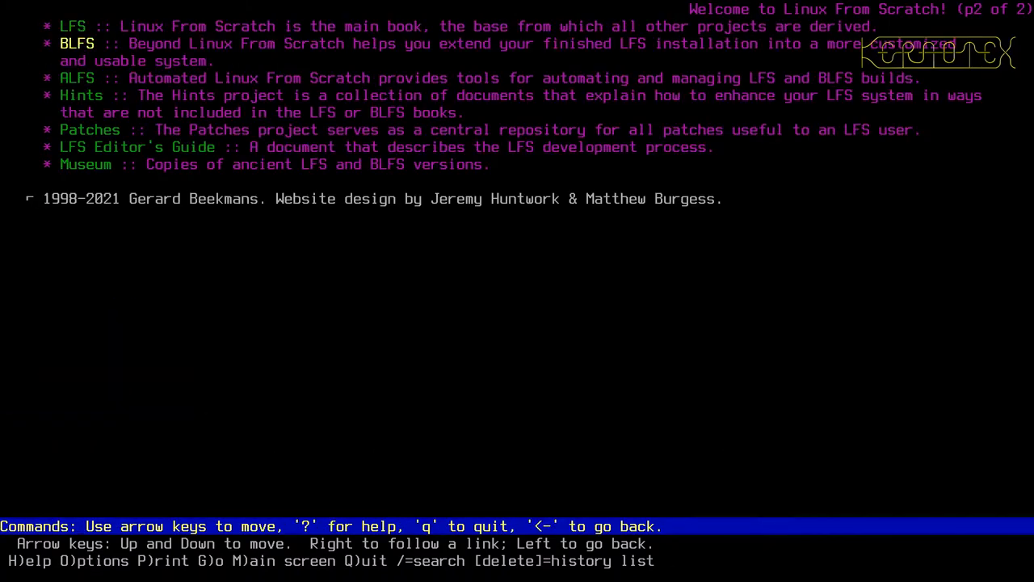
key("Down")
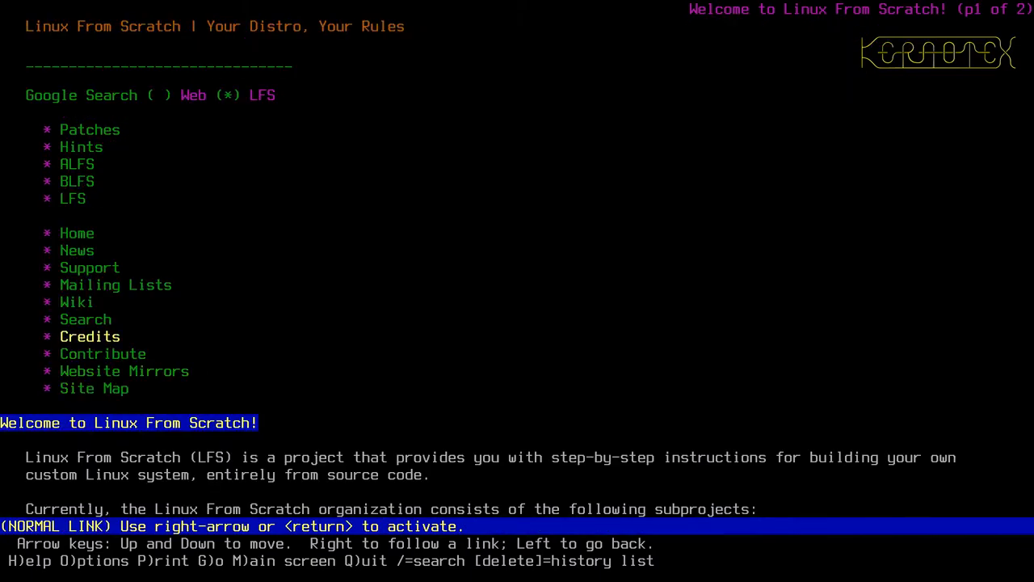
scroll("down", 3)
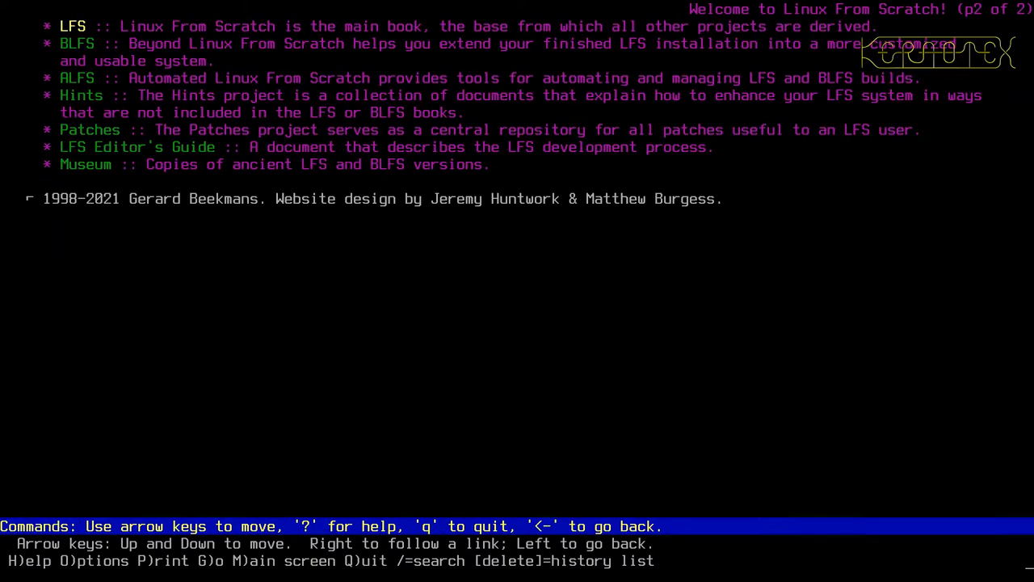
key("Left")
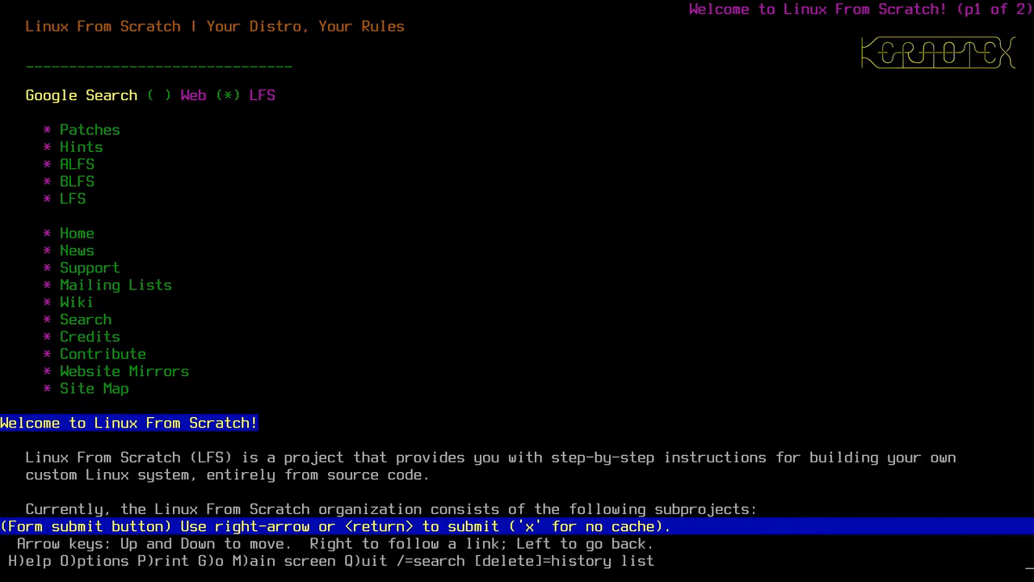
key("Delete")
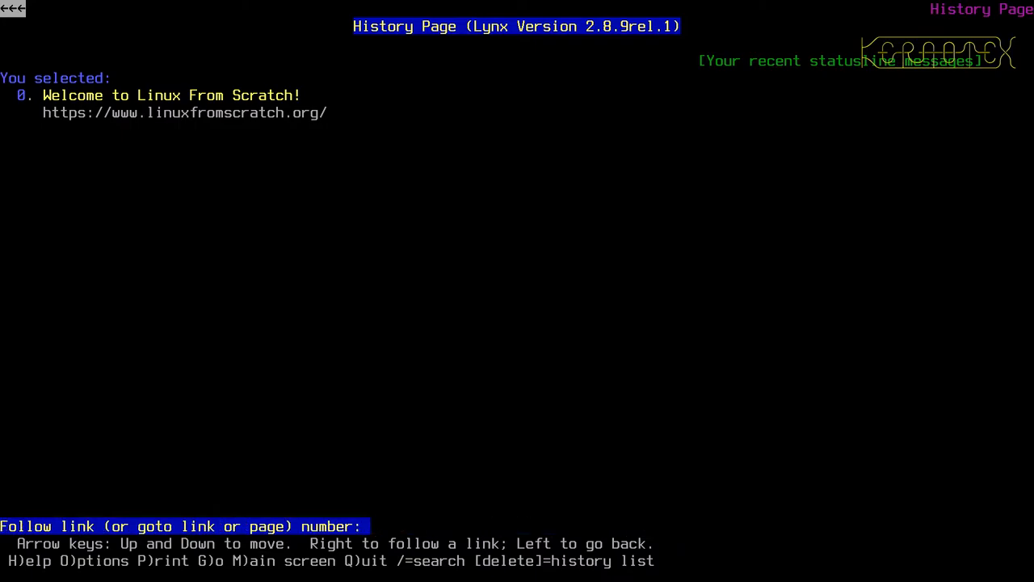
- Reopen the Linux From Scratch welcome page via history entry 0 and move to the BLFS link
type("0")
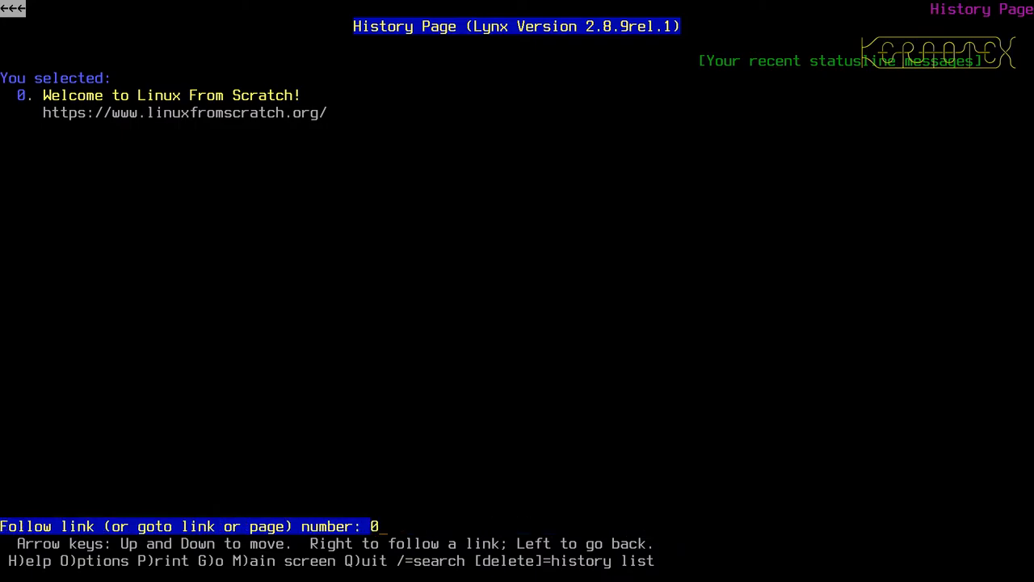
key("Return")
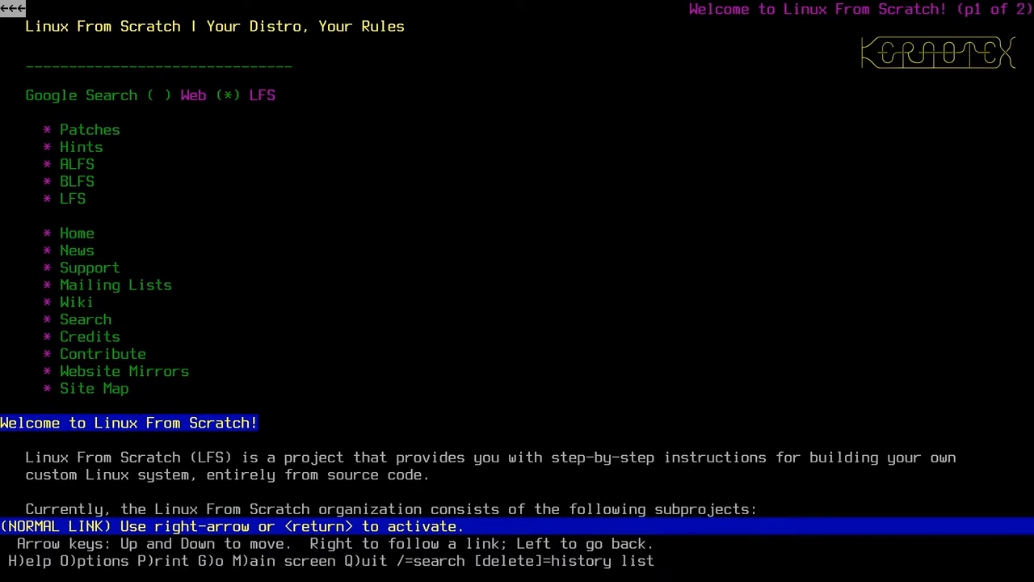
key("g")
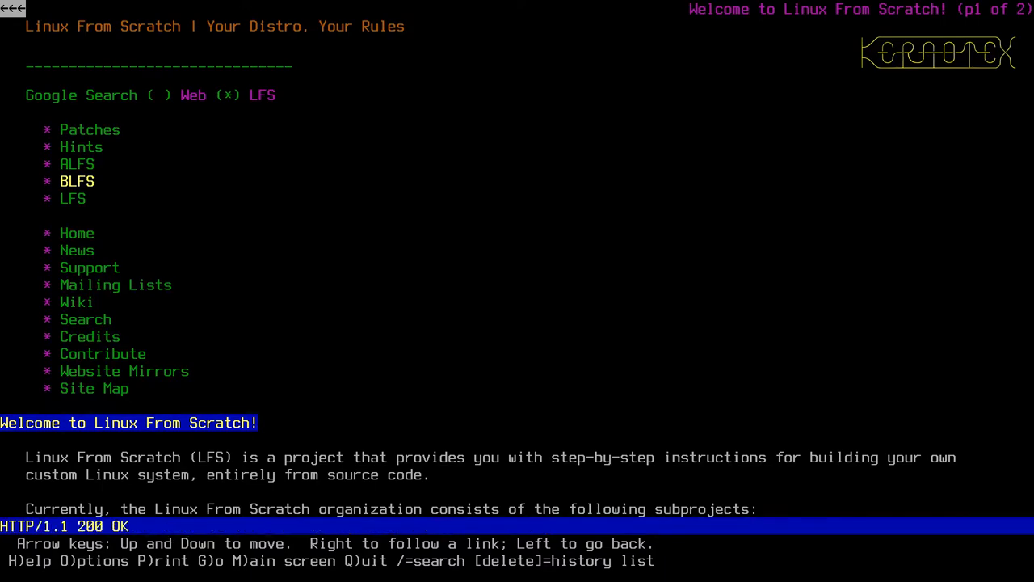
- Follow BLFS links through Read Online to the BLFS 11.0 System V book
left_click(77, 181)
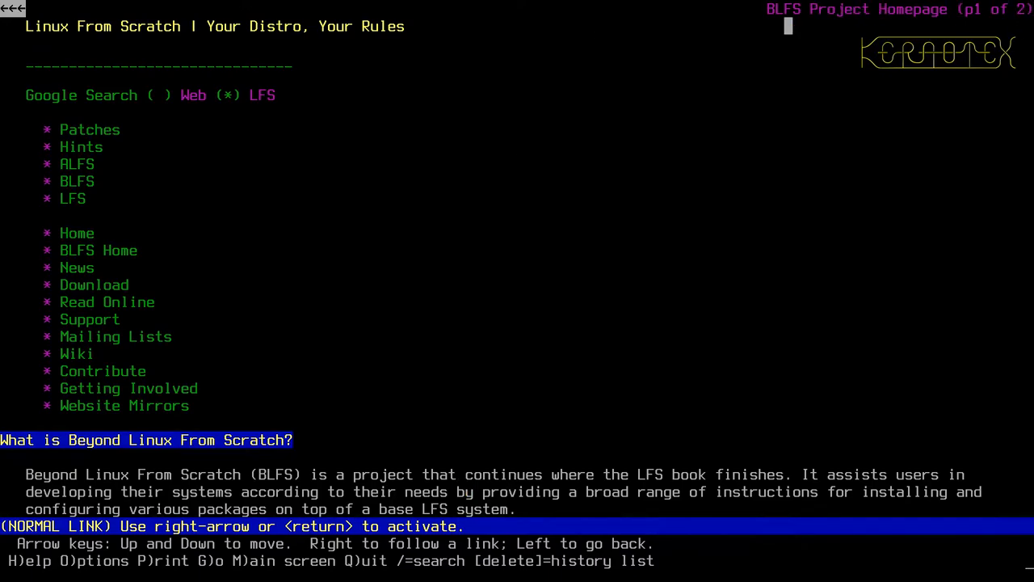
key("Down")
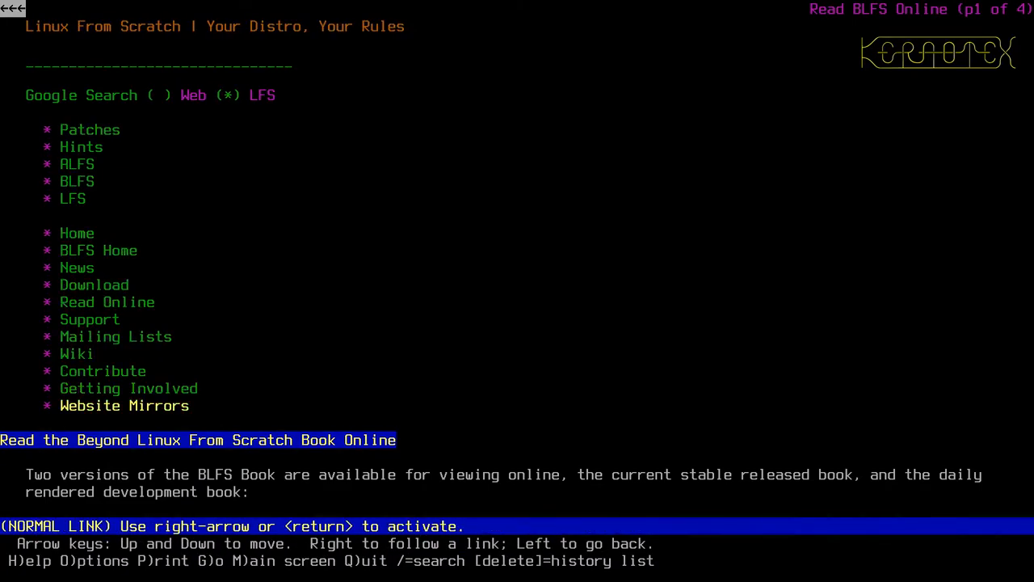
key("Return")
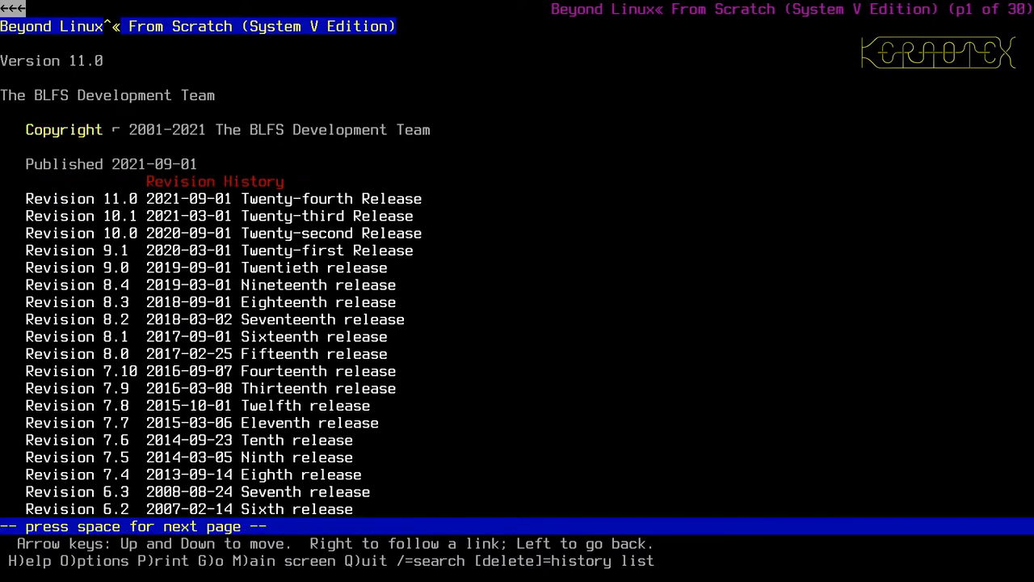
- Page through the BLFS table of contents to Part II, Post LFS Configuration and Extra Software
key("space")
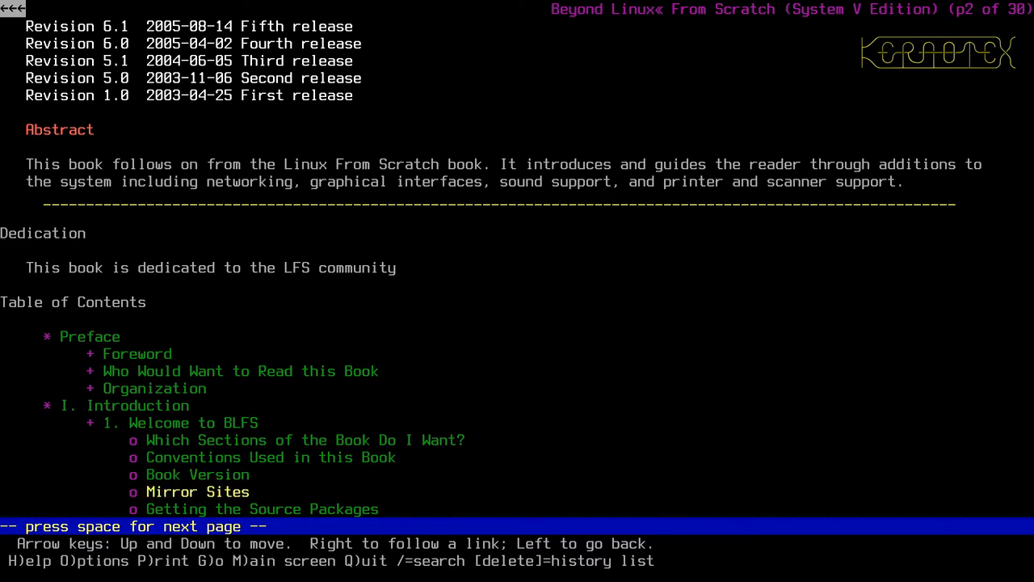
key("space")
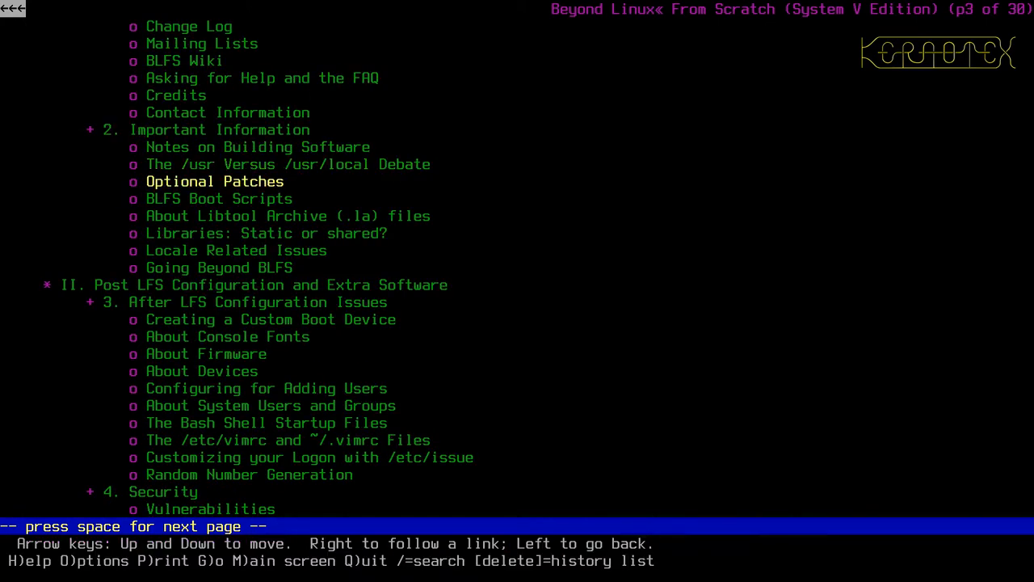
key("Down")
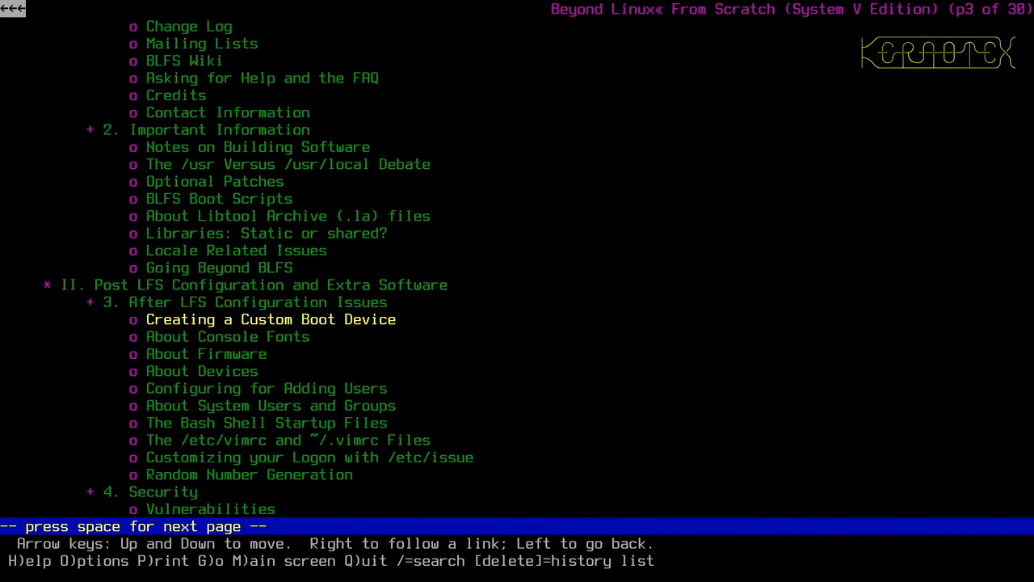
key("Up")
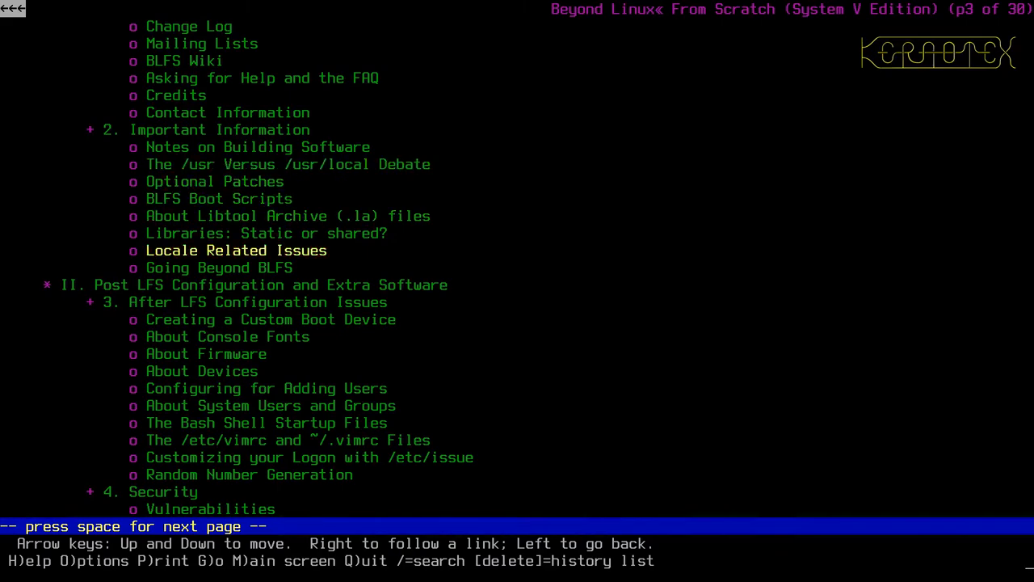
key("Down")
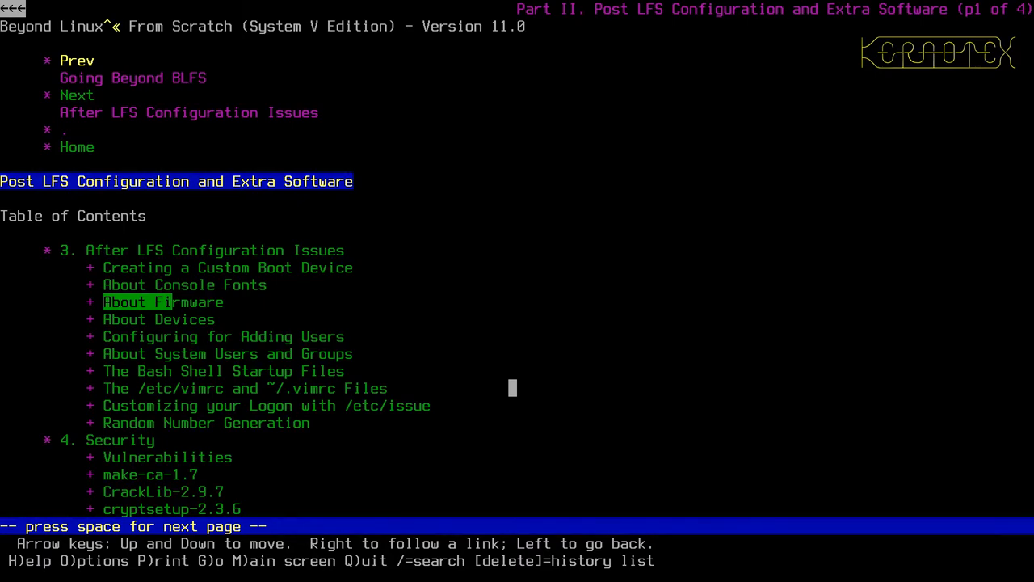
- Quit Lynx with q to return to the Bash prompt
key("q")
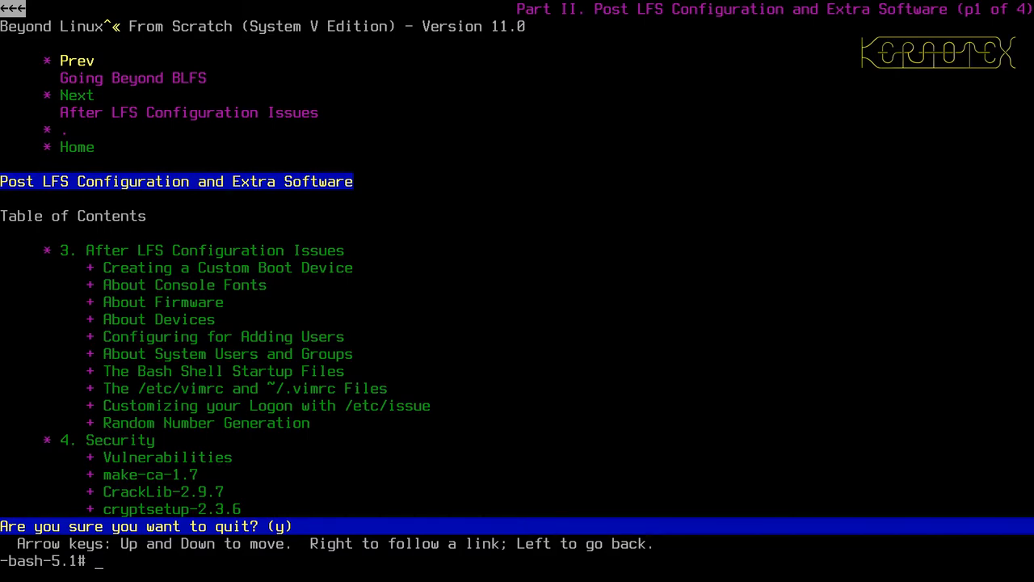
mouse_move(889, 374)
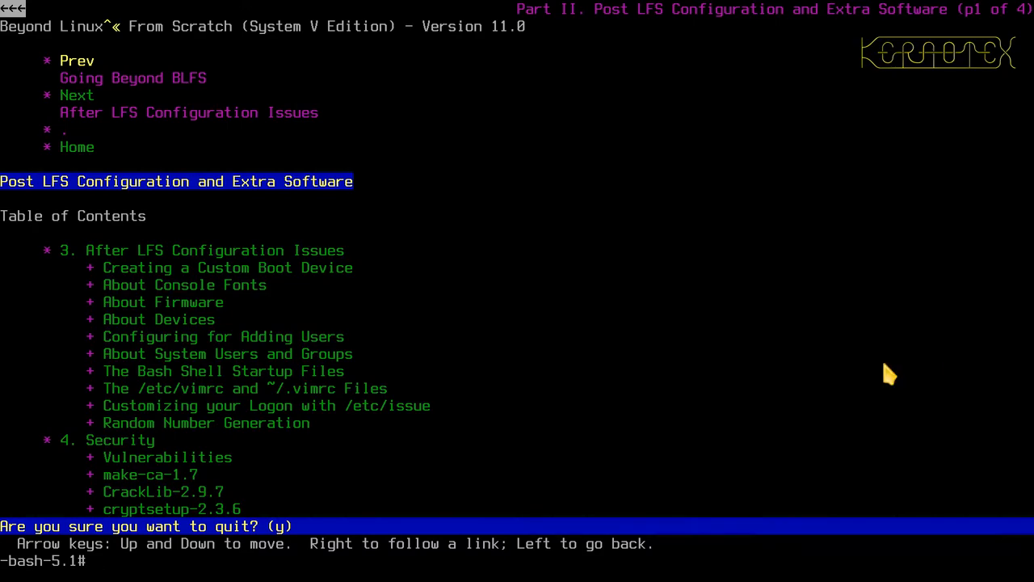
mouse_move(504, 388)
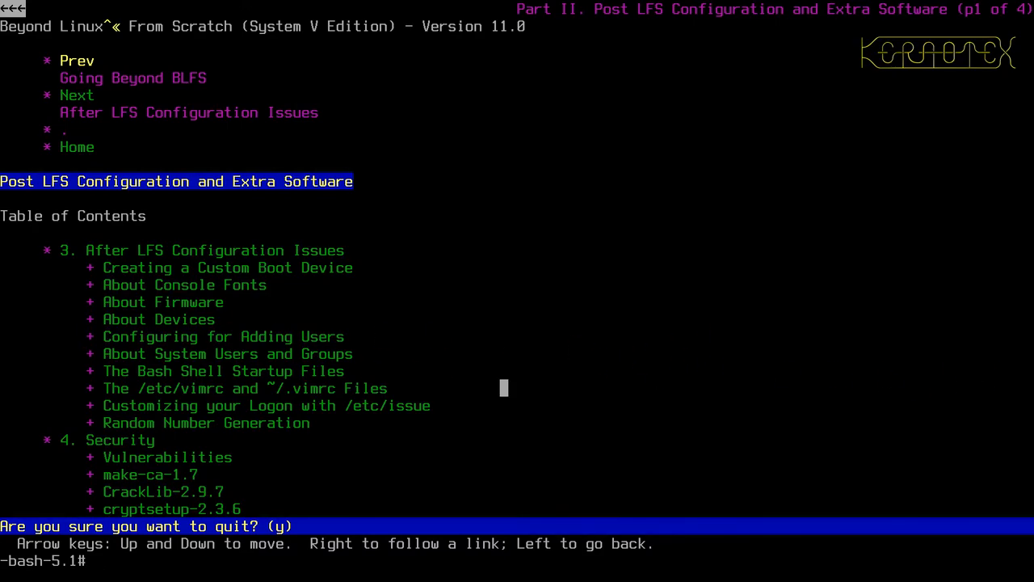